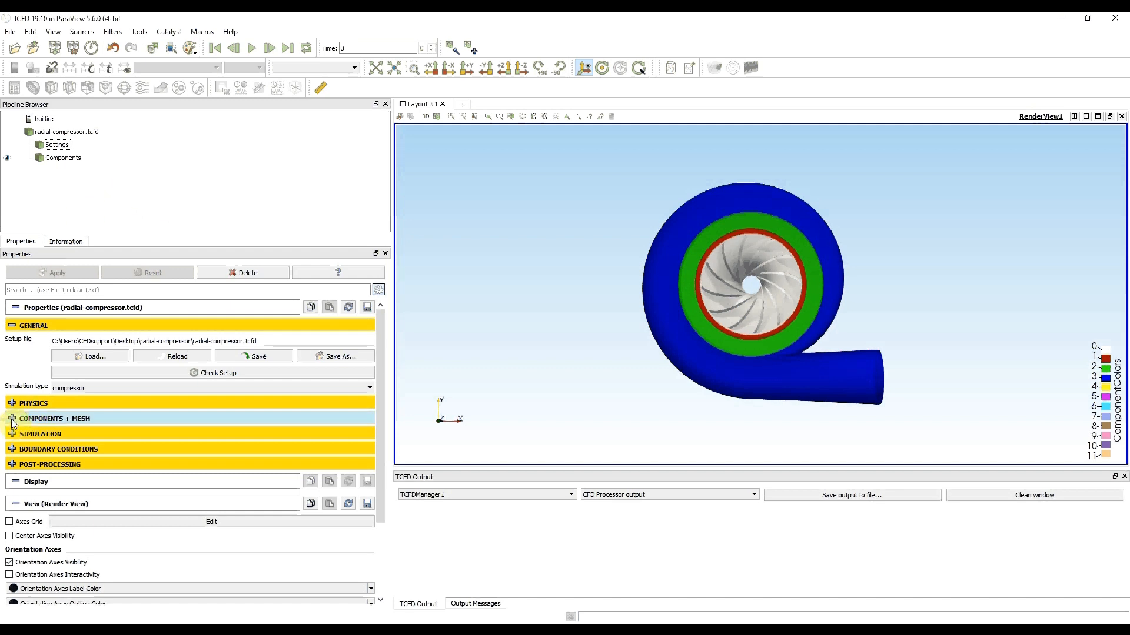
Expand the Components and Mesh settings to reveal the impeller patch table and background mesh options
{"action": "left_click", "coordinate": [13, 419]}
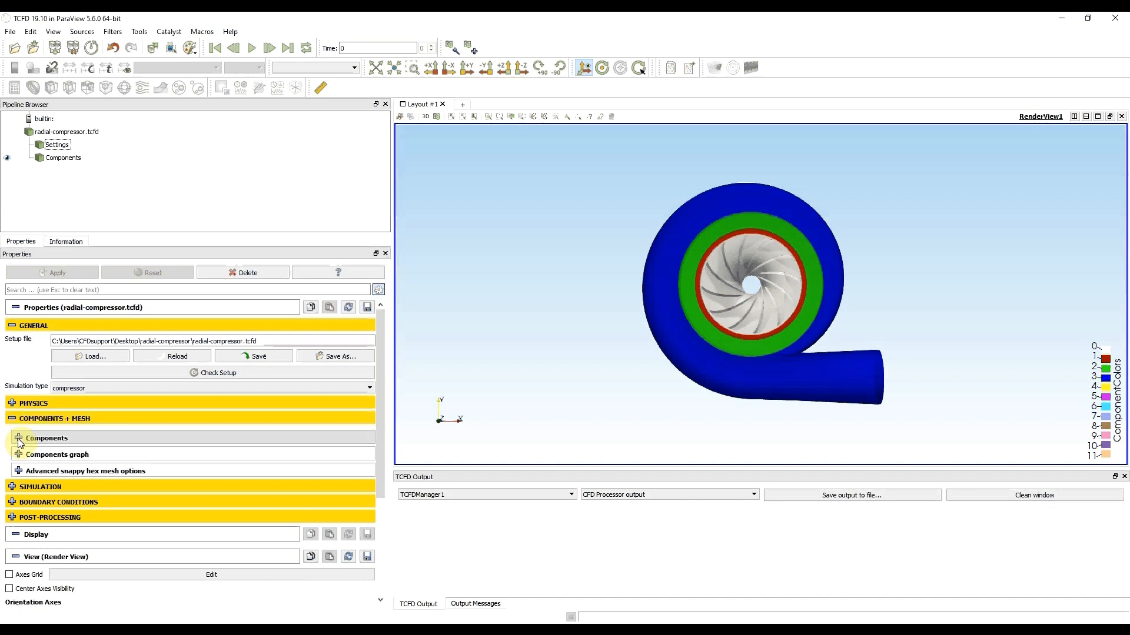
{"action": "left_click", "coordinate": [18, 438]}
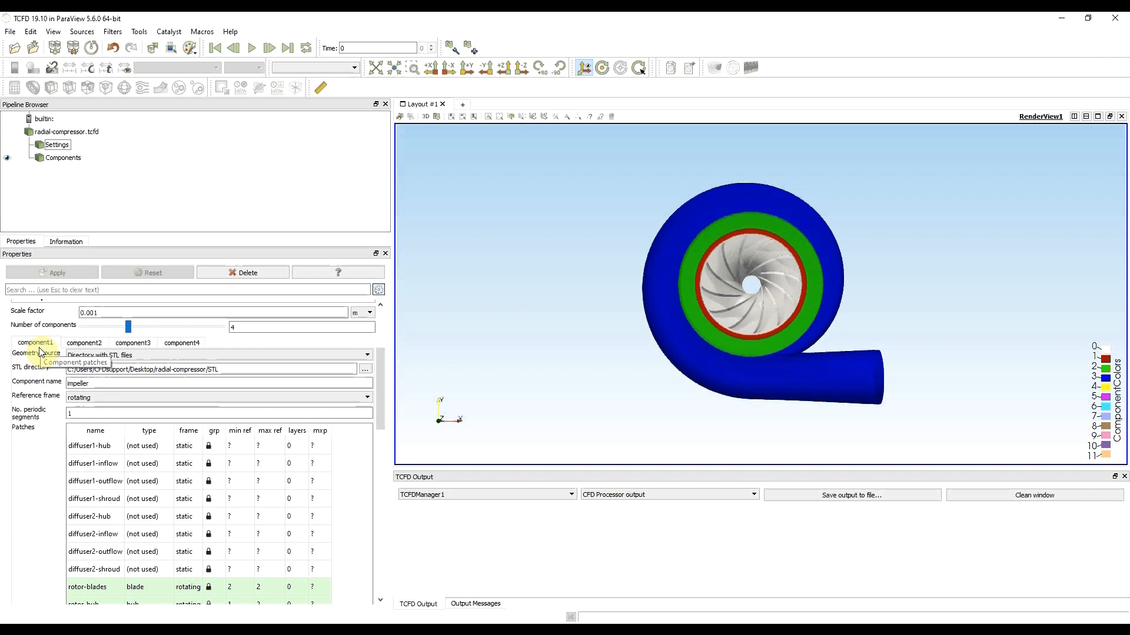
{"action": "mouse_move", "coordinate": [46, 471]}
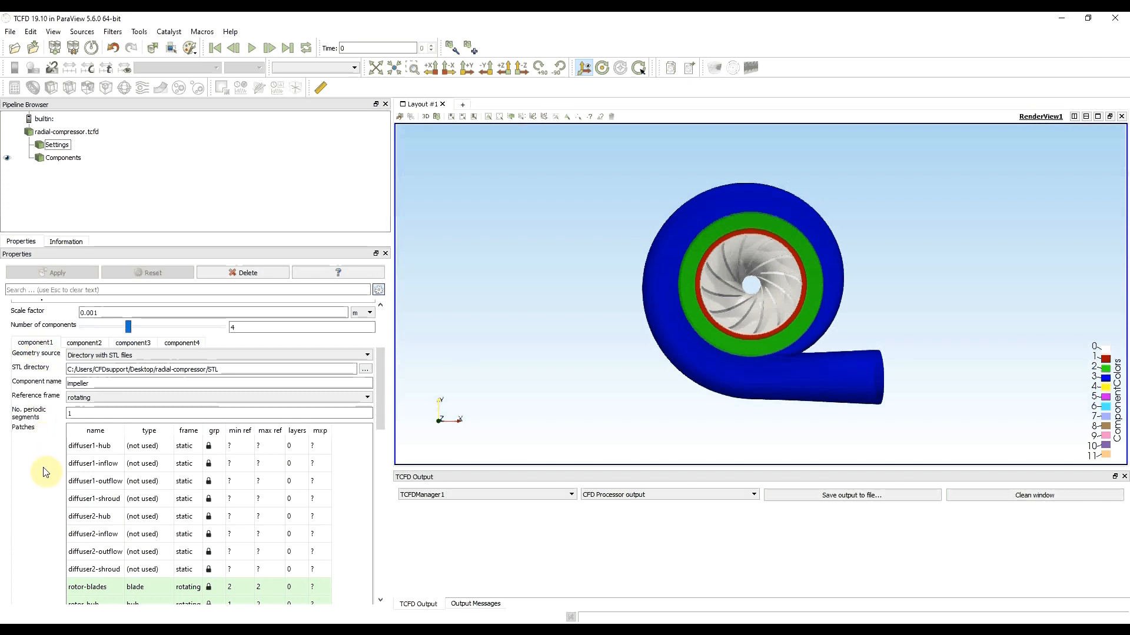
{"action": "mouse_move", "coordinate": [42, 473]}
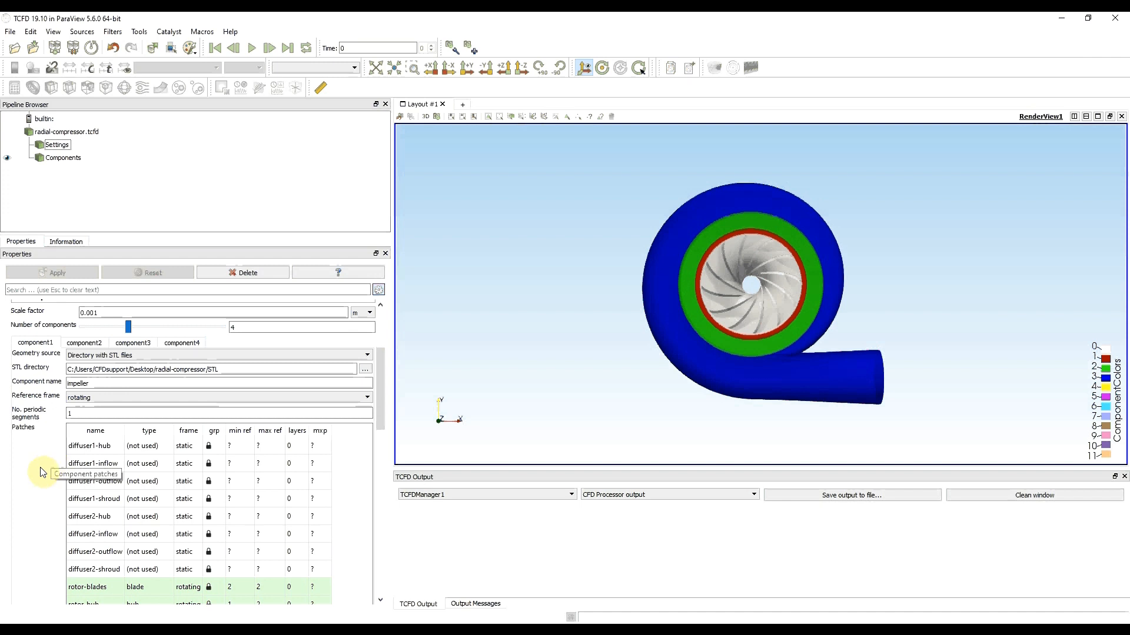
{"action": "scroll", "scroll_direction": "down", "scroll_amount": 3}
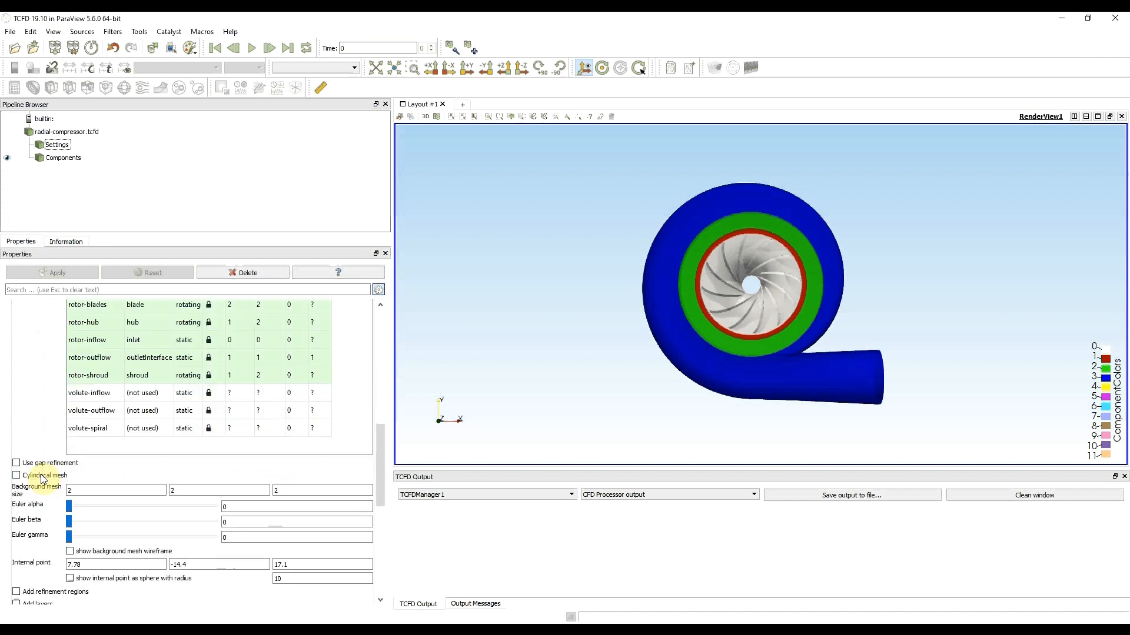
{"action": "scroll", "scroll_direction": "down", "scroll_amount": 3}
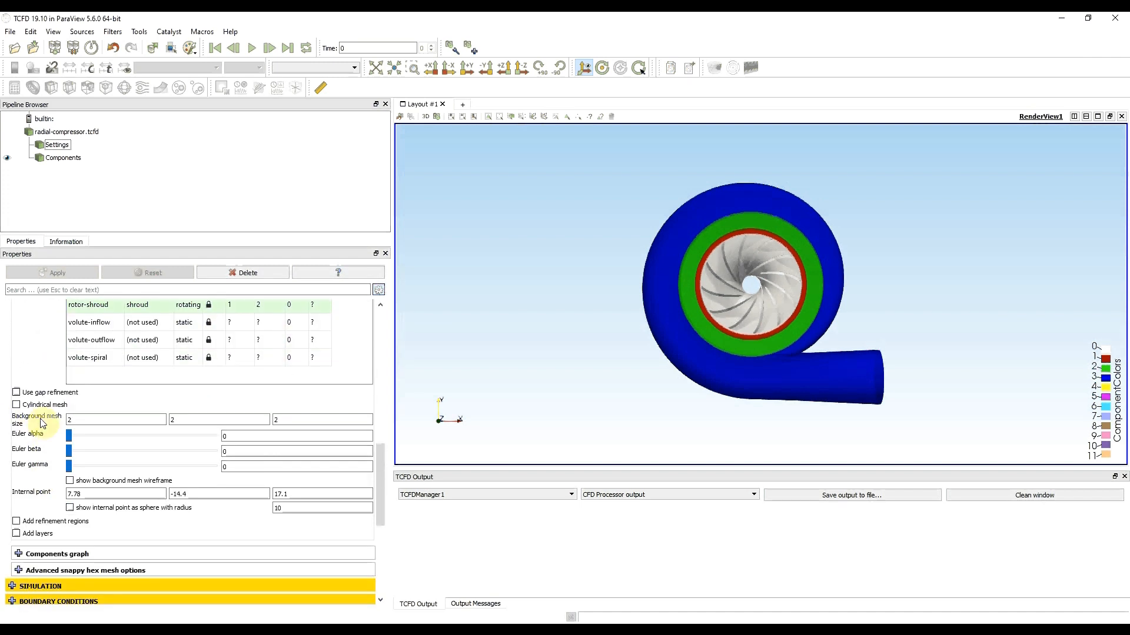
{"action": "mouse_move", "coordinate": [45, 426]}
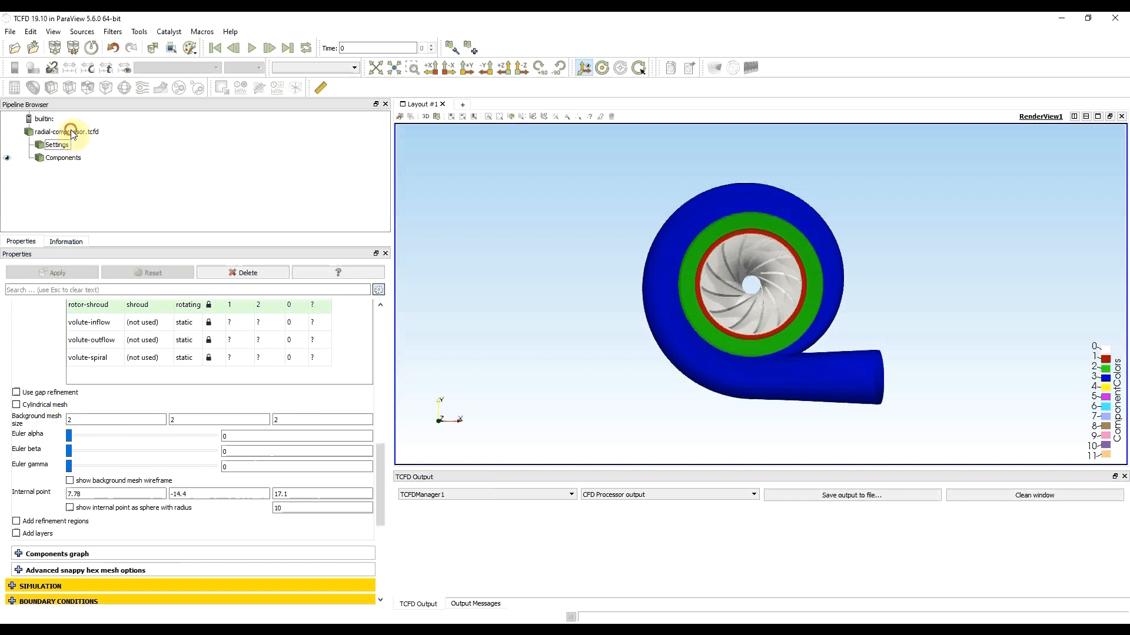
Apply the TCFDManager1 case setup so the case is written and the impeller mesh built
{"action": "left_click", "coordinate": [68, 130]}
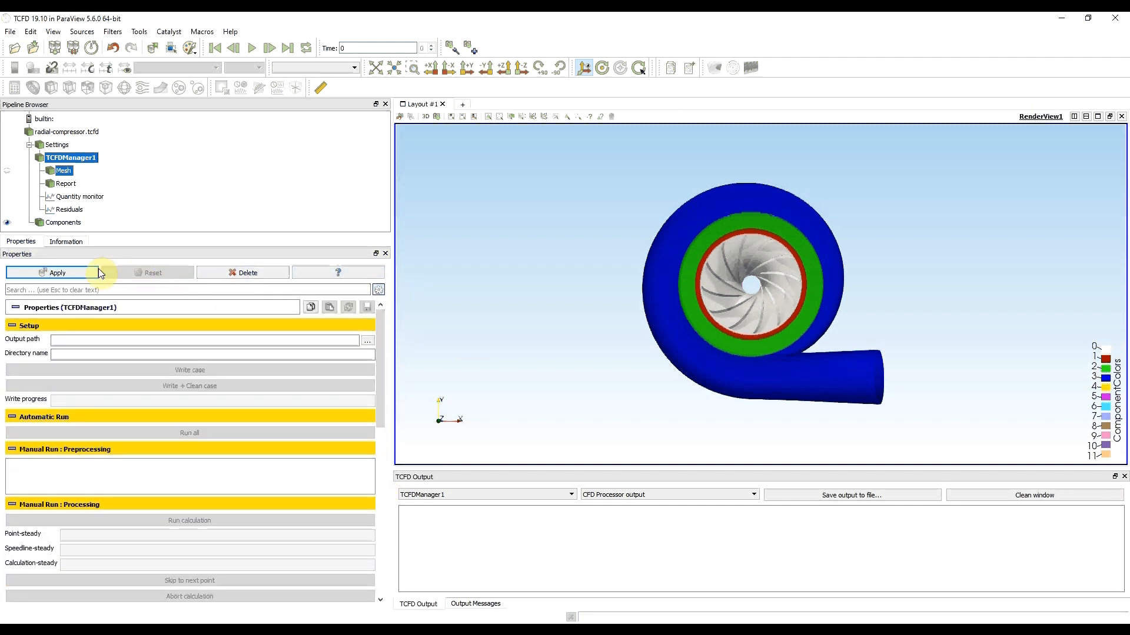
{"action": "left_click", "coordinate": [57, 273]}
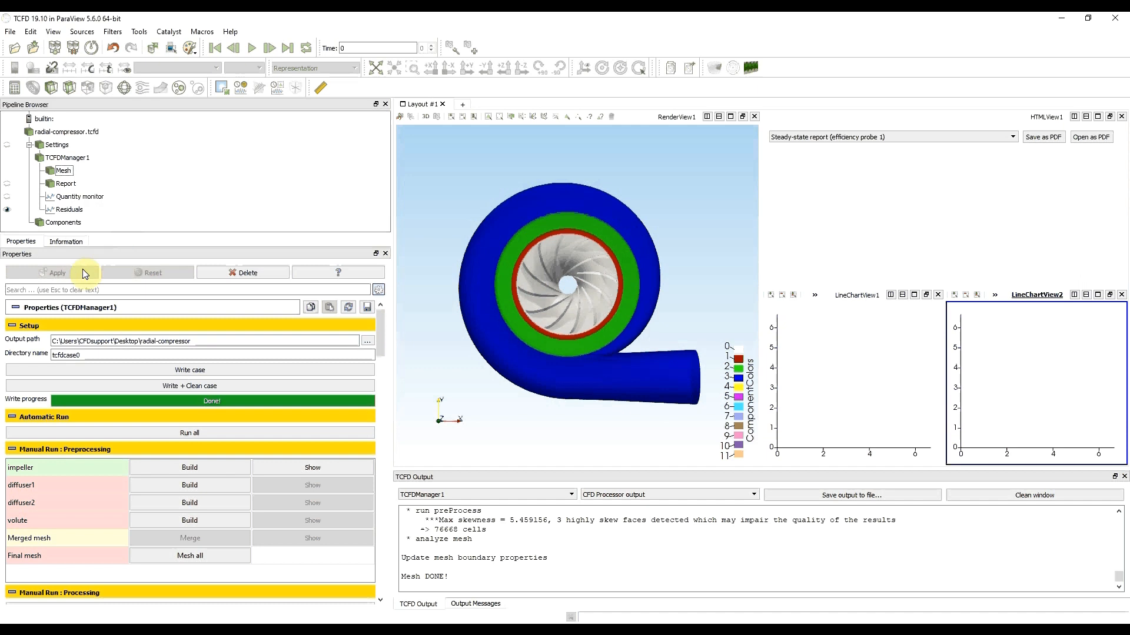
{"action": "mouse_move", "coordinate": [209, 369]}
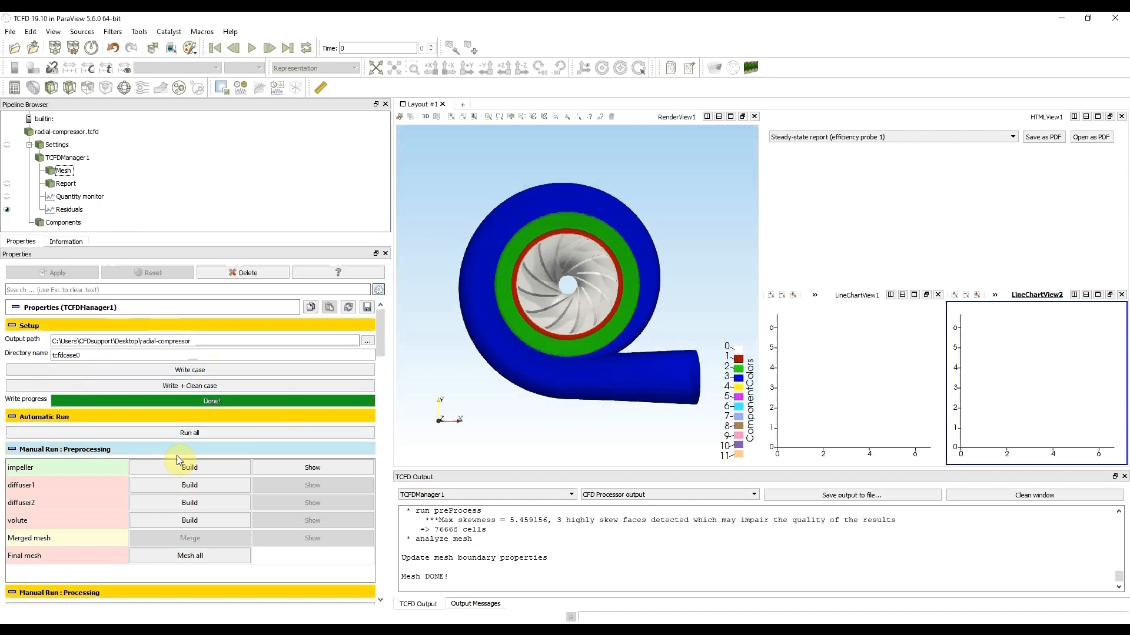
{"action": "mouse_move", "coordinate": [207, 474]}
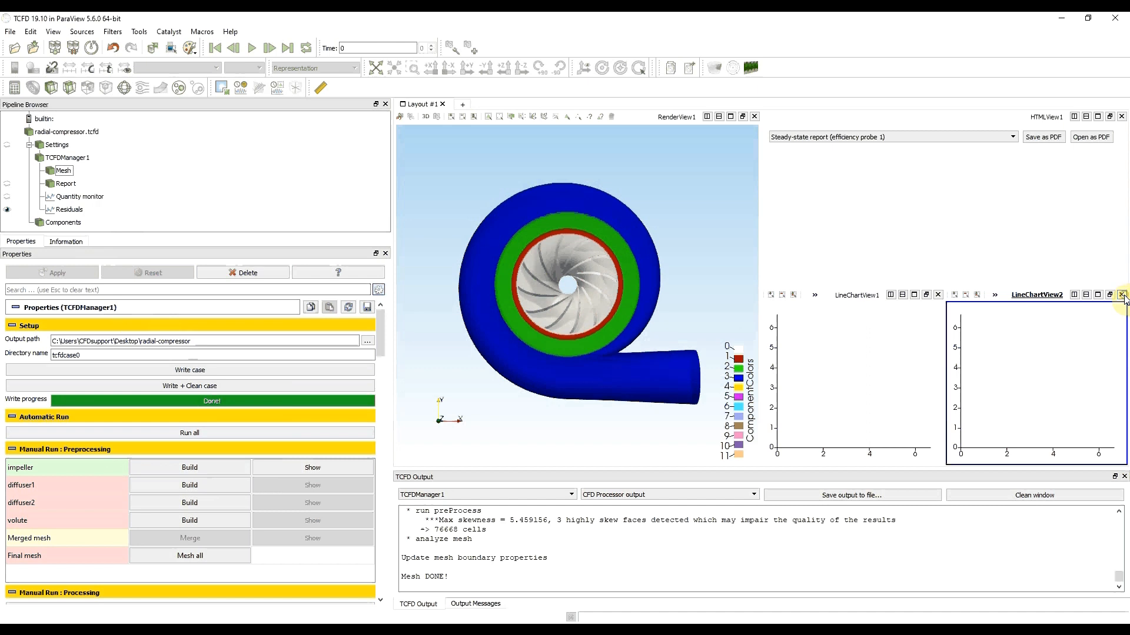
Close the report and chart views, hide the component geometry and show only the built impeller mesh
{"action": "left_click", "coordinate": [1122, 293]}
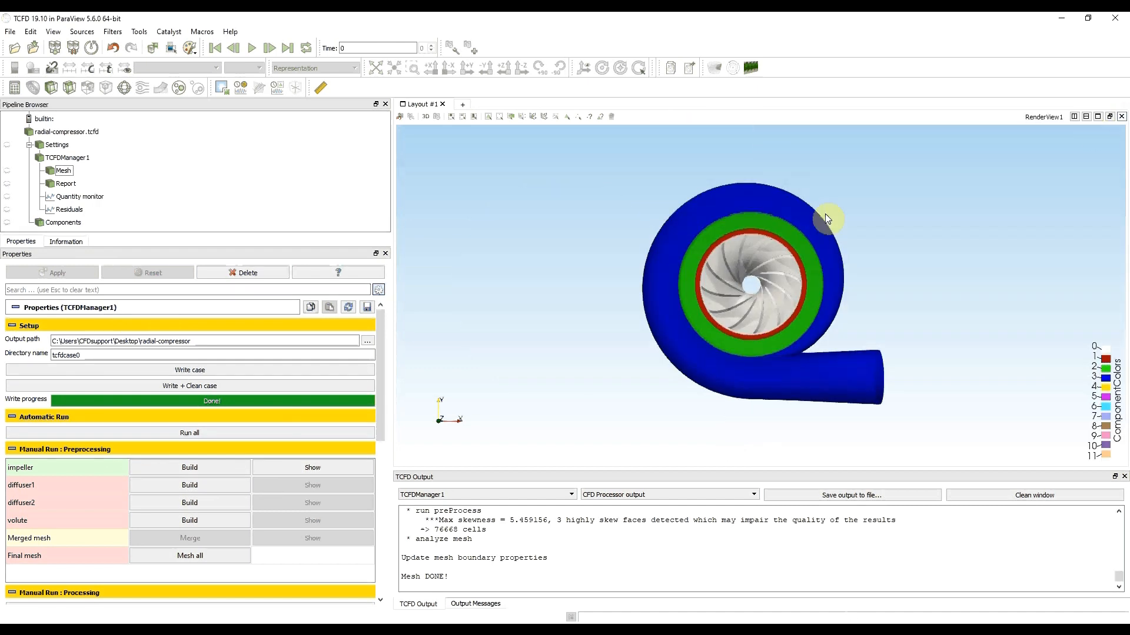
{"action": "left_click", "coordinate": [63, 170]}
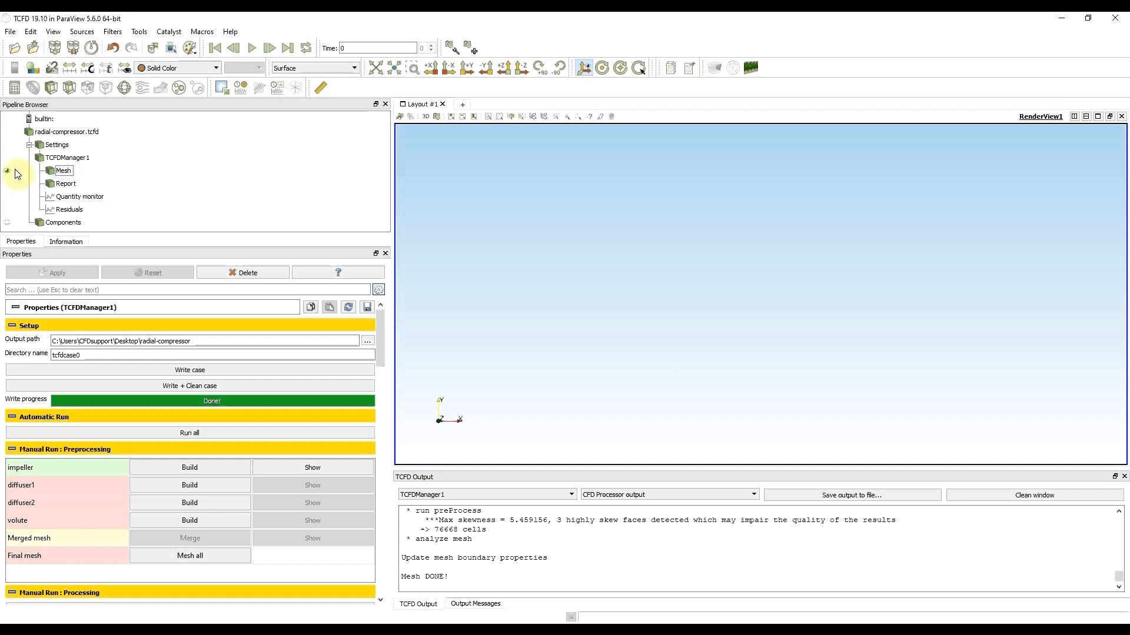
{"action": "mouse_move", "coordinate": [9, 174]}
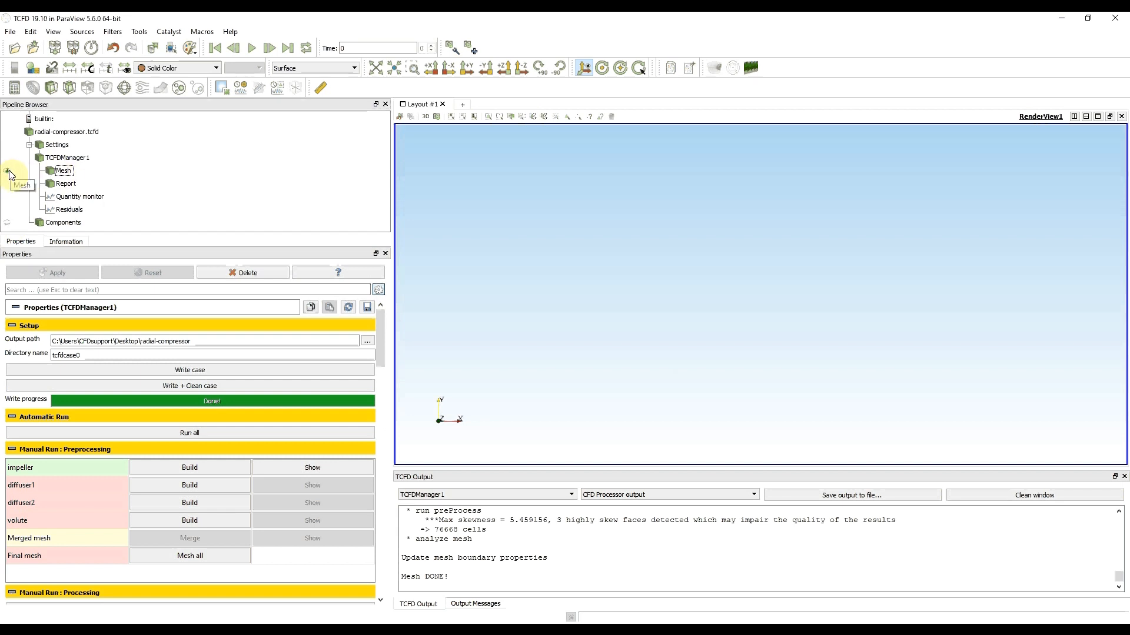
{"action": "left_click", "coordinate": [64, 171]}
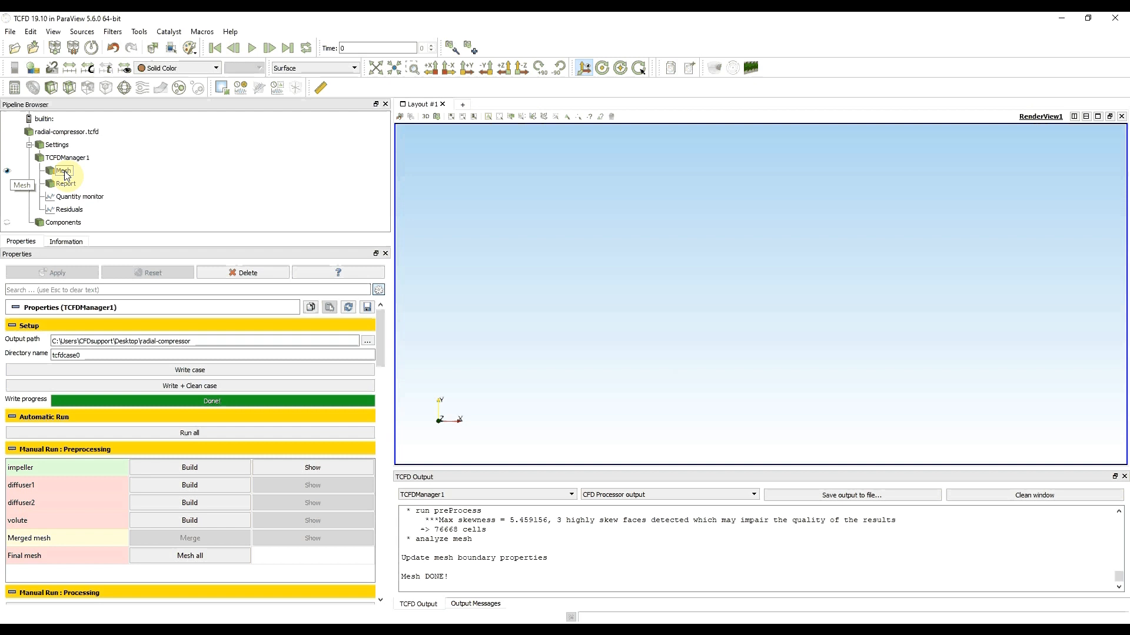
{"action": "mouse_move", "coordinate": [335, 470]}
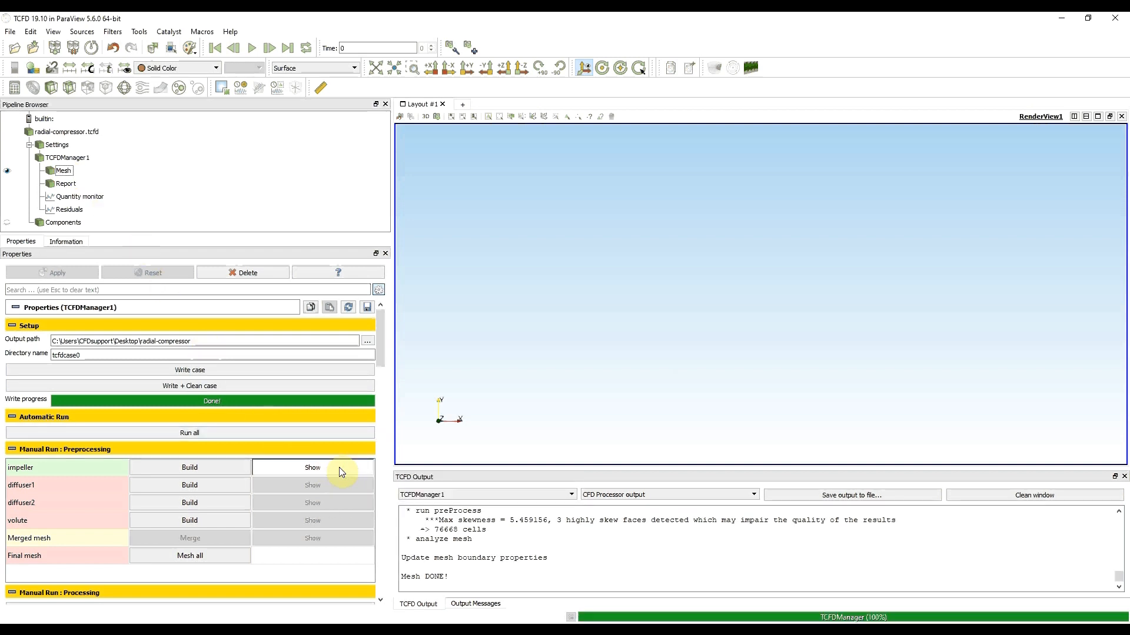
{"action": "left_click", "coordinate": [313, 467]}
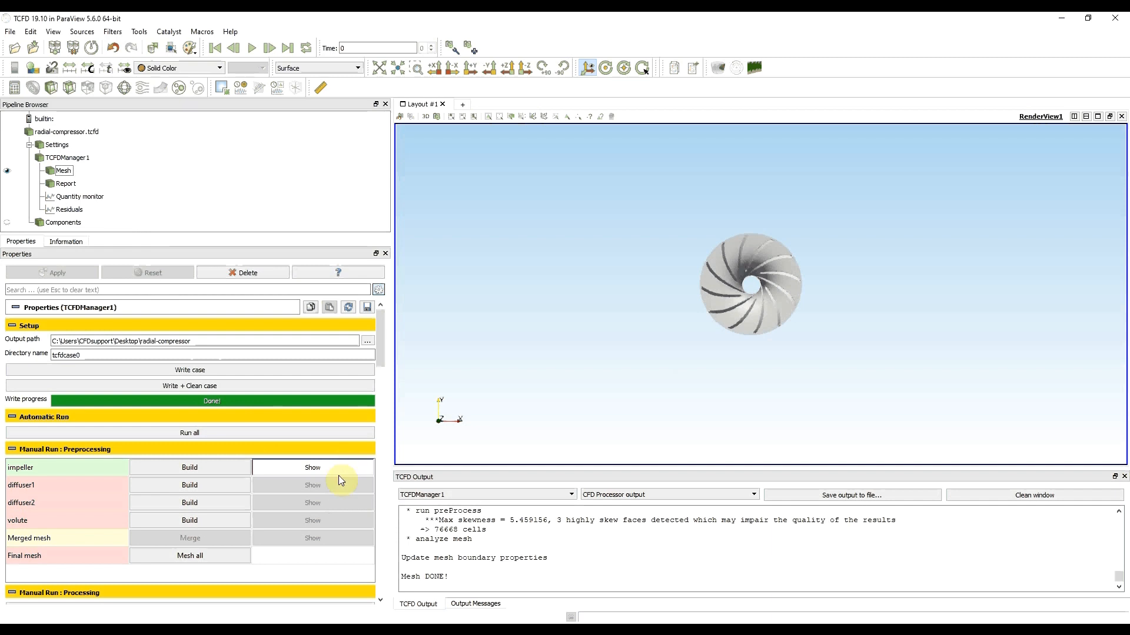
{"action": "mouse_move", "coordinate": [295, 475]}
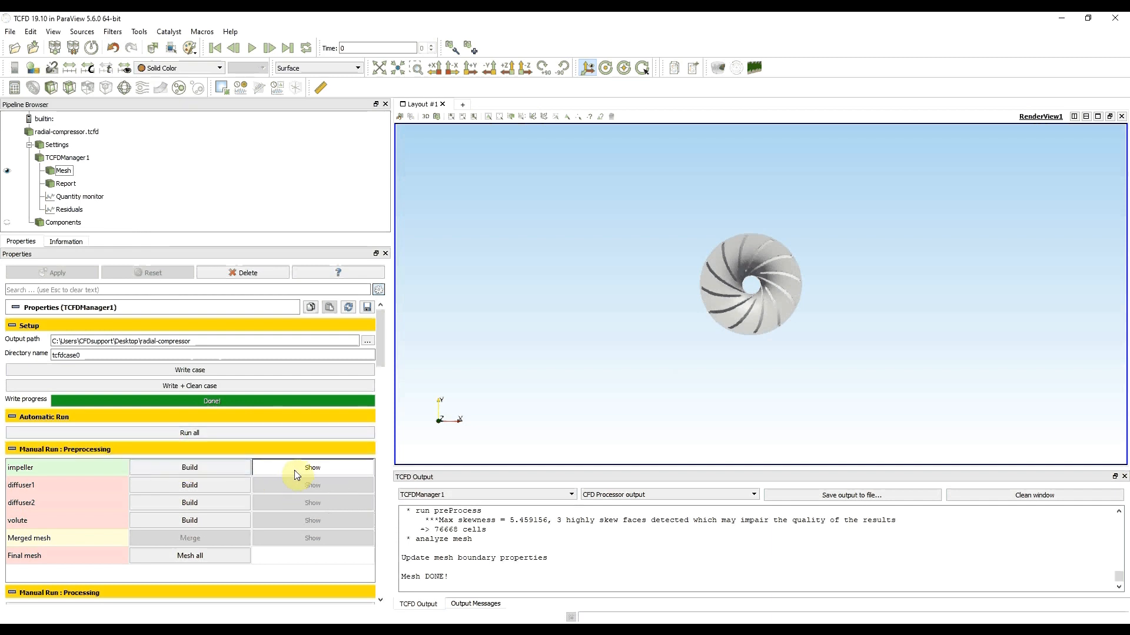
{"action": "mouse_move", "coordinate": [45, 468]}
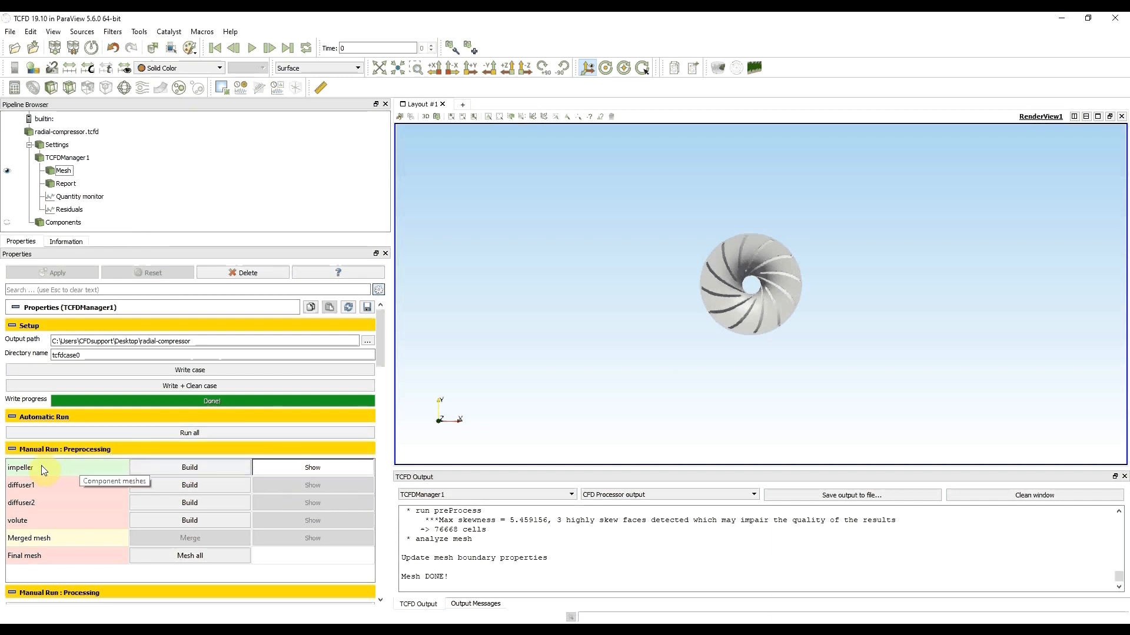
{"action": "mouse_move", "coordinate": [86, 469]}
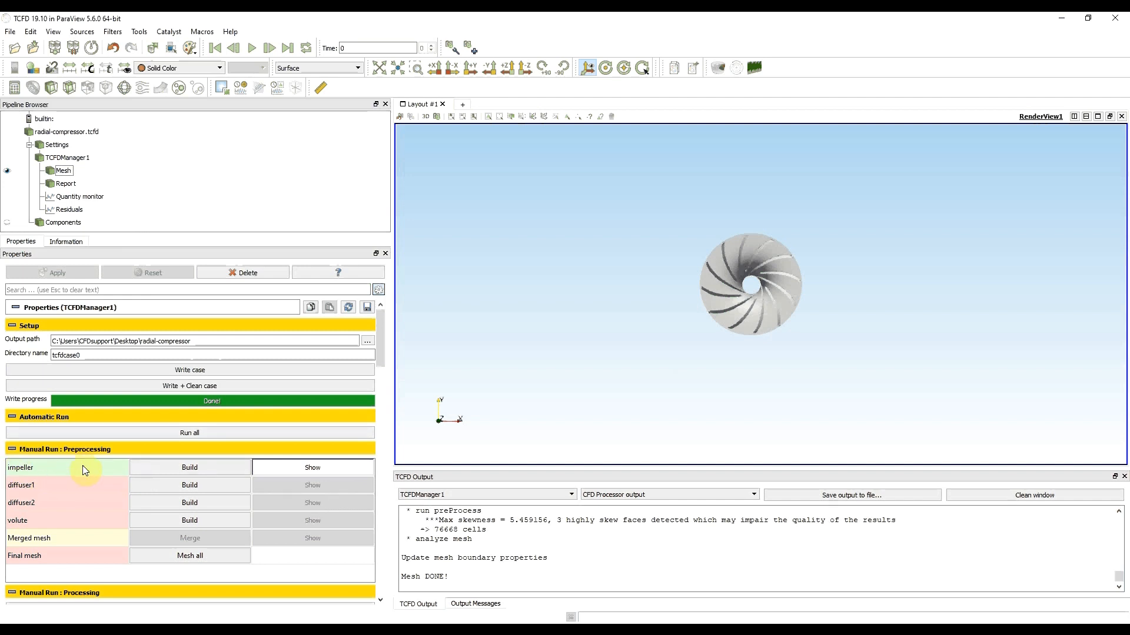
{"action": "mouse_move", "coordinate": [86, 469]}
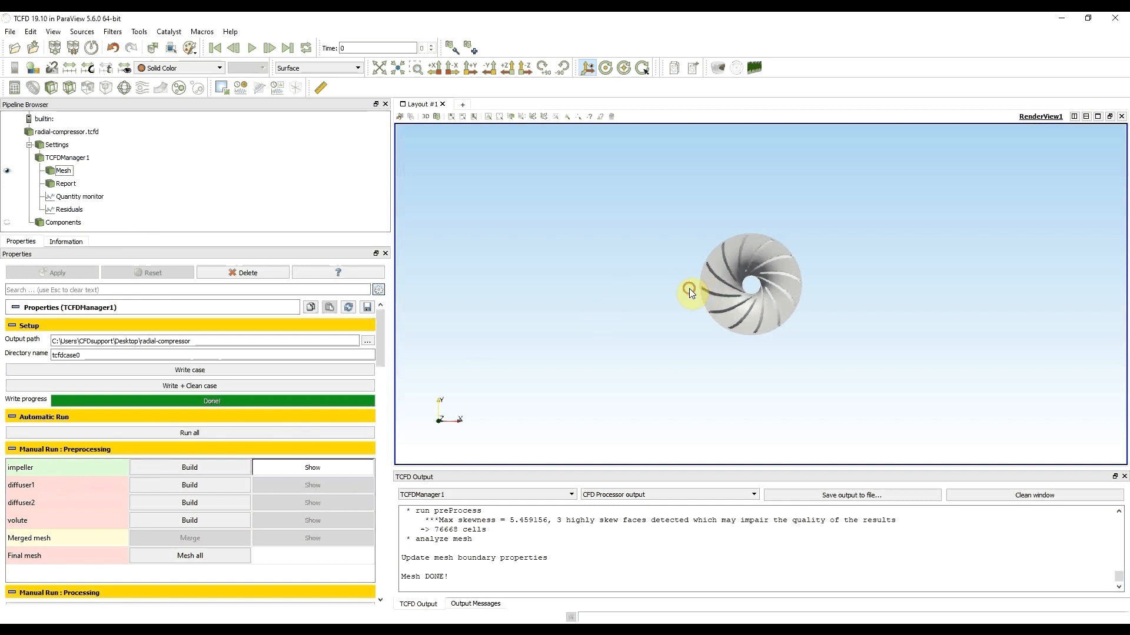
Orbit the impeller mesh to an angled and then side view
{"action": "left_click_drag", "start_coordinate": [689, 292], "coordinate": [776, 245]}
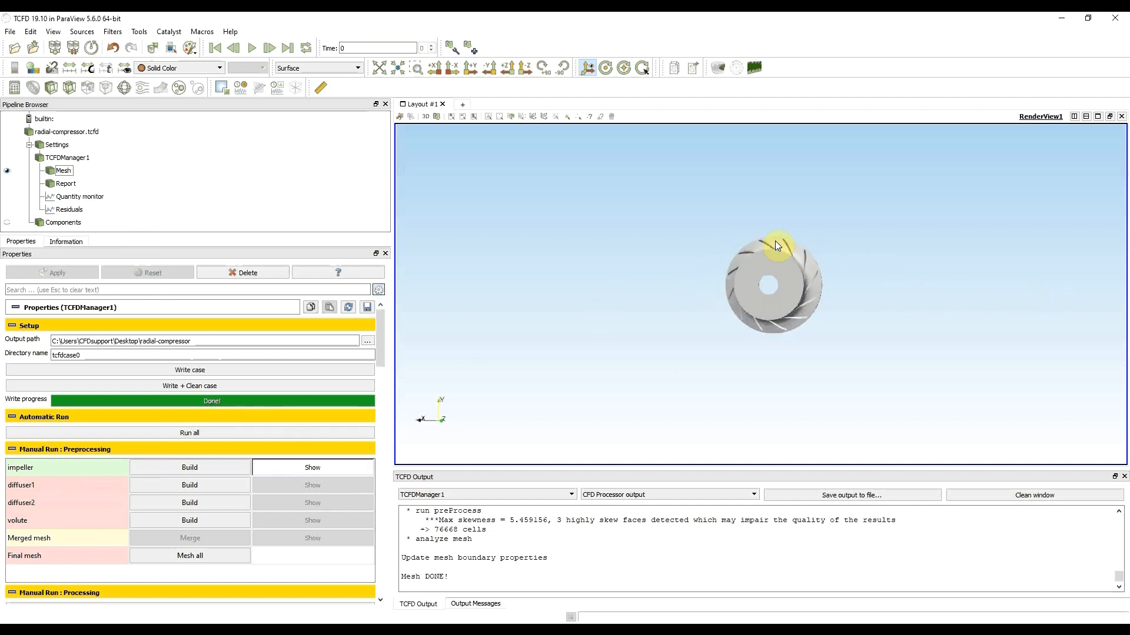
{"action": "left_click_drag", "start_coordinate": [778, 245], "coordinate": [767, 332]}
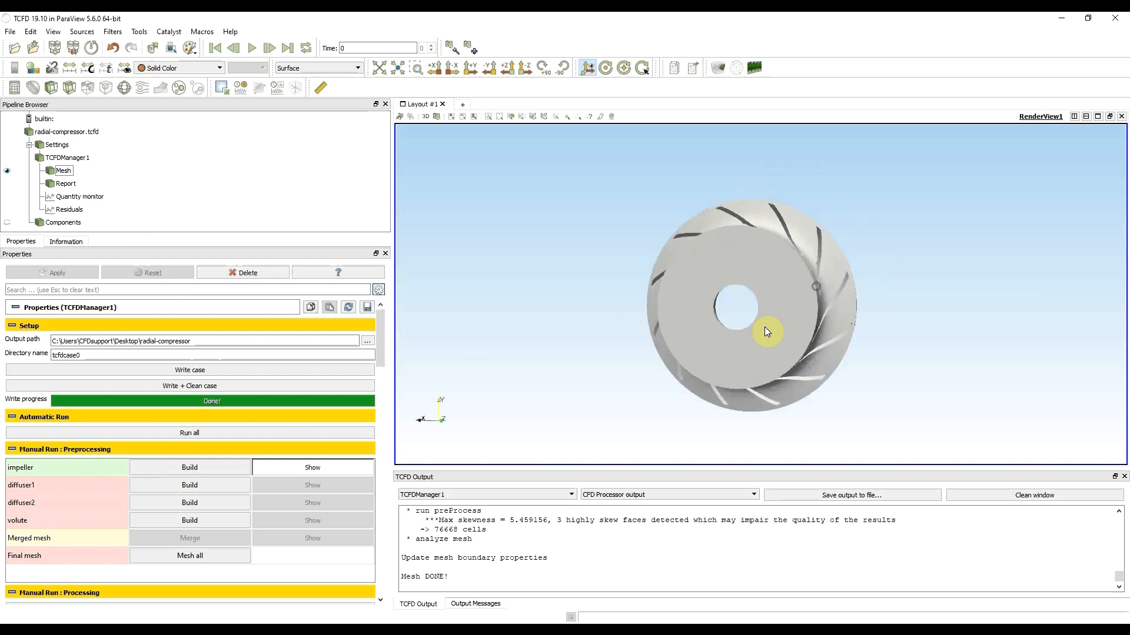
{"action": "left_click_drag", "start_coordinate": [767, 331], "coordinate": [792, 293]}
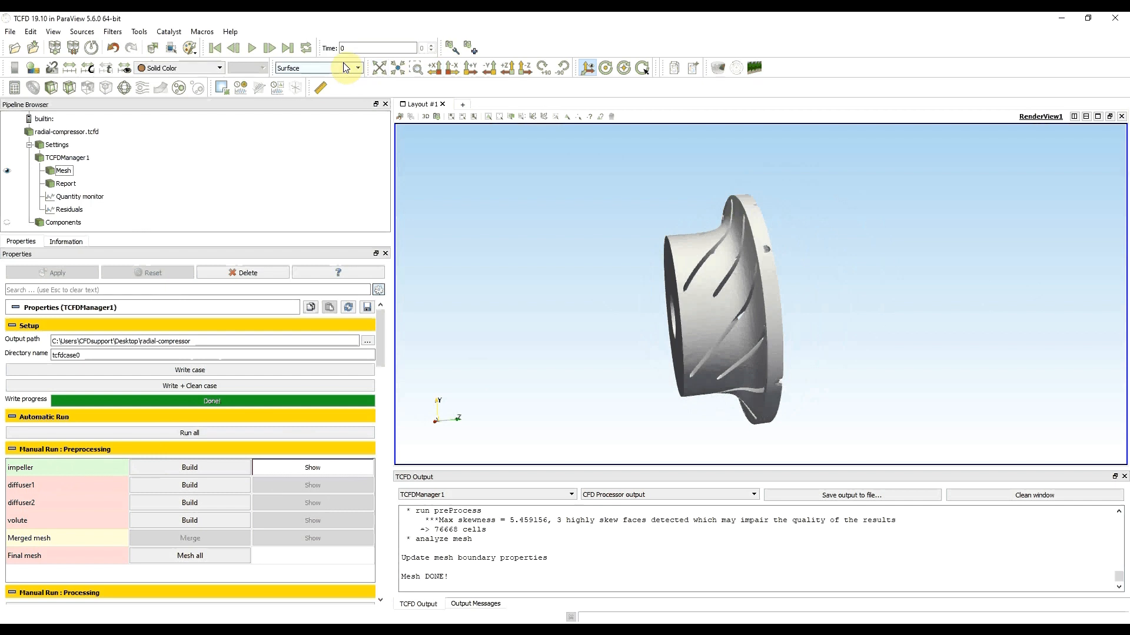
{"action": "left_click", "coordinate": [356, 68]}
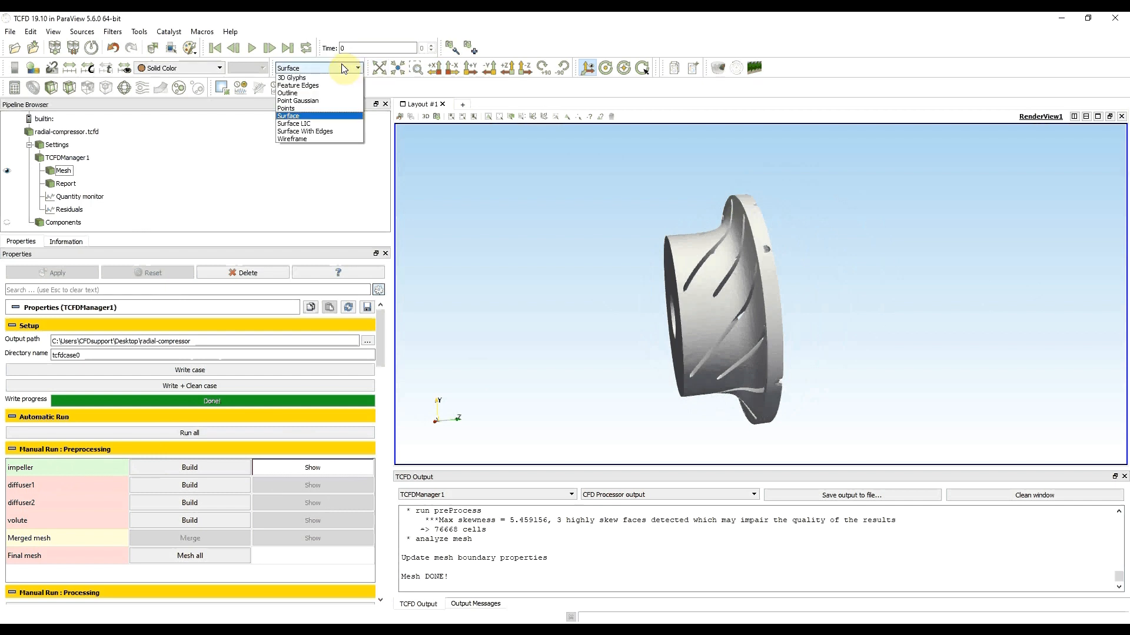
{"action": "mouse_move", "coordinate": [319, 124]}
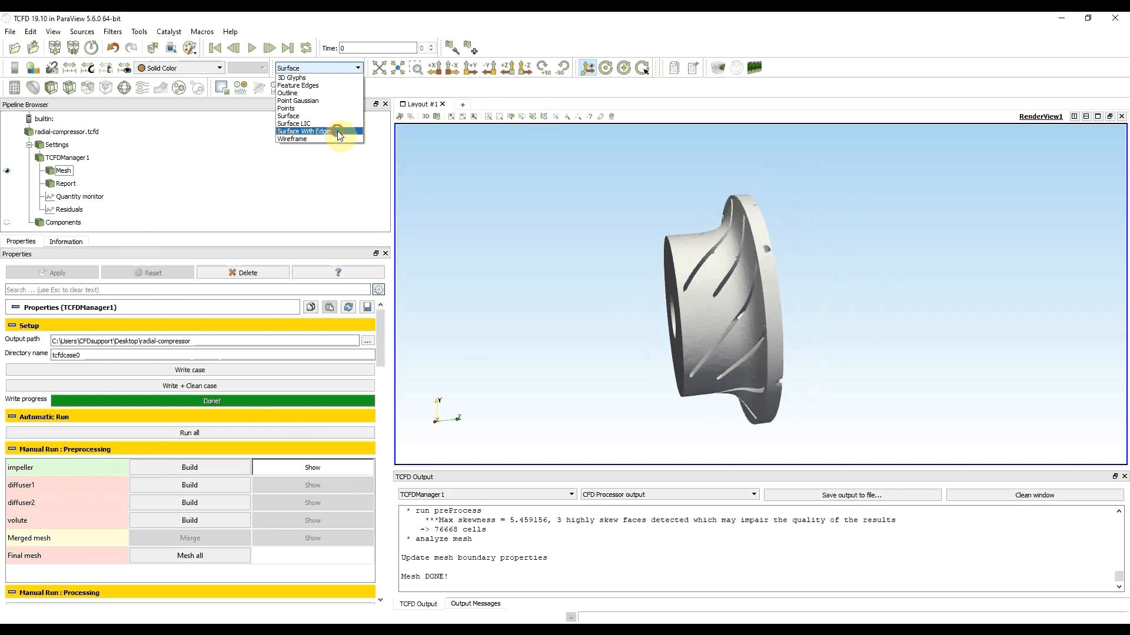
{"action": "left_click", "coordinate": [303, 131]}
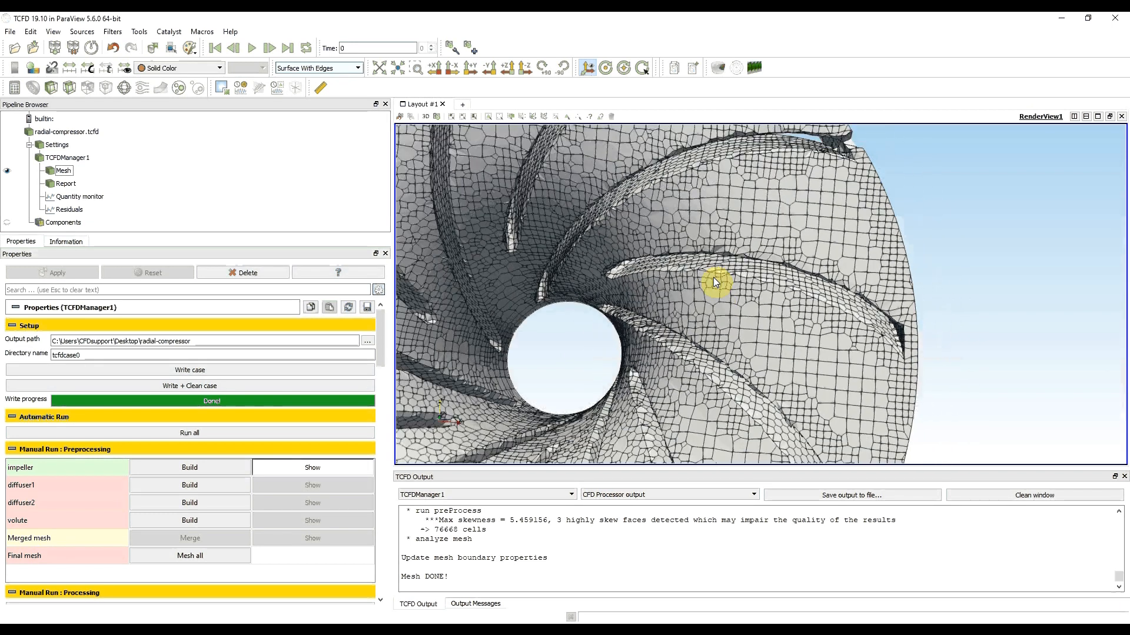
{"action": "left_click_drag", "start_coordinate": [715, 281], "coordinate": [614, 265]}
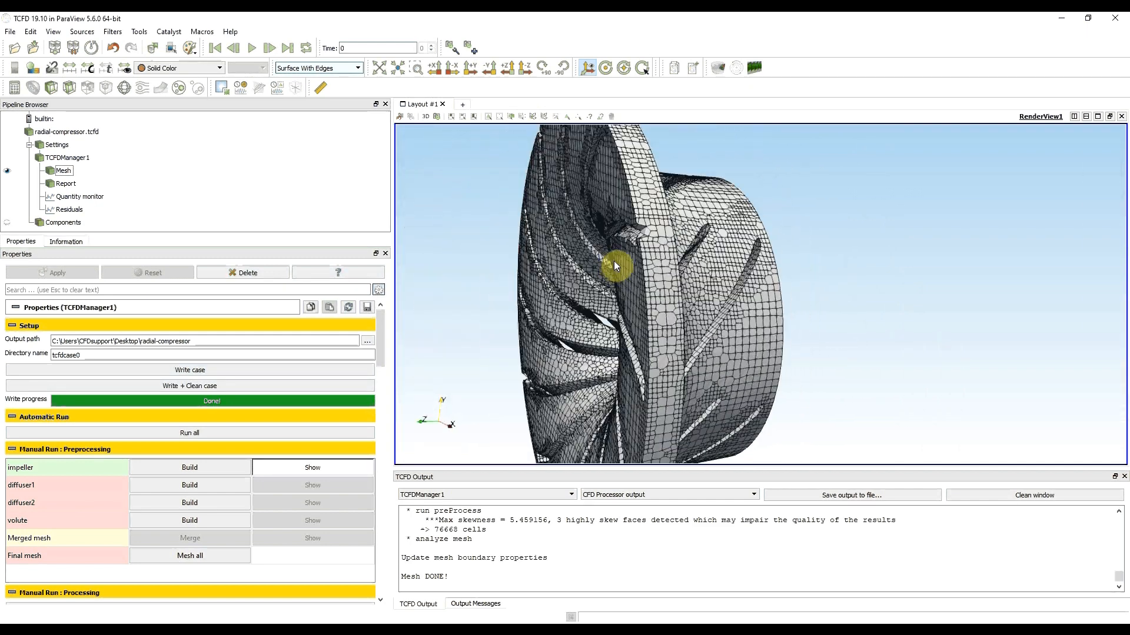
{"action": "left_click_drag", "start_coordinate": [615, 265], "coordinate": [710, 309]}
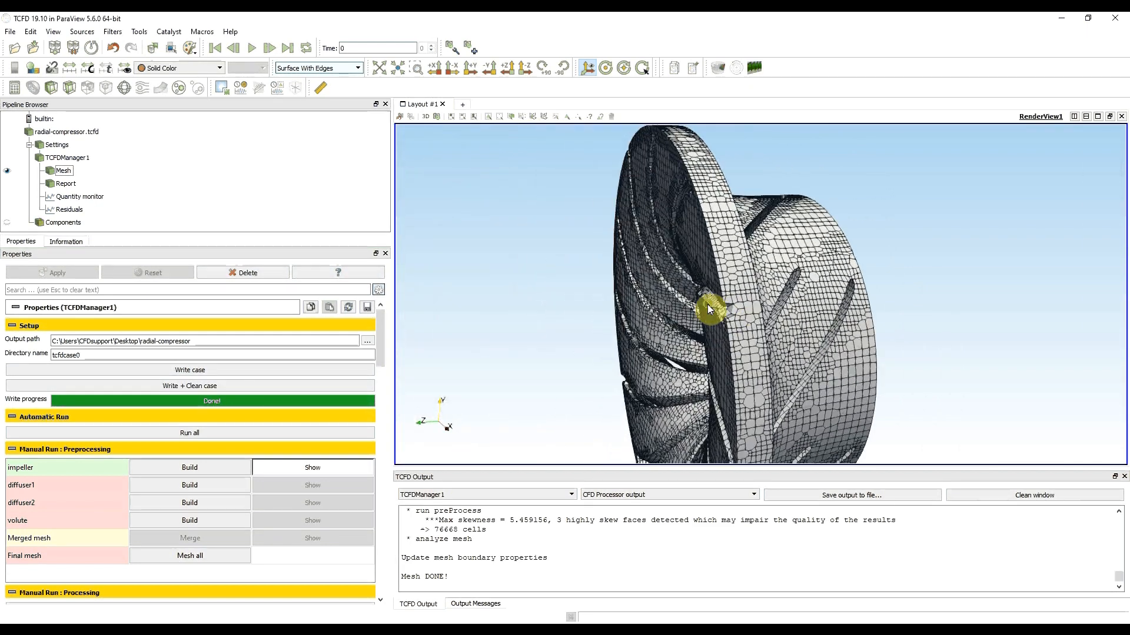
{"action": "left_click_drag", "start_coordinate": [709, 309], "coordinate": [739, 292]}
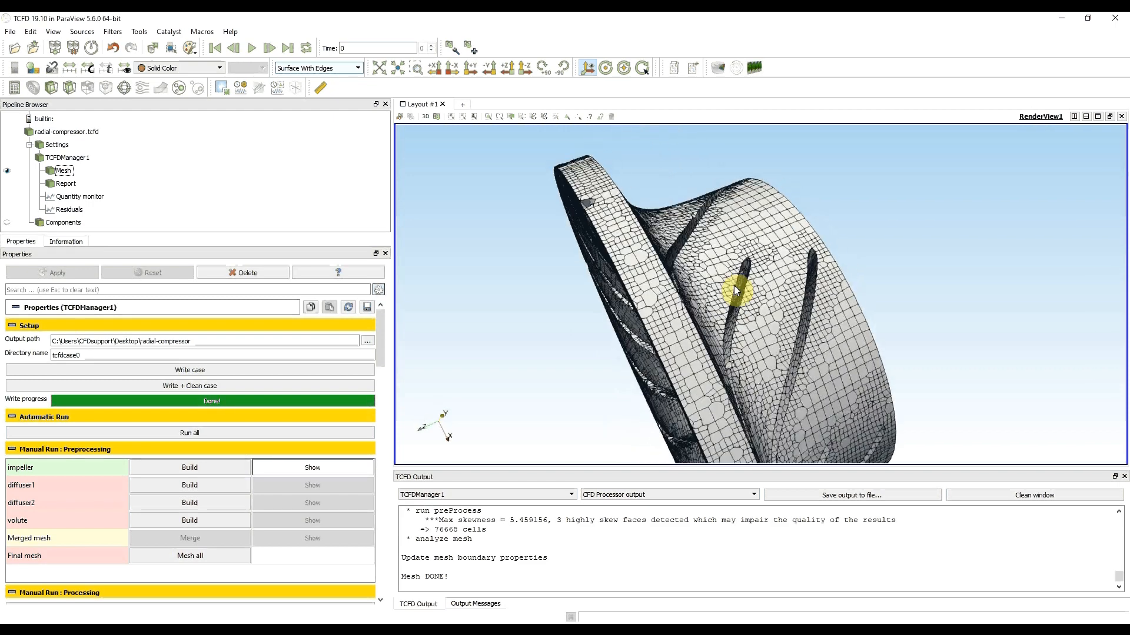
{"action": "left_click_drag", "start_coordinate": [734, 288], "coordinate": [631, 228]}
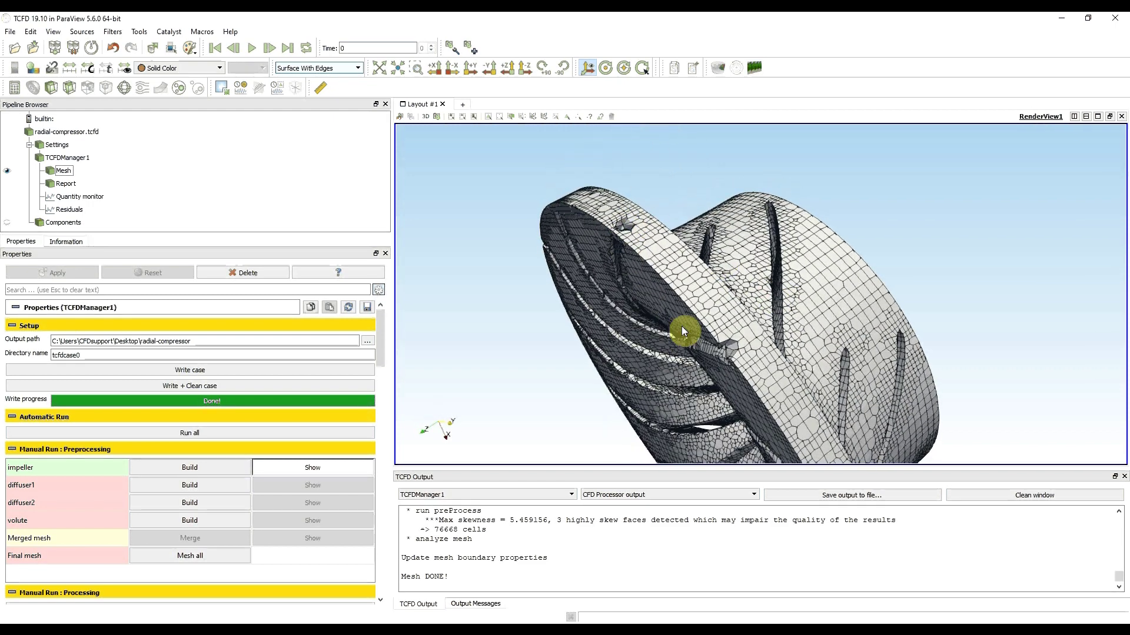
{"action": "left_click_drag", "start_coordinate": [681, 332], "coordinate": [788, 301]}
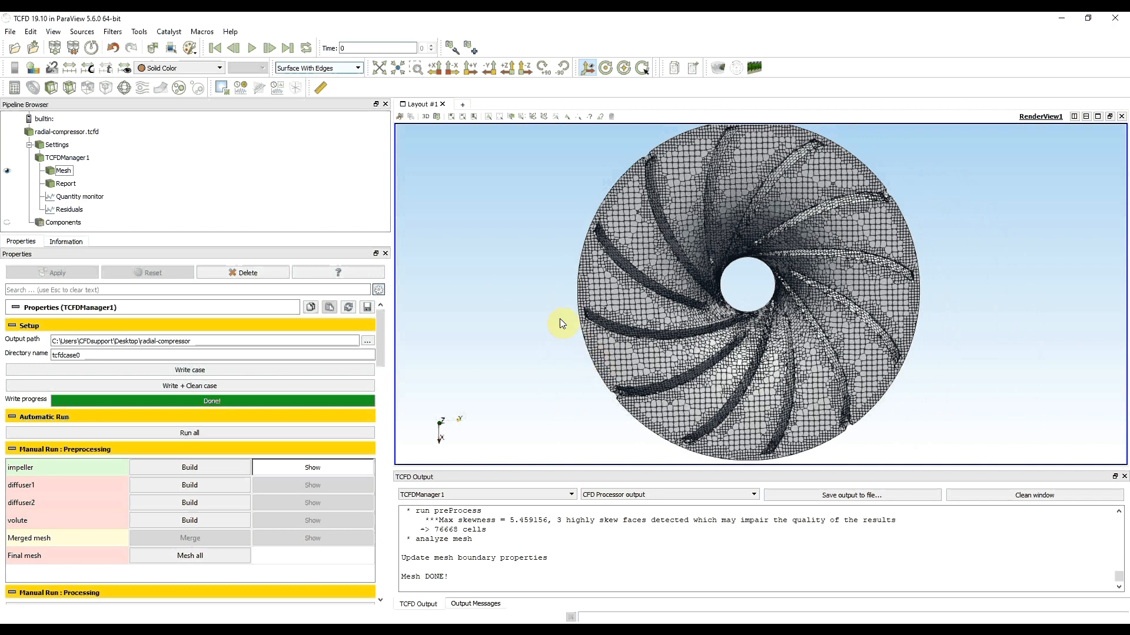
Enable the background mesh wireframe around the impeller in the radial-compressor.tcfd properties
{"action": "left_click", "coordinate": [64, 132]}
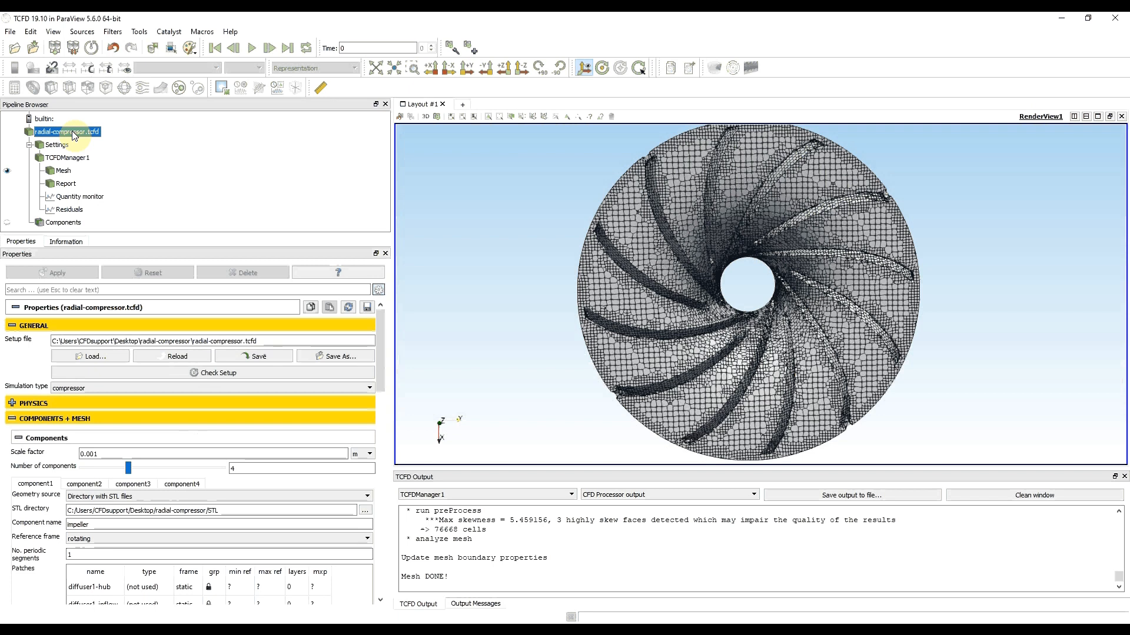
{"action": "mouse_move", "coordinate": [31, 372]}
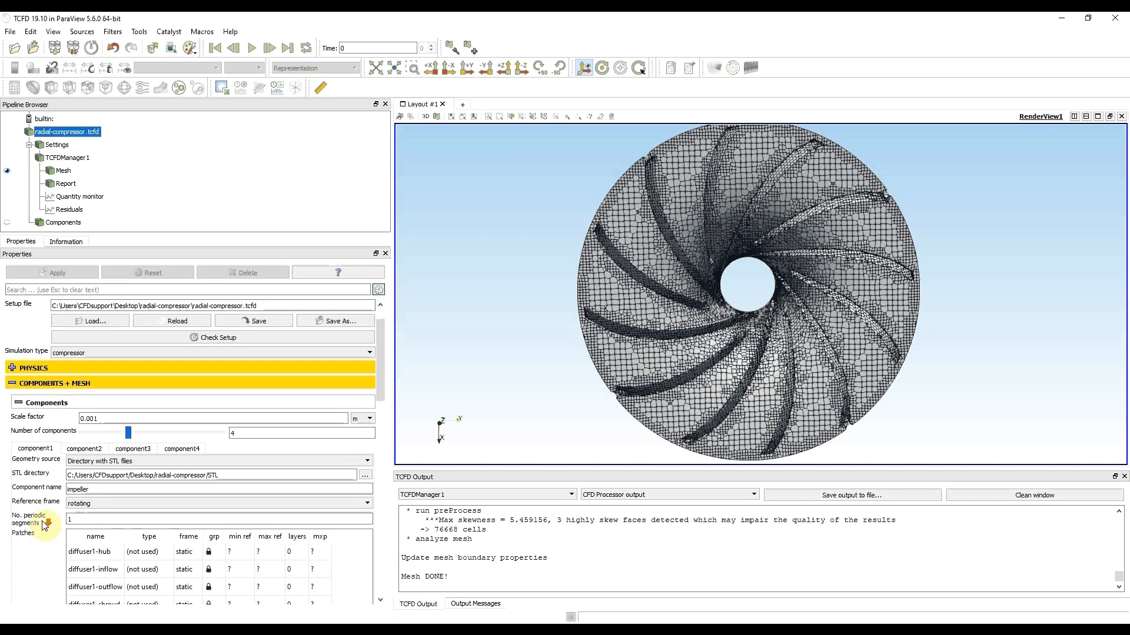
{"action": "scroll", "scroll_direction": "down", "scroll_amount": 3}
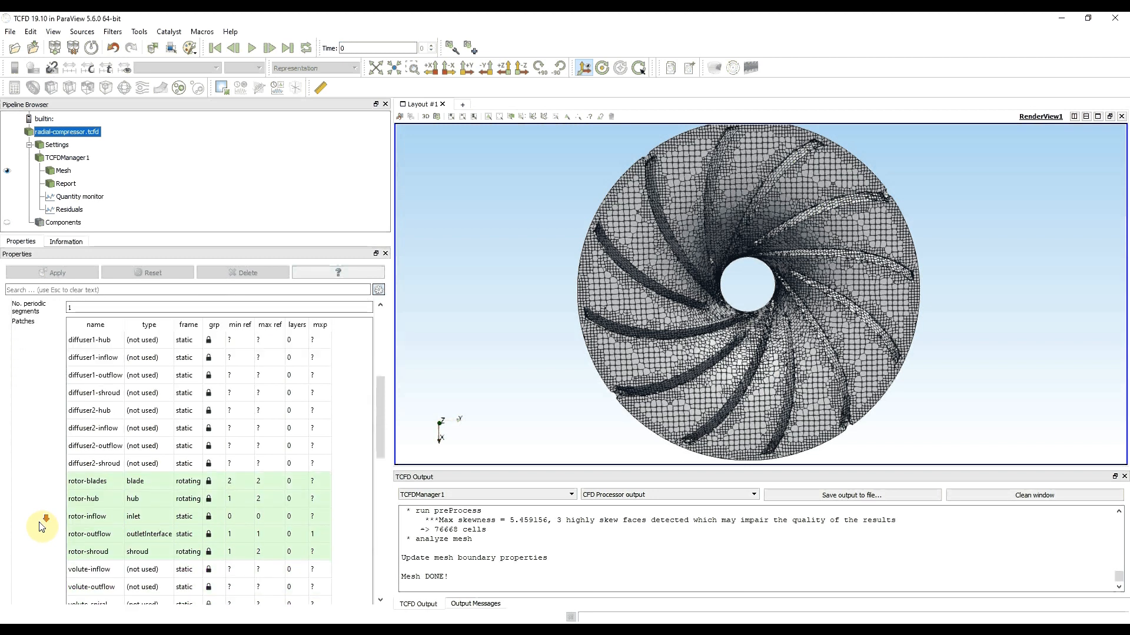
{"action": "scroll", "scroll_direction": "down", "scroll_amount": 3}
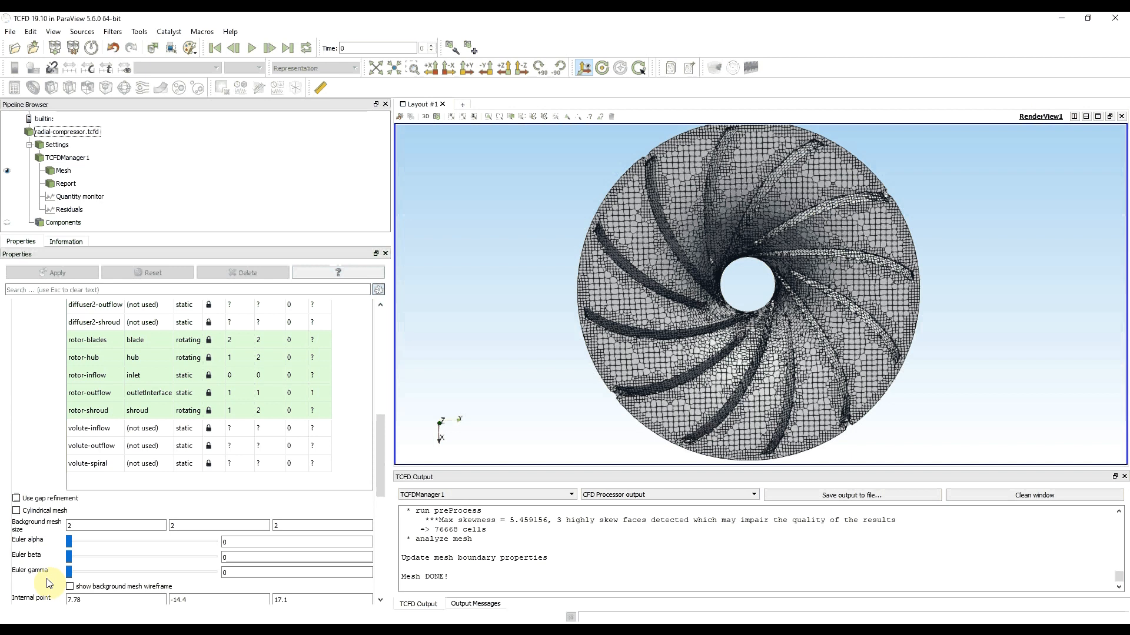
{"action": "mouse_move", "coordinate": [49, 595]}
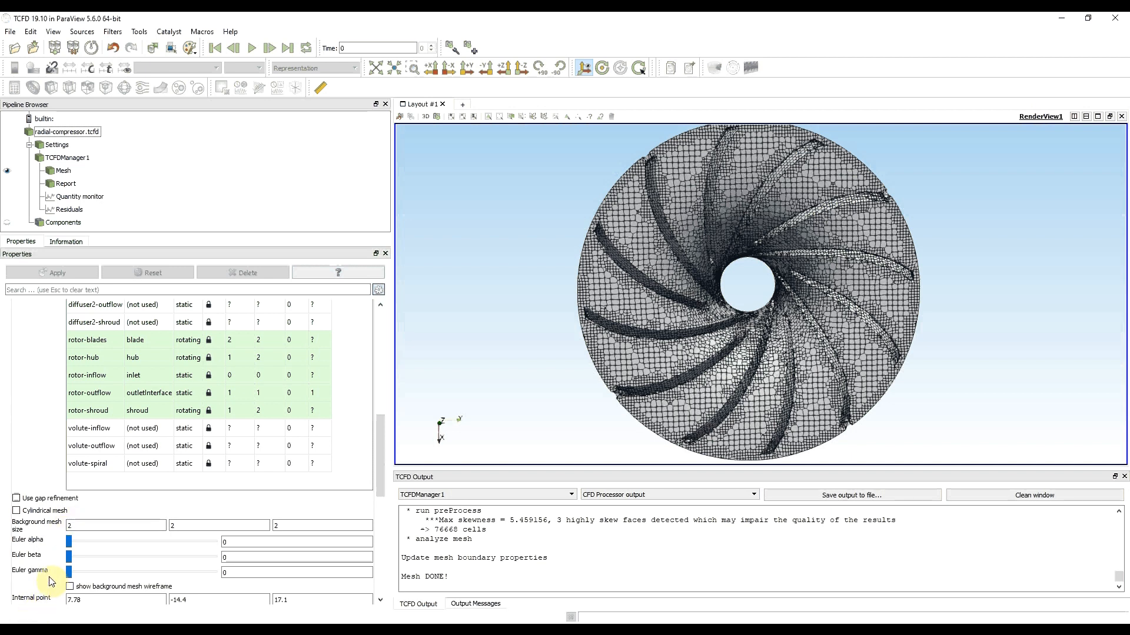
{"action": "mouse_move", "coordinate": [70, 598]}
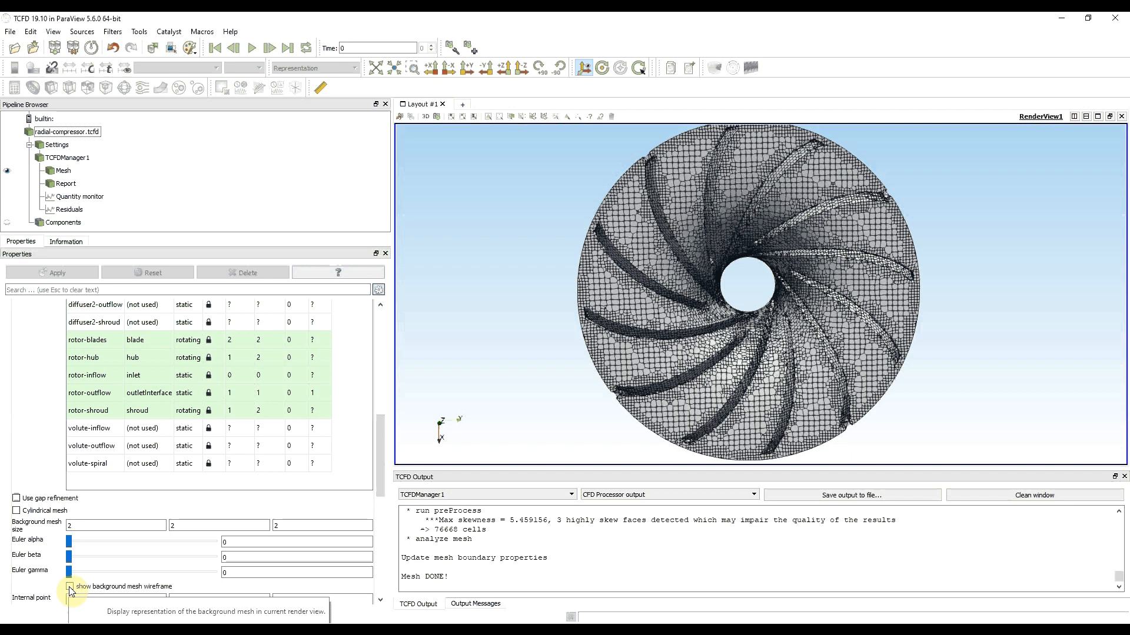
{"action": "left_click", "coordinate": [70, 587]}
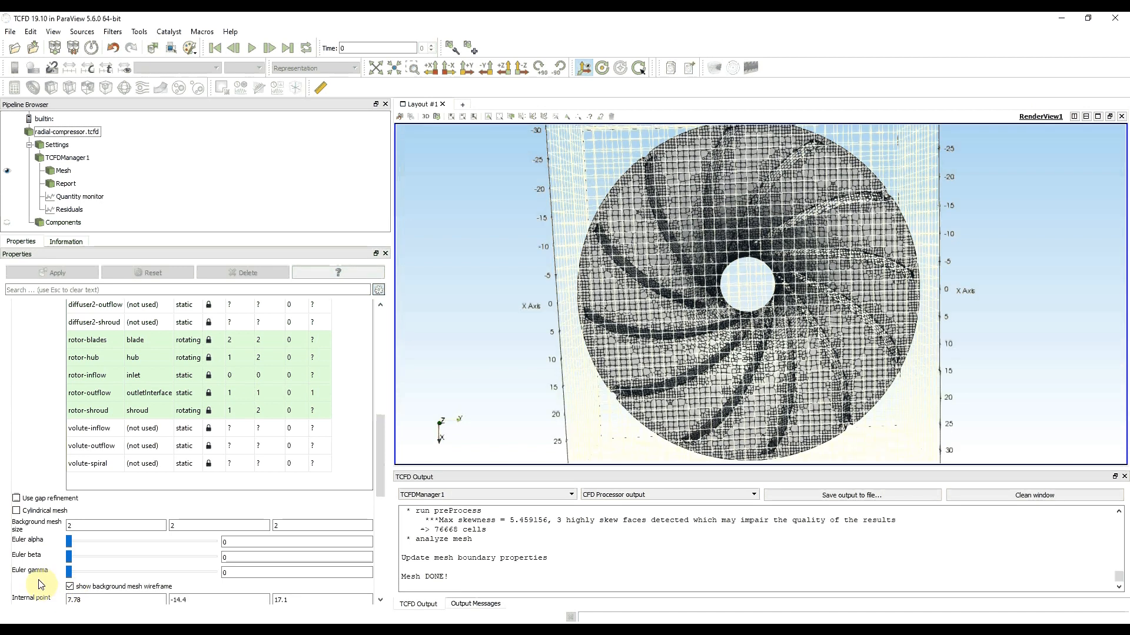
{"action": "mouse_move", "coordinate": [302, 417]}
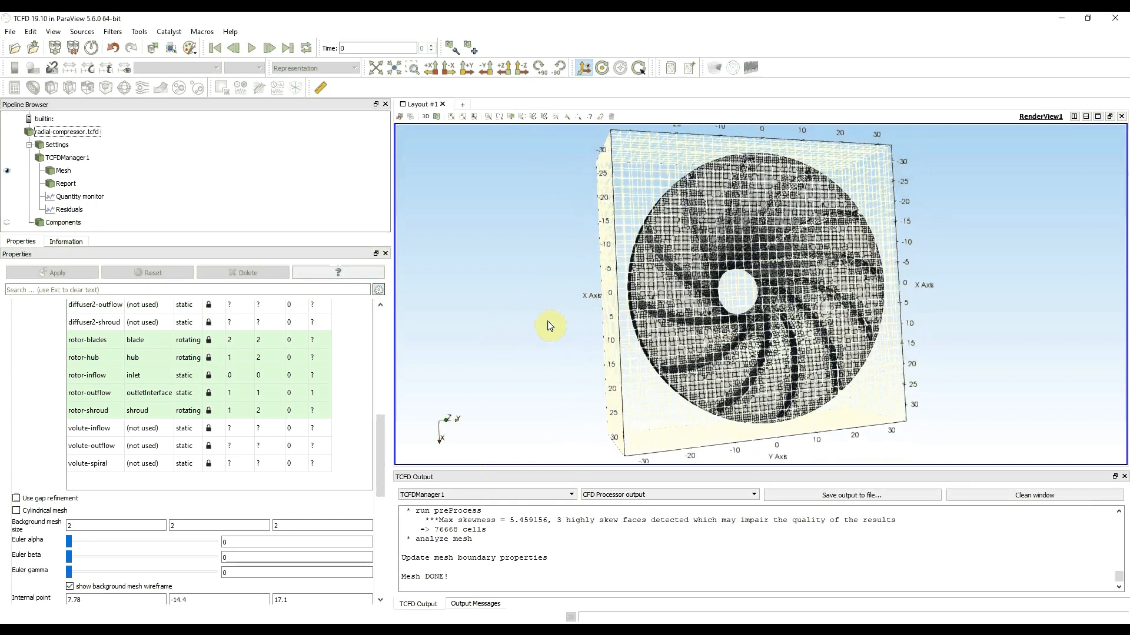
Orbit the view to inspect the background grid box around the impeller in 3D
{"action": "left_click_drag", "start_coordinate": [551, 326], "coordinate": [774, 331]}
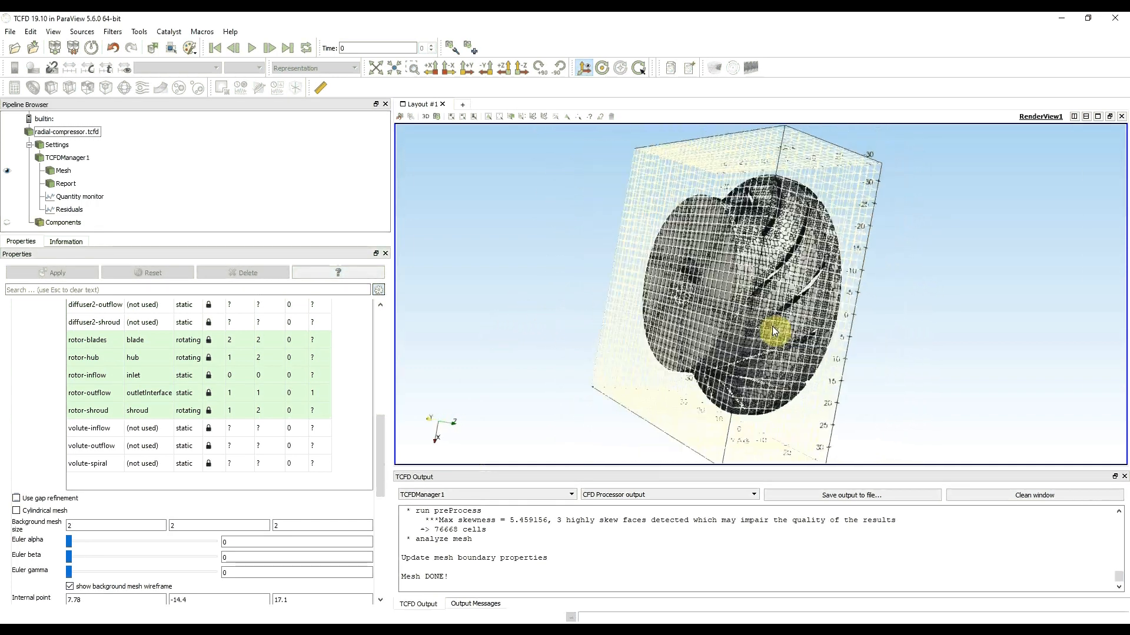
{"action": "left_click_drag", "start_coordinate": [774, 332], "coordinate": [865, 337]}
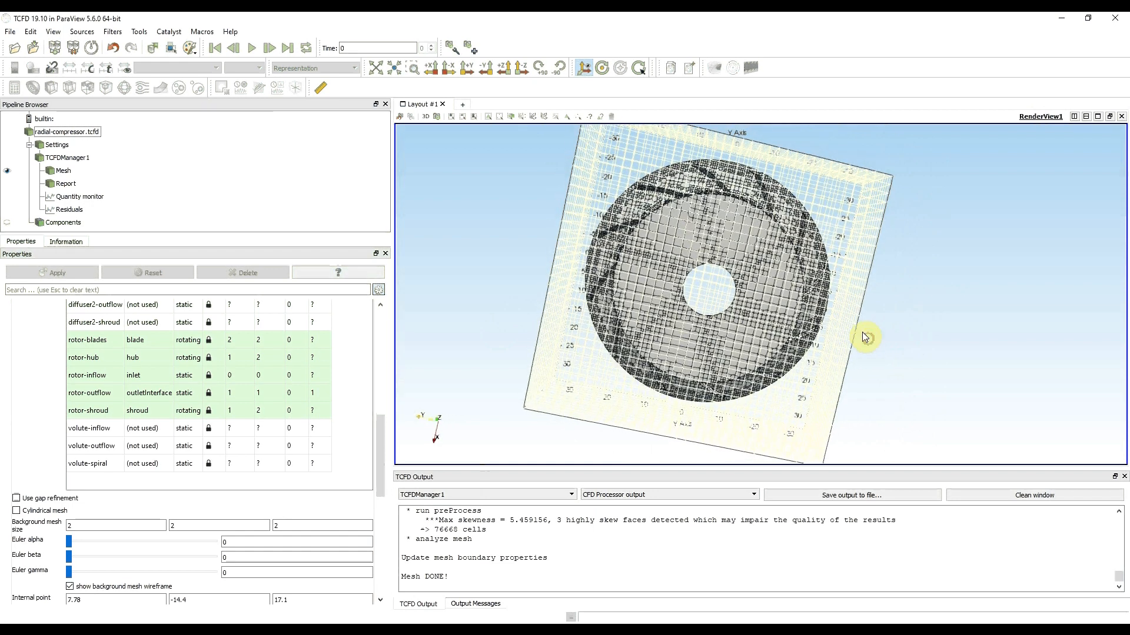
{"action": "left_click_drag", "start_coordinate": [865, 337], "coordinate": [594, 245]}
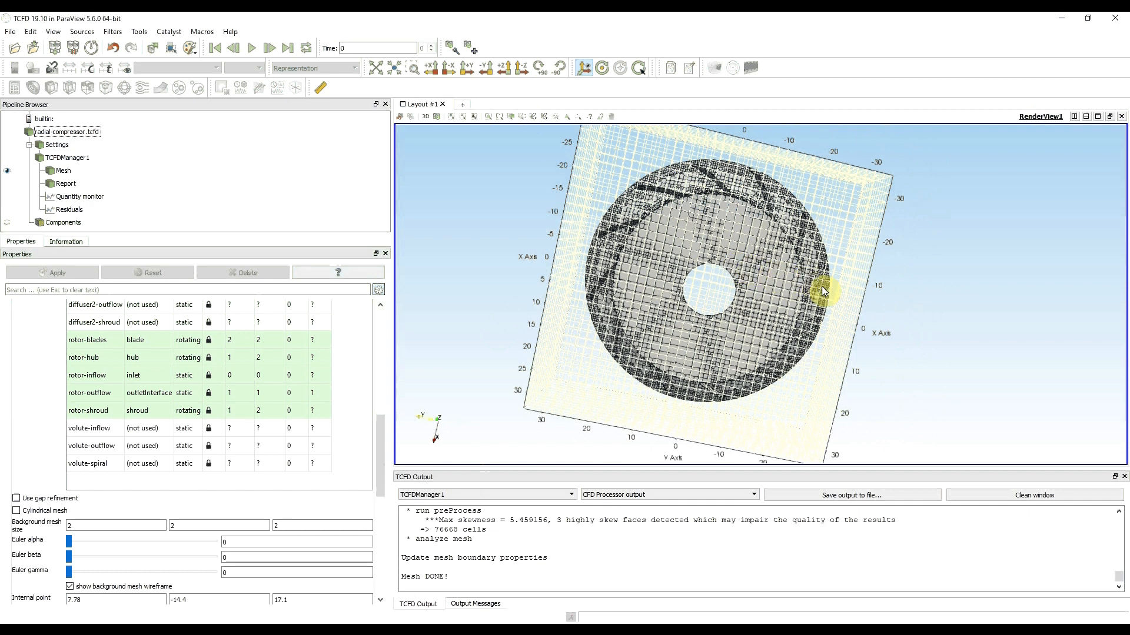
{"action": "left_click_drag", "start_coordinate": [821, 288], "coordinate": [720, 223]}
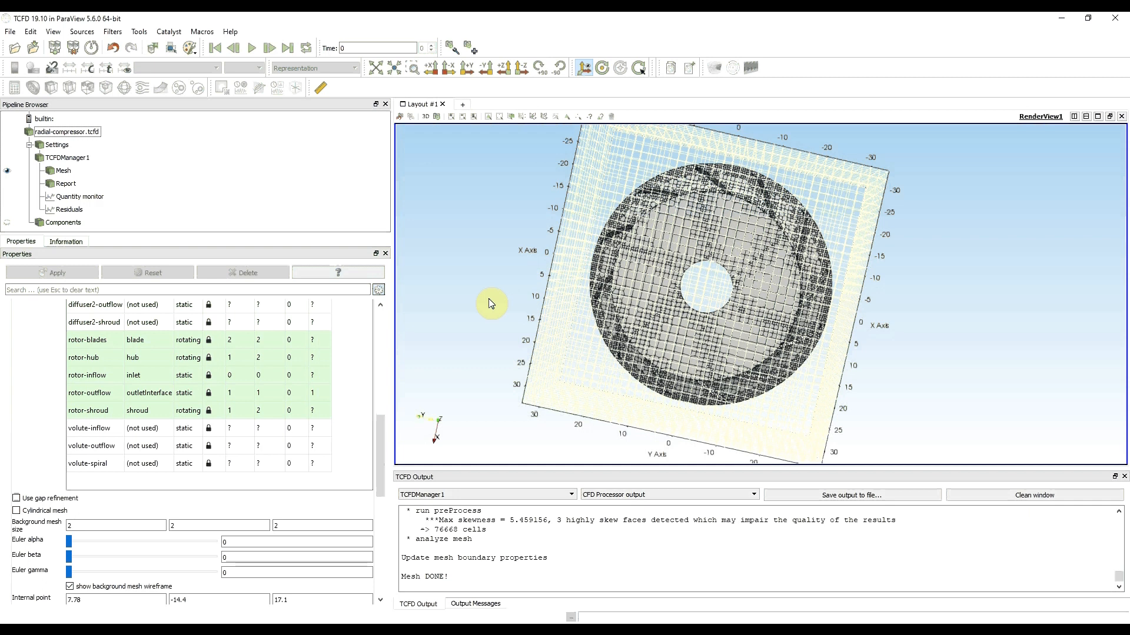
{"action": "mouse_move", "coordinate": [490, 307]}
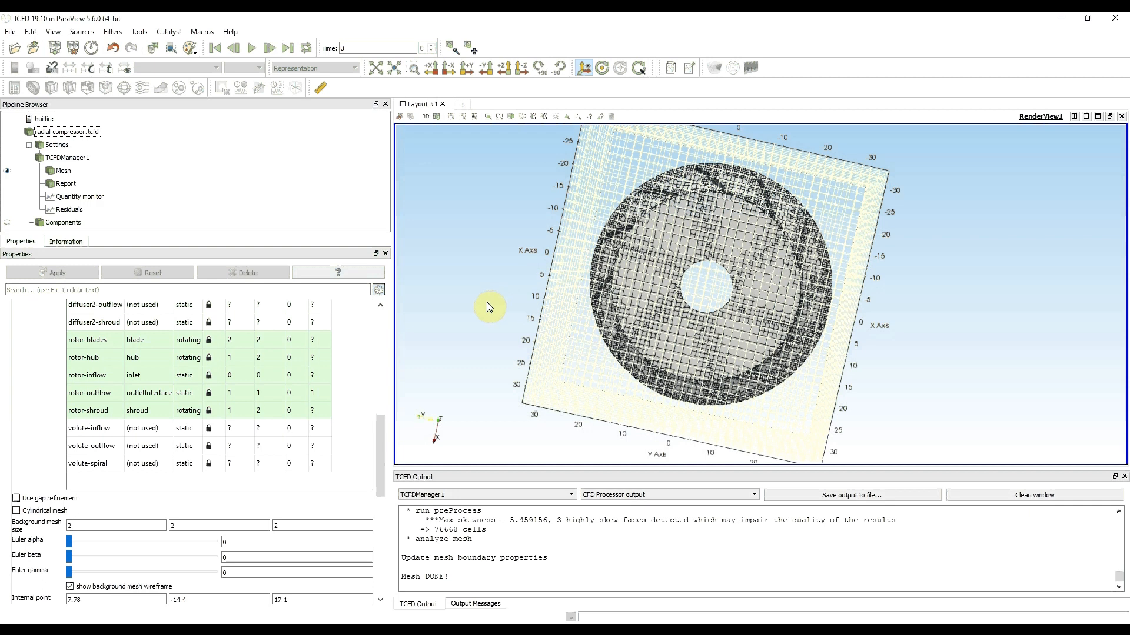
{"action": "mouse_move", "coordinate": [482, 306]}
{"action": "type", "text": "0.8"}
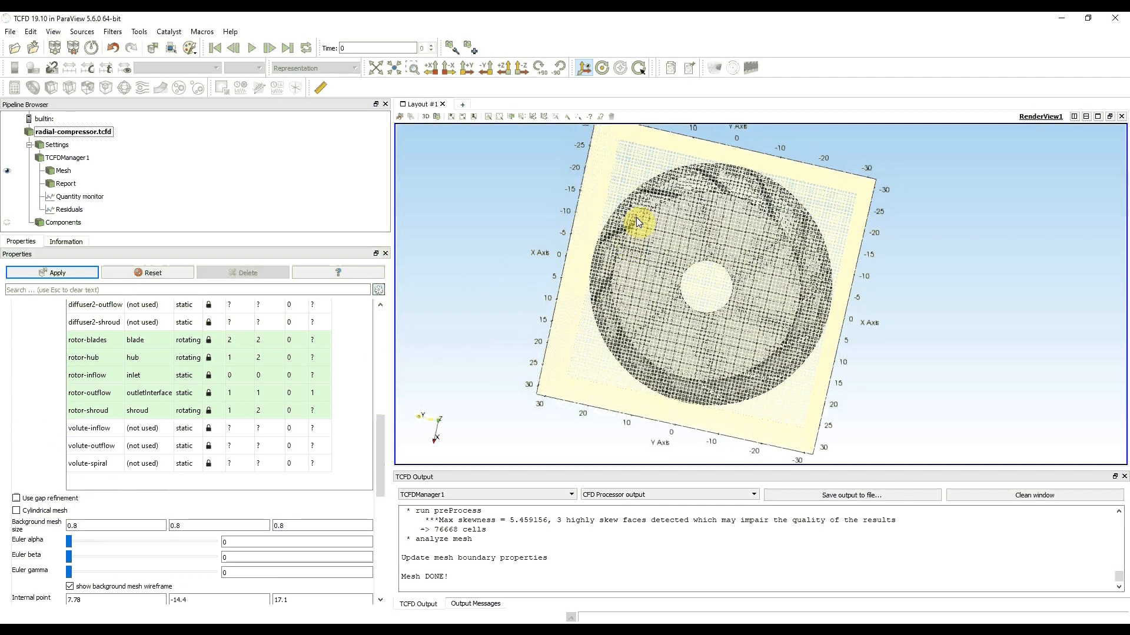
{"action": "mouse_move", "coordinate": [682, 221]}
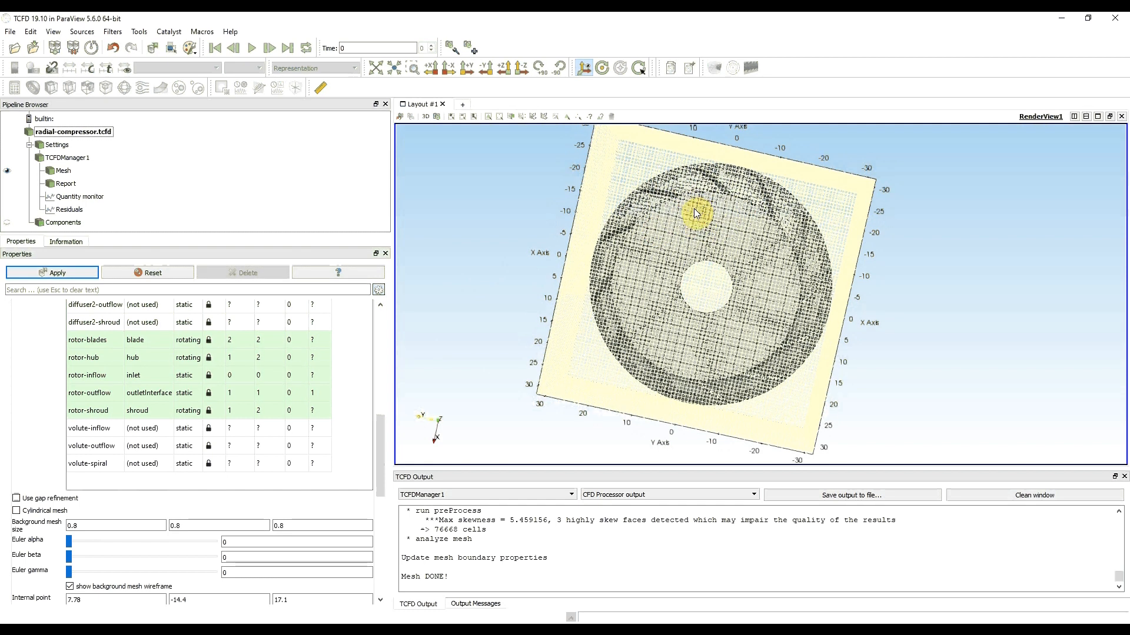
Orbit the view to check the finer 0.8 background grid around the impeller
{"action": "left_click_drag", "start_coordinate": [695, 213], "coordinate": [615, 229]}
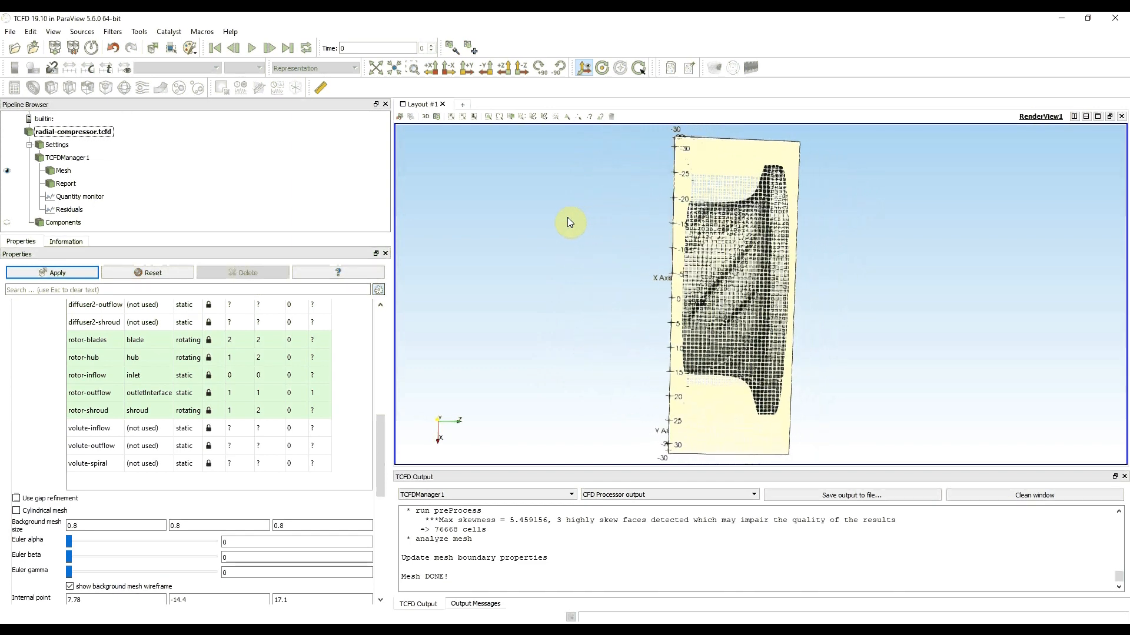
{"action": "left_click_drag", "start_coordinate": [569, 223], "coordinate": [743, 231]}
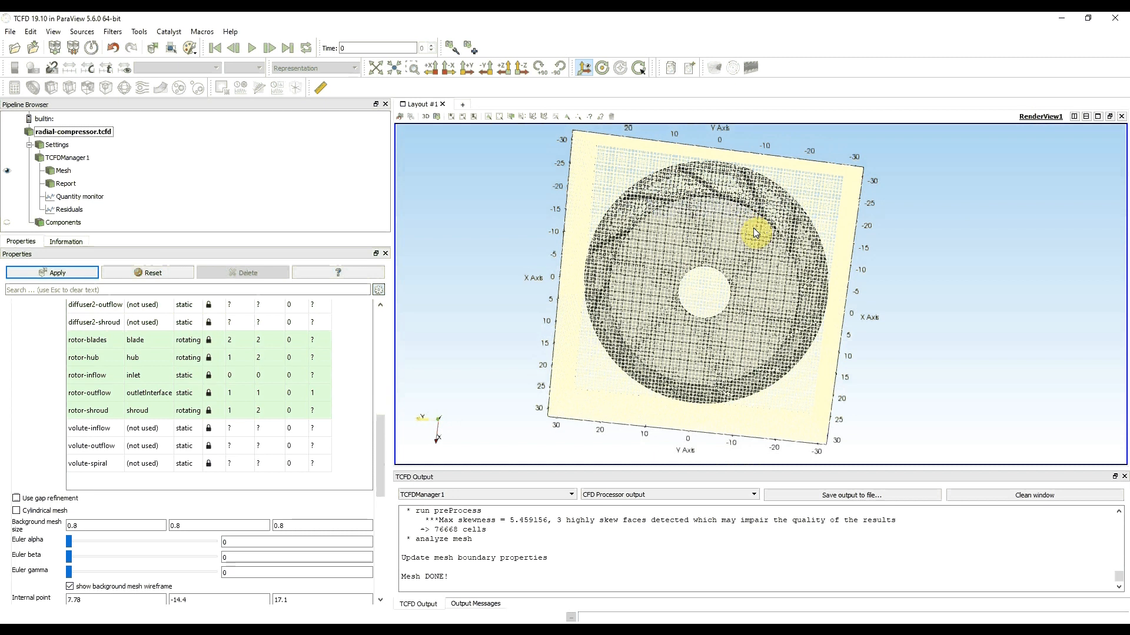
Apply the 0.8 background mesh size, rewrite the case and rebuild the impeller mesh
{"action": "left_click", "coordinate": [56, 273]}
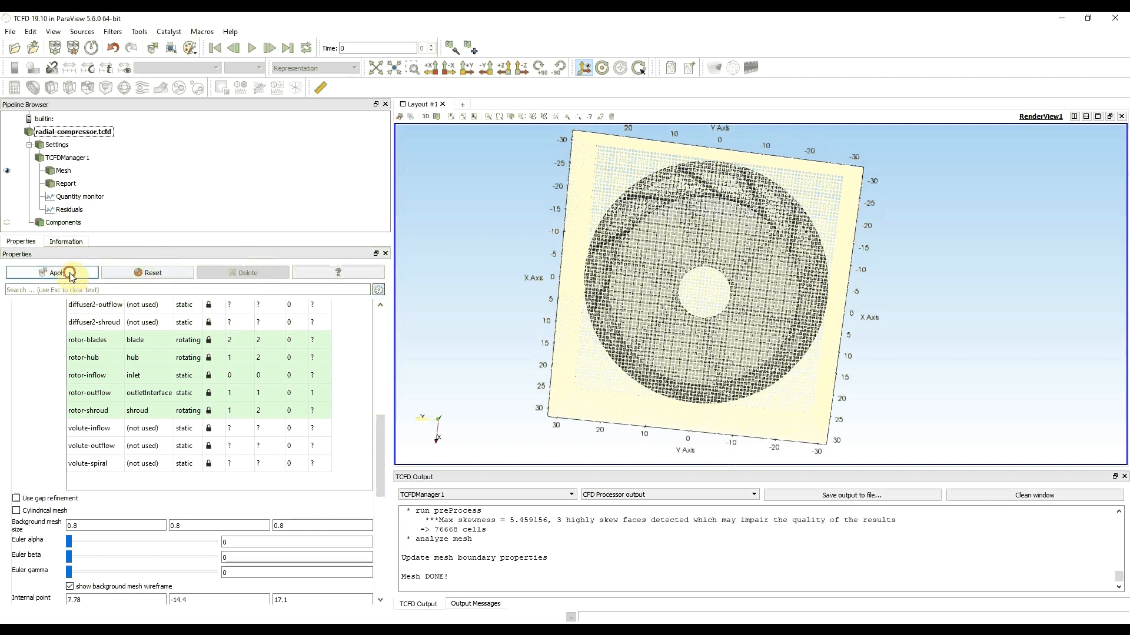
{"action": "left_click", "coordinate": [53, 273]}
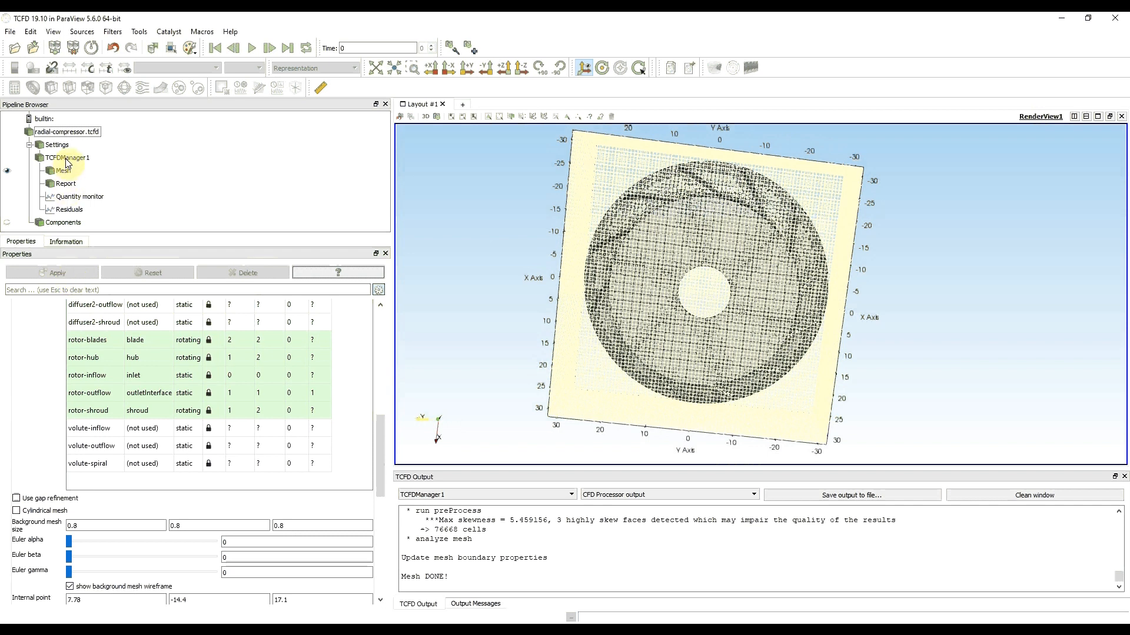
{"action": "left_click", "coordinate": [68, 158]}
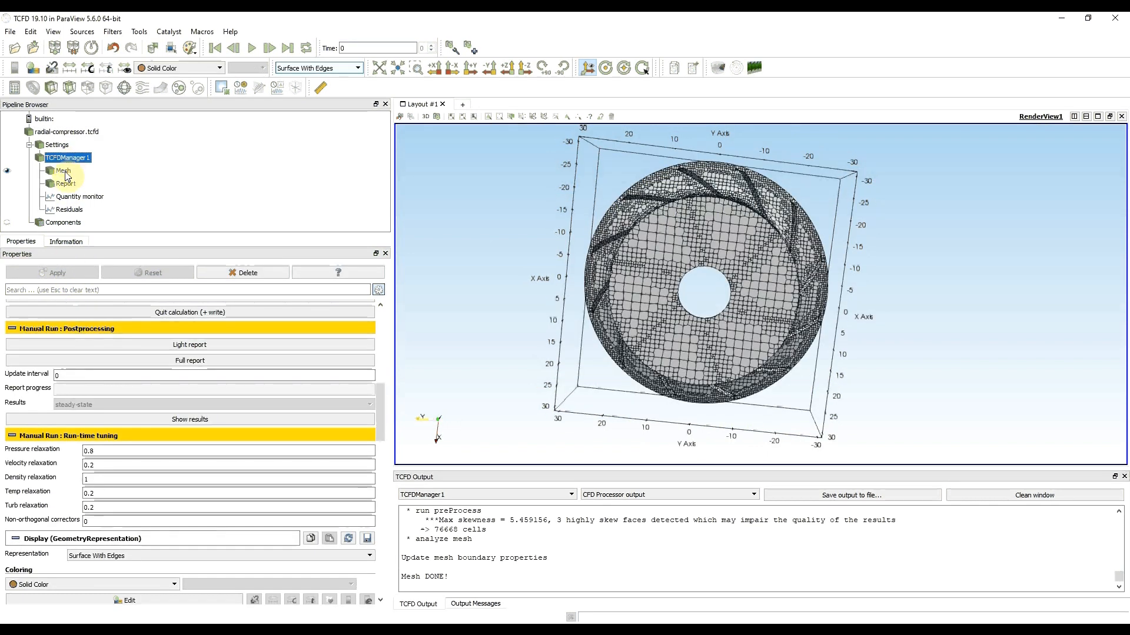
{"action": "left_click", "coordinate": [64, 158]}
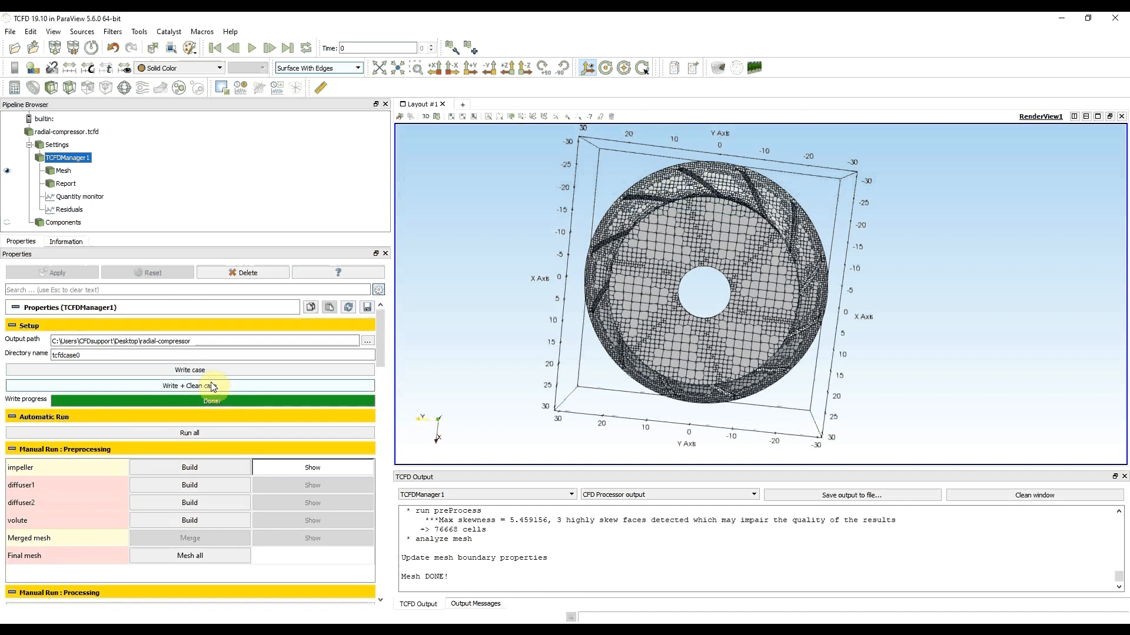
{"action": "mouse_move", "coordinate": [211, 375]}
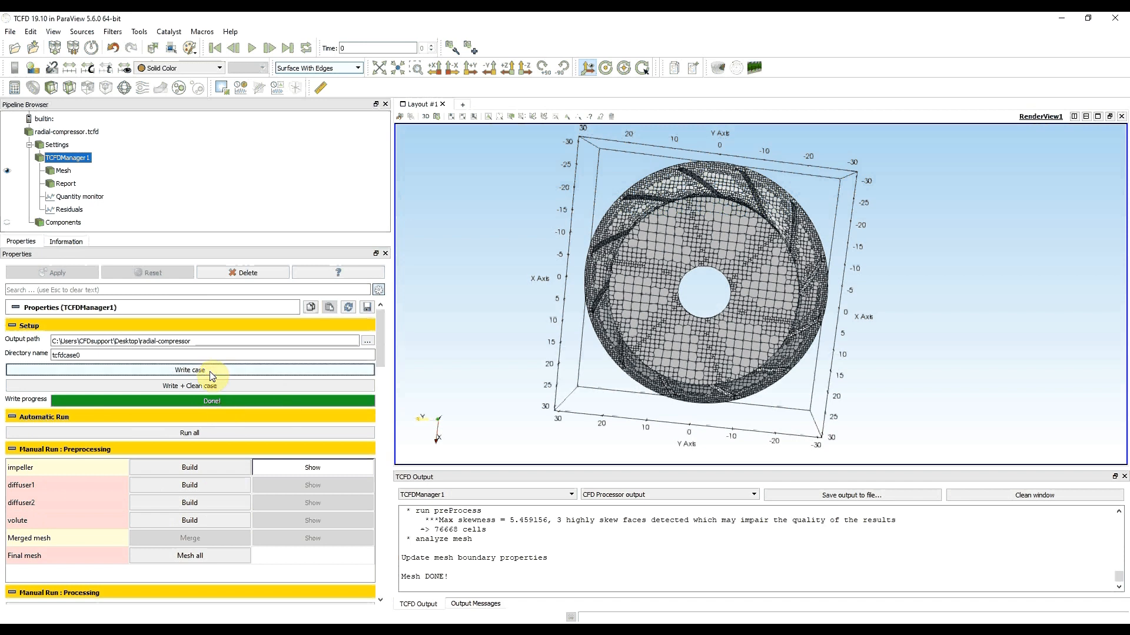
{"action": "left_click", "coordinate": [189, 369]}
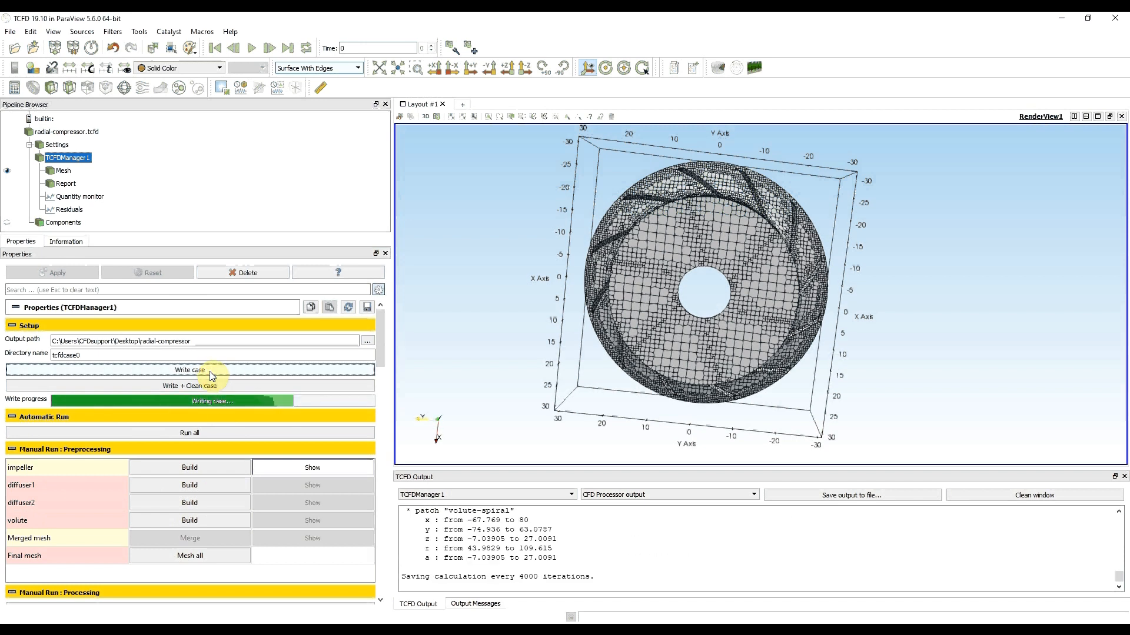
{"action": "mouse_move", "coordinate": [200, 465]}
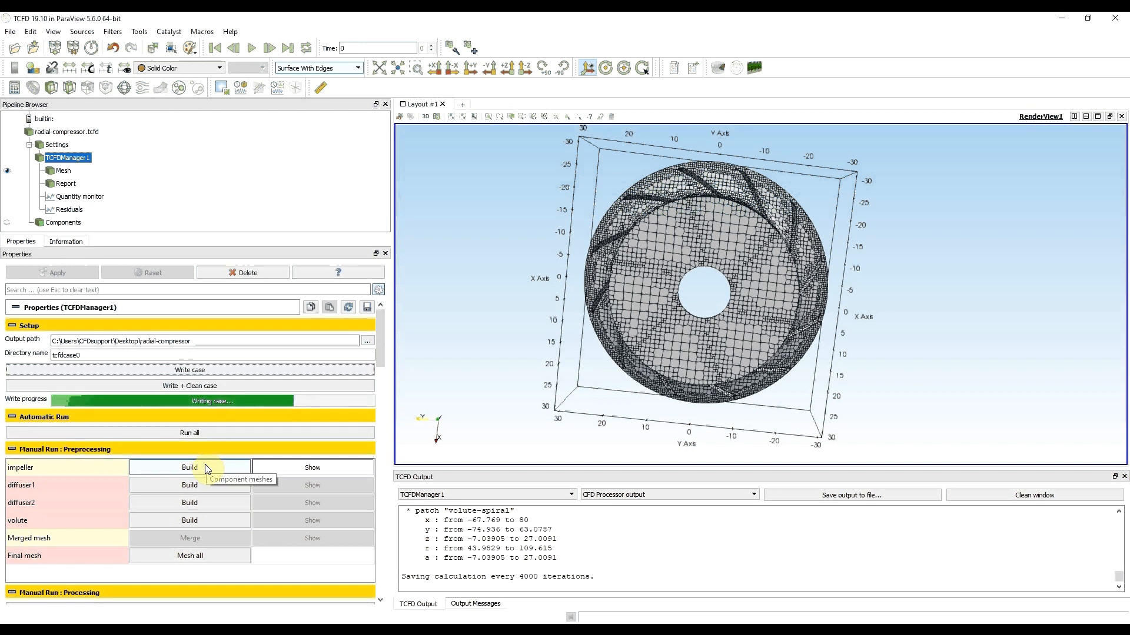
{"action": "left_click", "coordinate": [190, 468]}
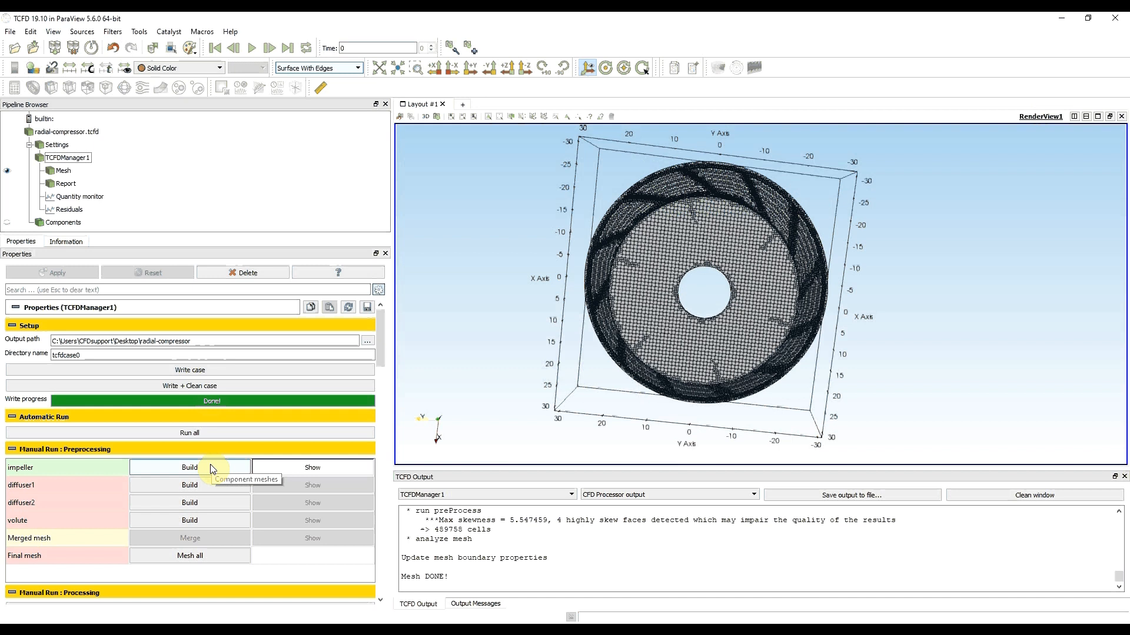
{"action": "mouse_move", "coordinate": [85, 471]}
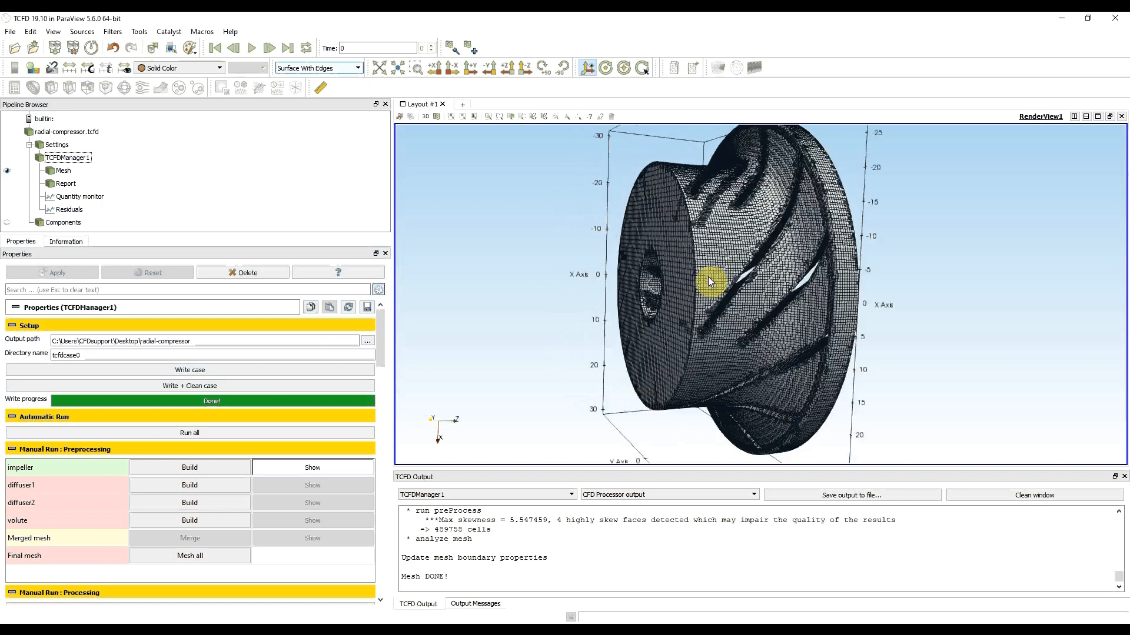
{"action": "scroll", "scroll_direction": "down", "scroll_amount": 3}
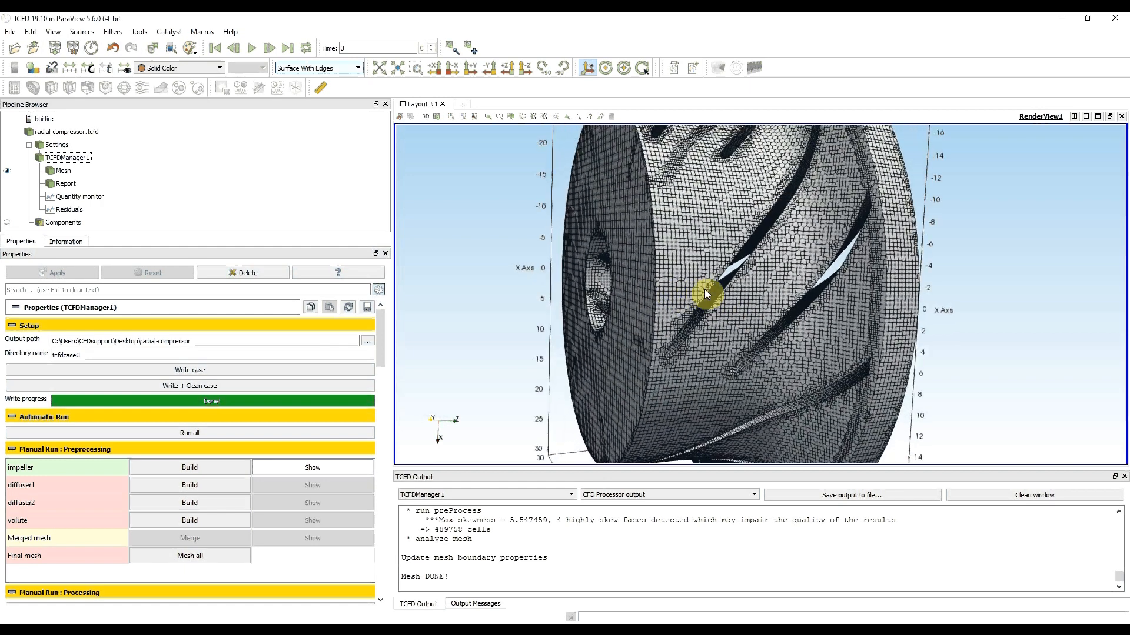
{"action": "left_click_drag", "start_coordinate": [706, 294], "coordinate": [790, 295]}
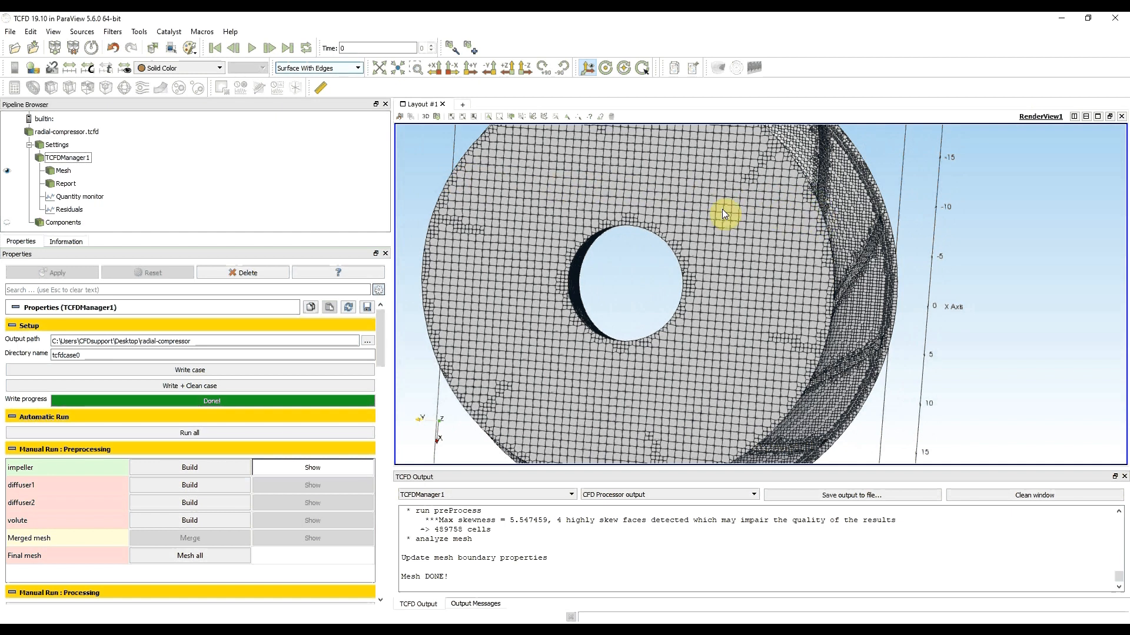
{"action": "mouse_move", "coordinate": [795, 289]}
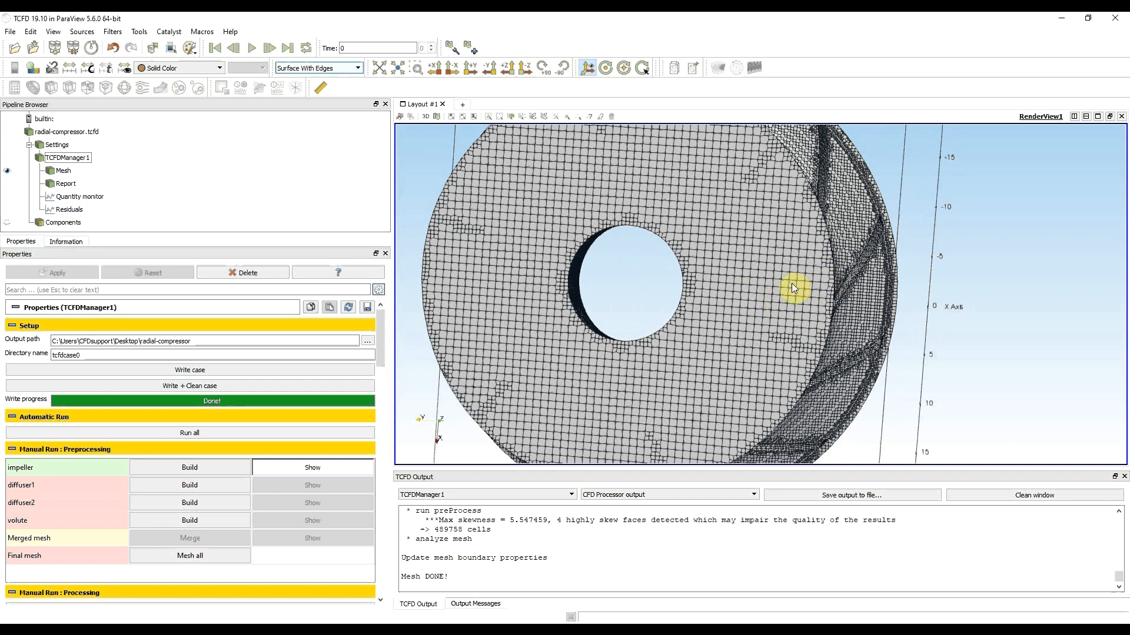
{"action": "left_click_drag", "start_coordinate": [792, 288], "coordinate": [734, 259]}
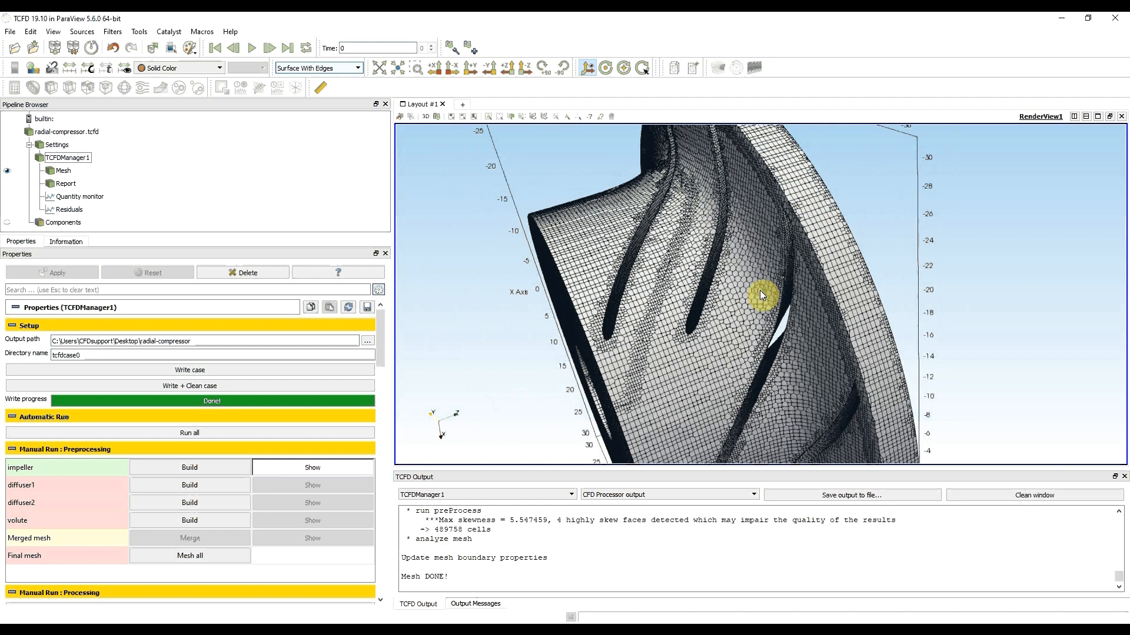
{"action": "left_click_drag", "start_coordinate": [760, 295], "coordinate": [749, 195]}
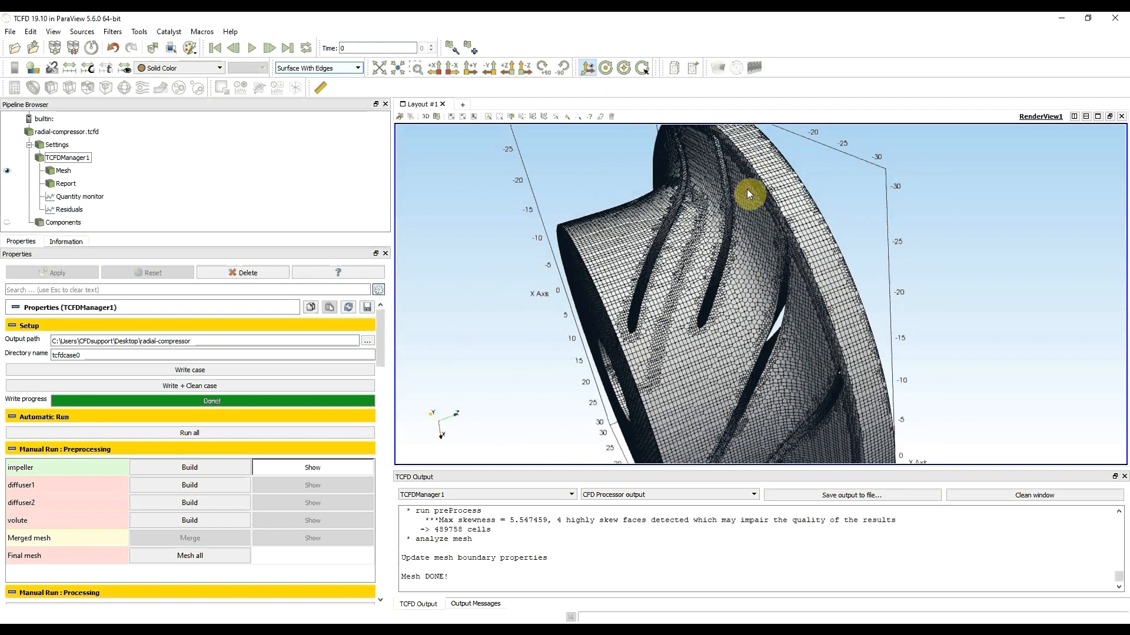
{"action": "left_click_drag", "start_coordinate": [750, 194], "coordinate": [797, 248]}
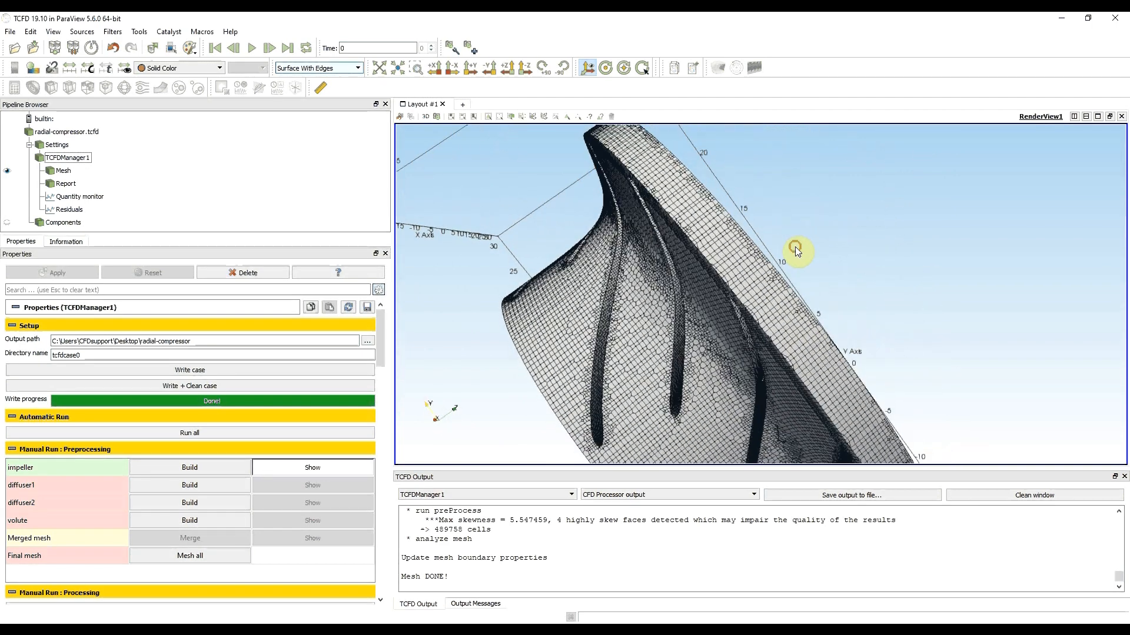
{"action": "left_click_drag", "start_coordinate": [796, 249], "coordinate": [741, 239]}
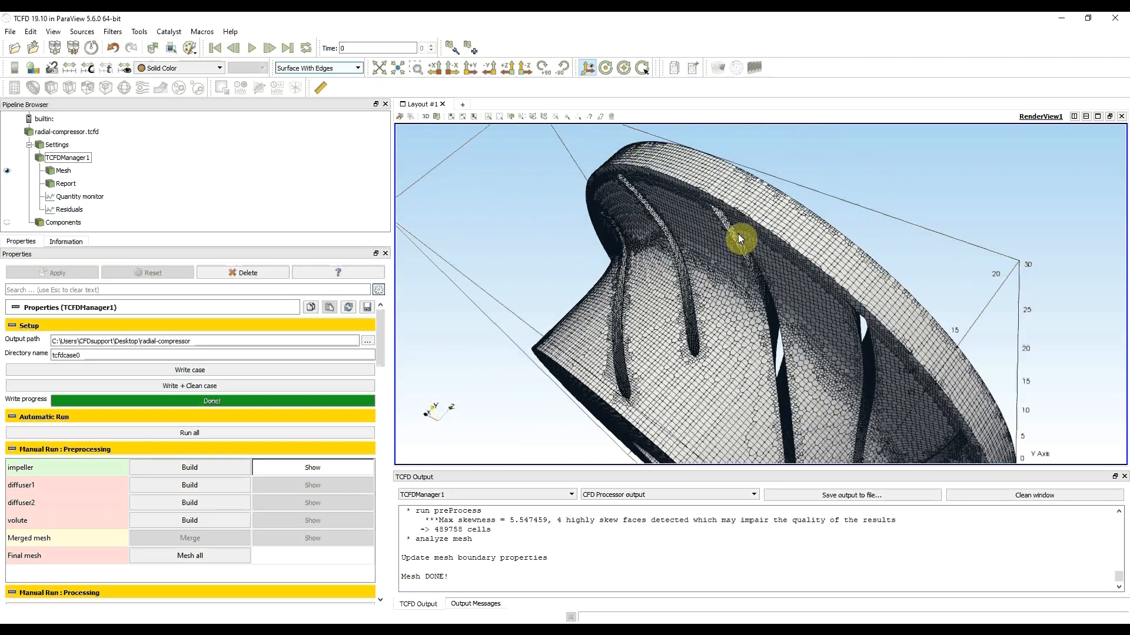
{"action": "left_click_drag", "start_coordinate": [739, 239], "coordinate": [681, 290]}
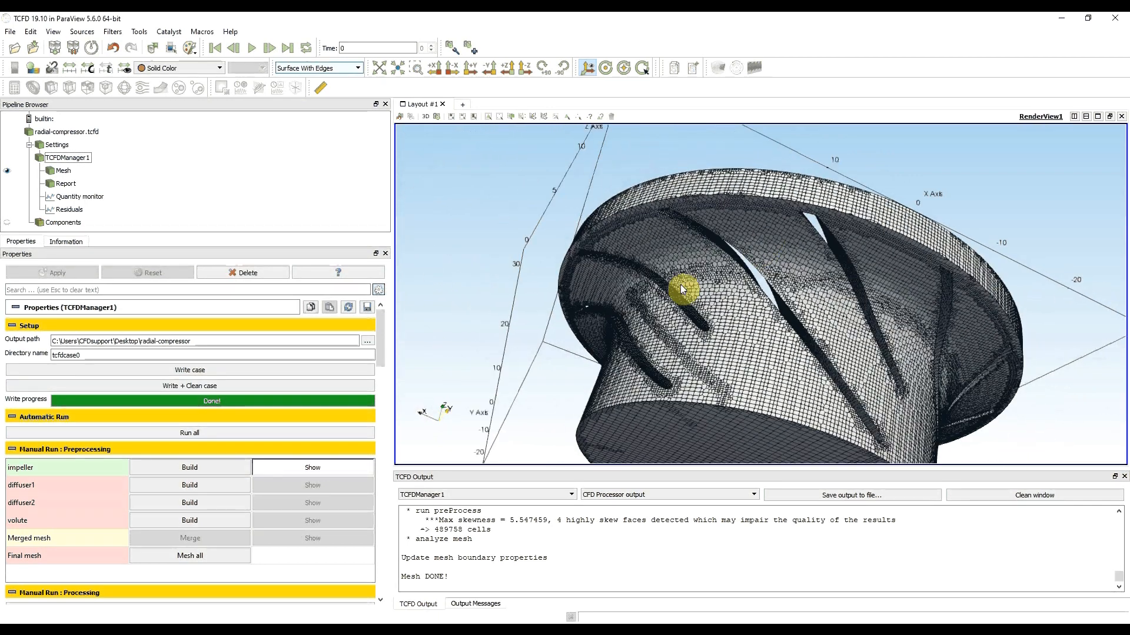
{"action": "left_click_drag", "start_coordinate": [681, 288], "coordinate": [723, 262]}
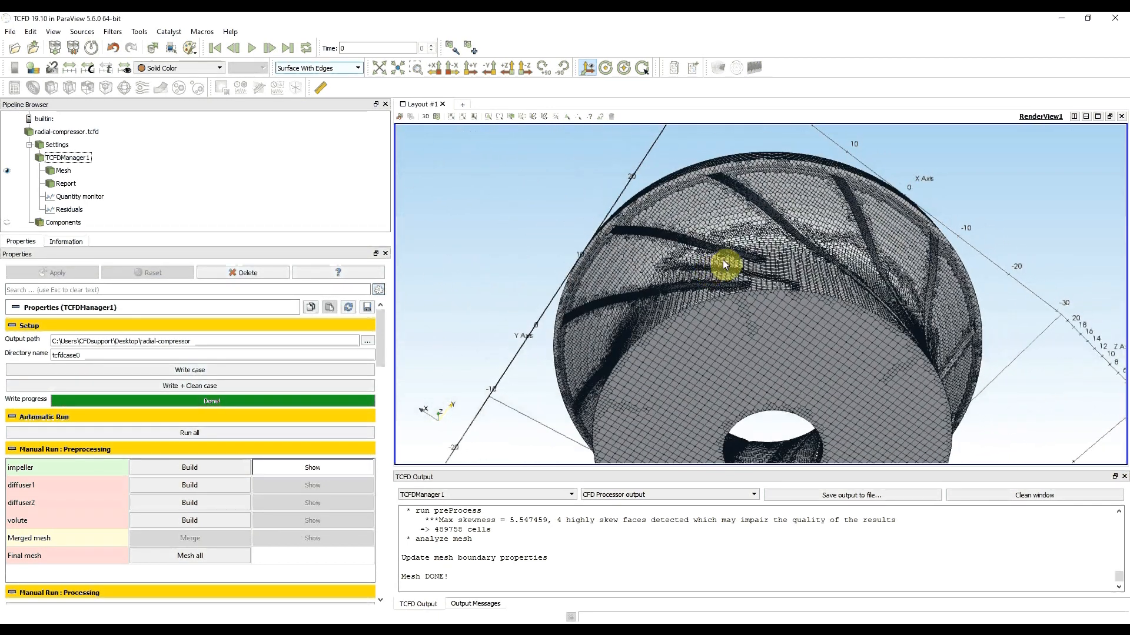
{"action": "left_click_drag", "start_coordinate": [720, 265], "coordinate": [747, 272]}
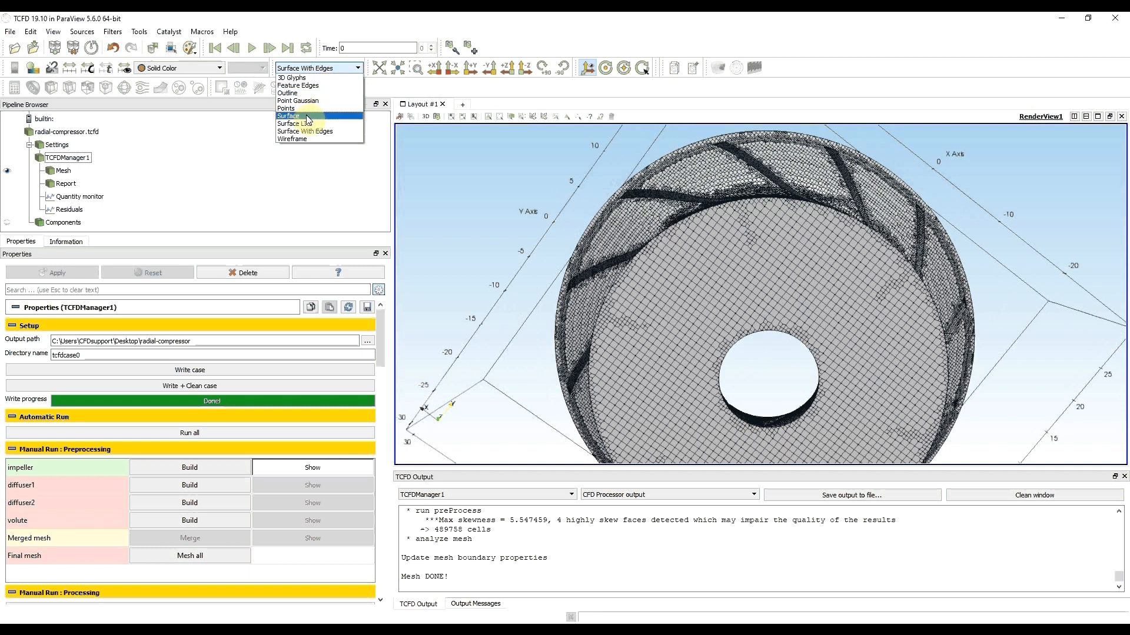
Render the impeller as a plain Surface without edges and rotate into the blade passages
{"action": "left_click", "coordinate": [289, 116]}
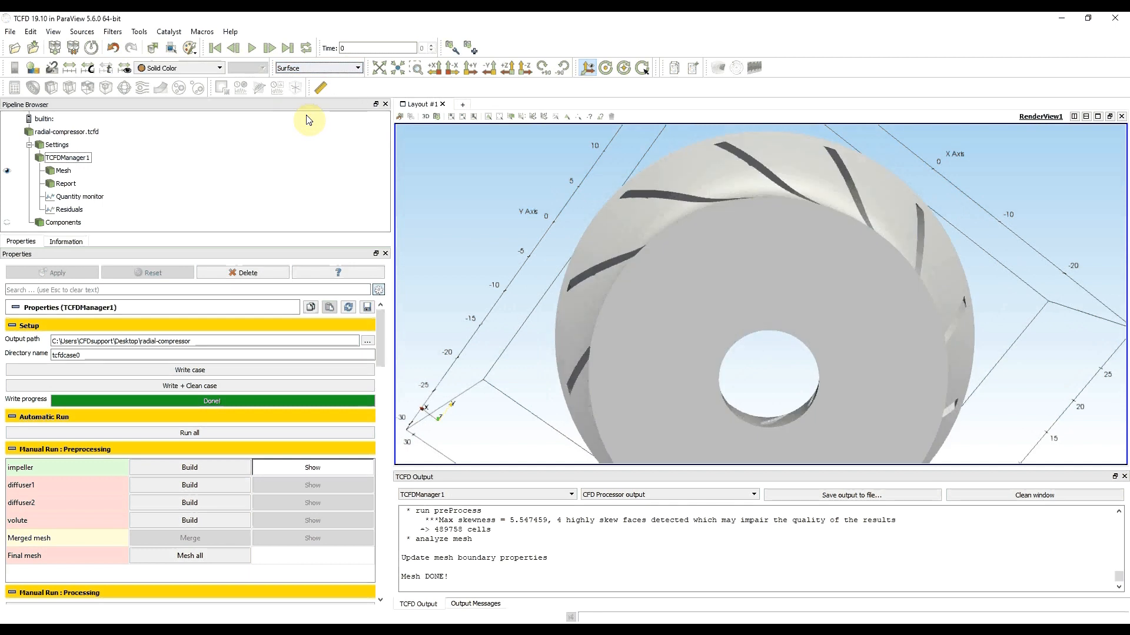
{"action": "mouse_move", "coordinate": [622, 242]}
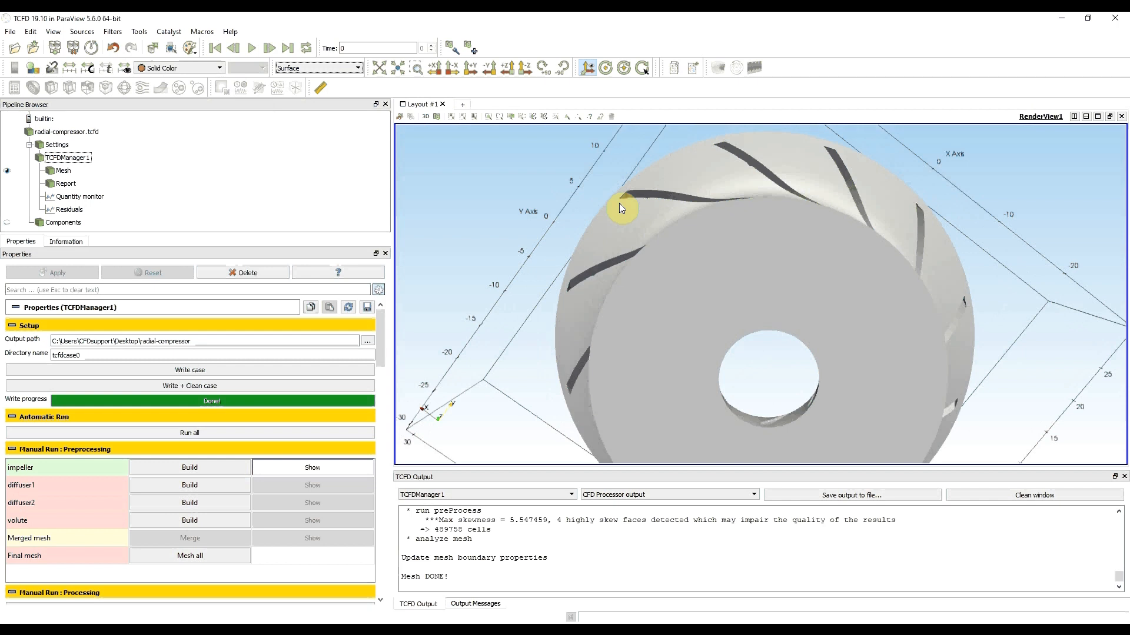
{"action": "mouse_move", "coordinate": [624, 213]}
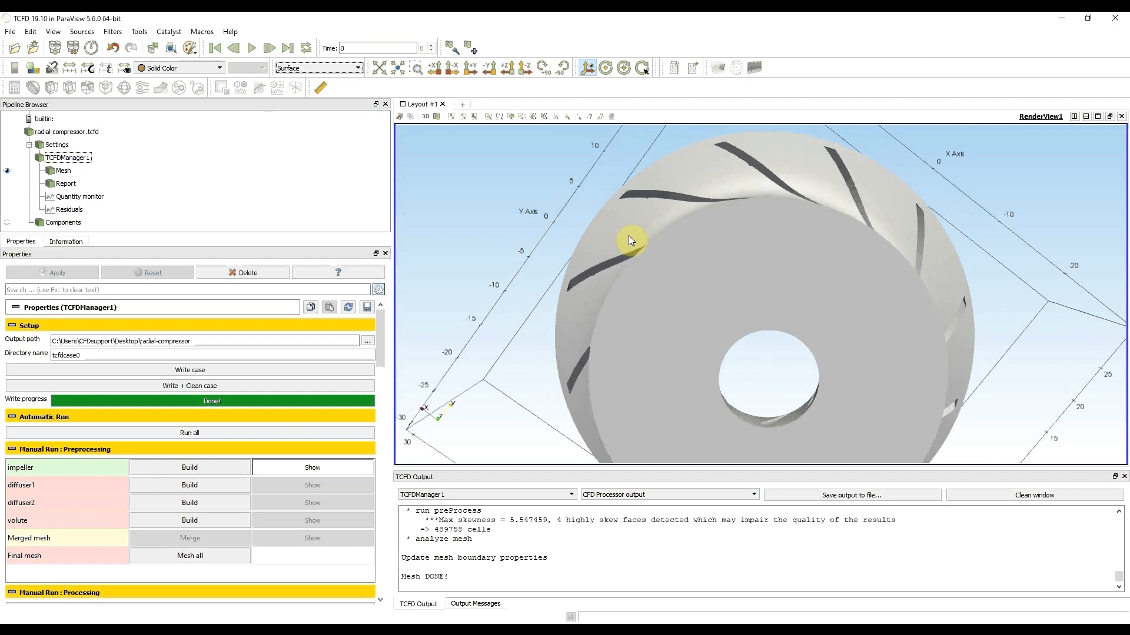
{"action": "mouse_move", "coordinate": [654, 252]}
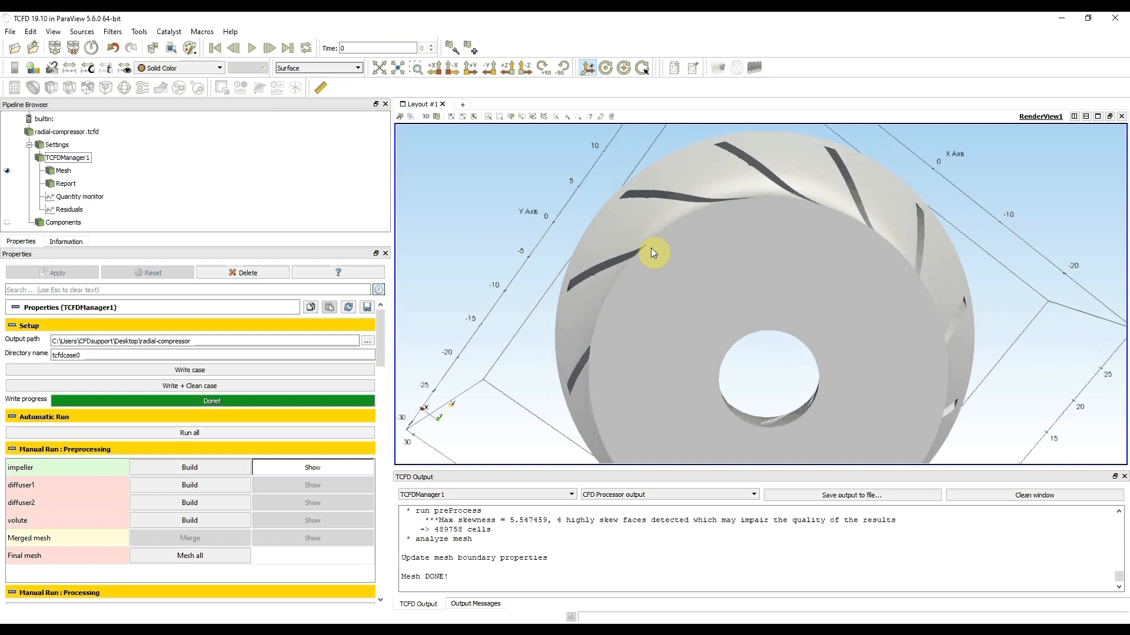
{"action": "left_click_drag", "start_coordinate": [652, 253], "coordinate": [841, 270]}
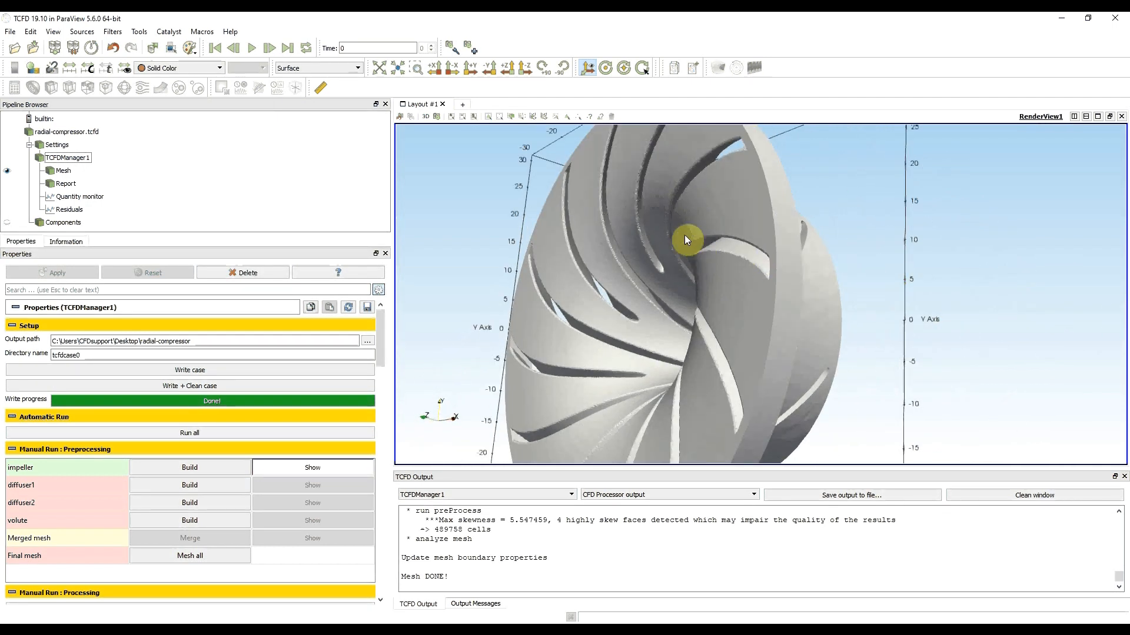
{"action": "left_click_drag", "start_coordinate": [685, 240], "coordinate": [713, 274]}
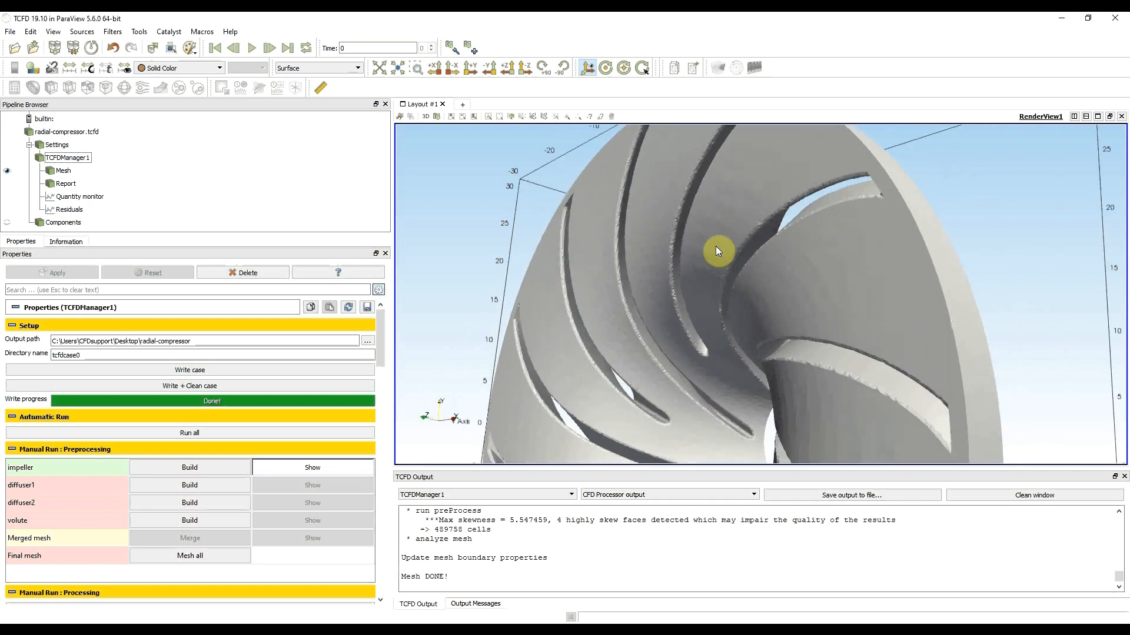
{"action": "left_click_drag", "start_coordinate": [717, 251], "coordinate": [737, 274]}
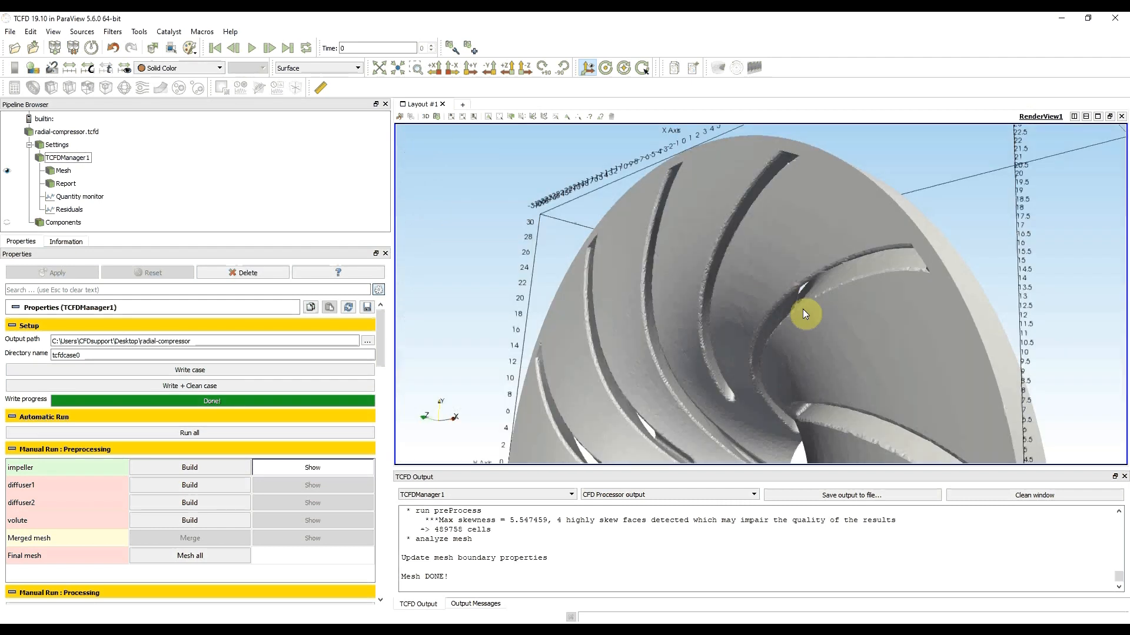
Orbit to the hub side and zoom in on a blade opening and the front disc
{"action": "left_click_drag", "start_coordinate": [804, 313], "coordinate": [662, 313]}
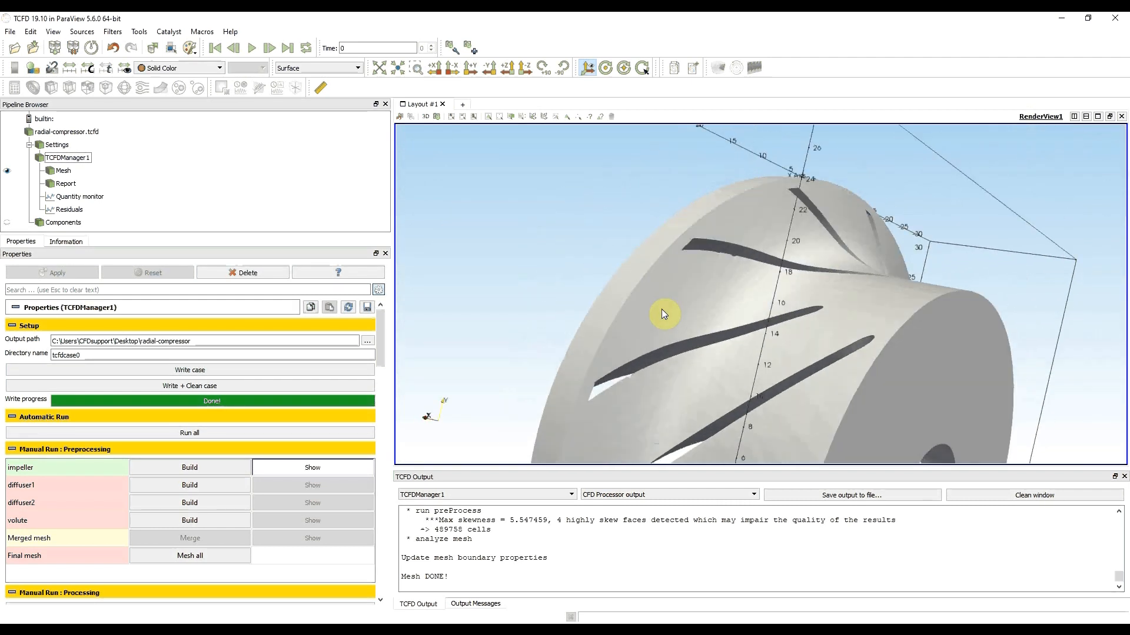
{"action": "left_click_drag", "start_coordinate": [663, 313], "coordinate": [682, 297]}
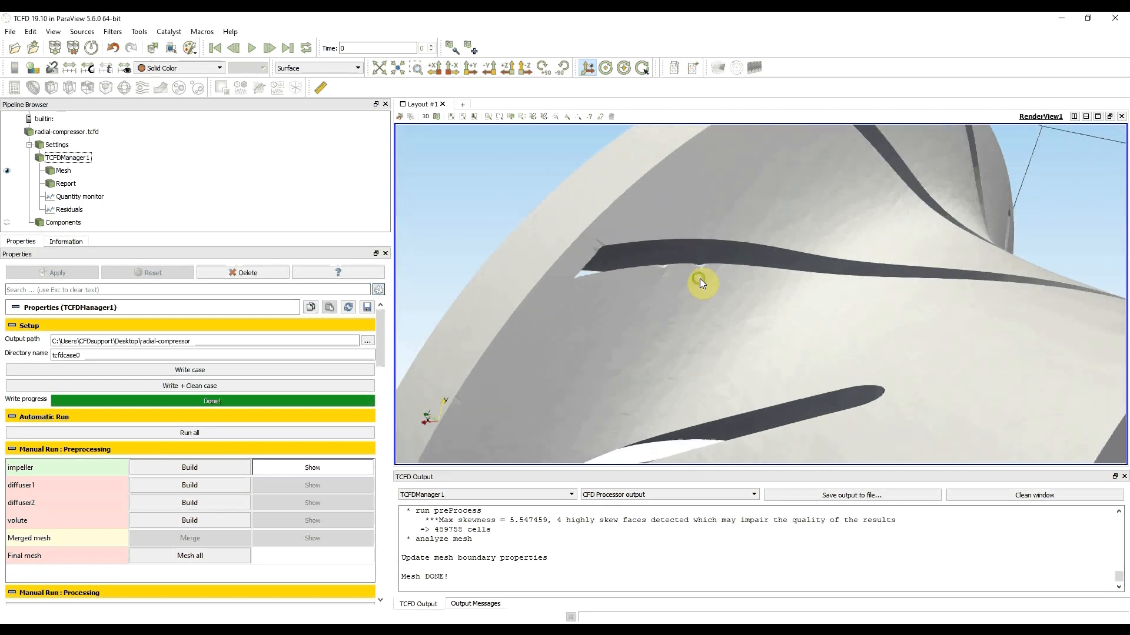
{"action": "left_click_drag", "start_coordinate": [703, 283], "coordinate": [668, 325]}
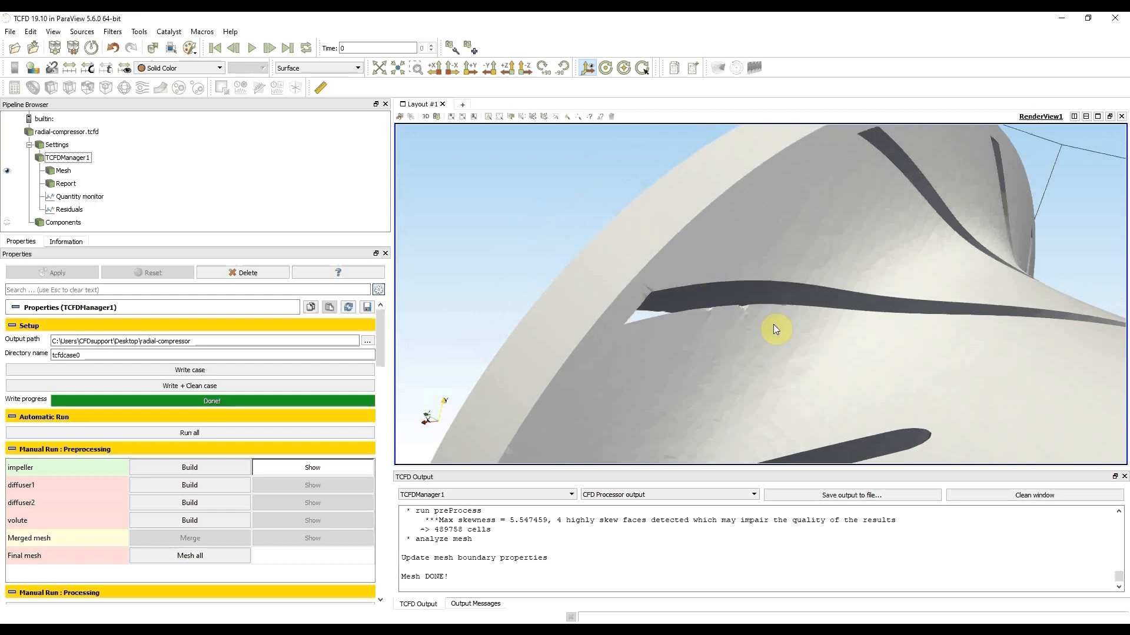
{"action": "mouse_move", "coordinate": [727, 344]}
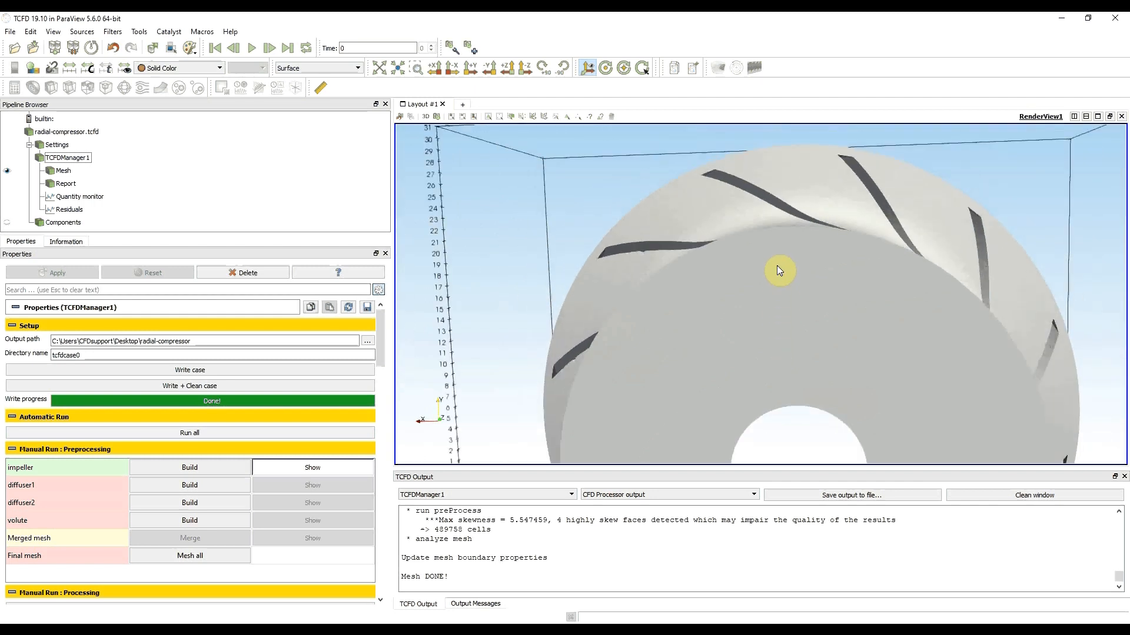
{"action": "left_click_drag", "start_coordinate": [779, 271], "coordinate": [768, 326]}
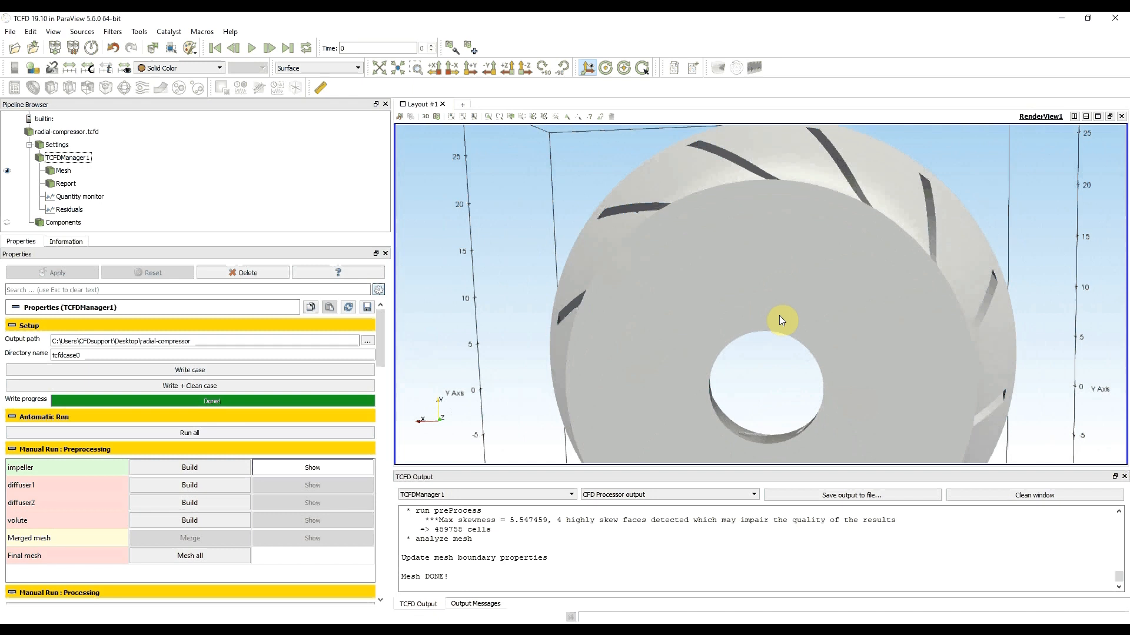
{"action": "mouse_move", "coordinate": [777, 321]}
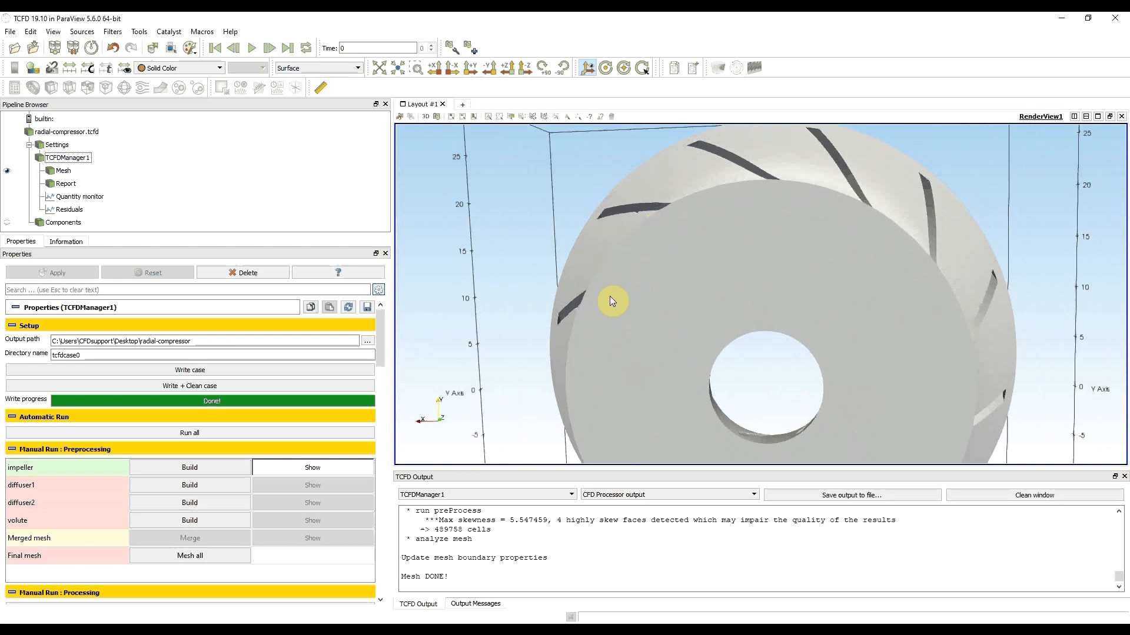
{"action": "left_click_drag", "start_coordinate": [612, 302], "coordinate": [631, 222]}
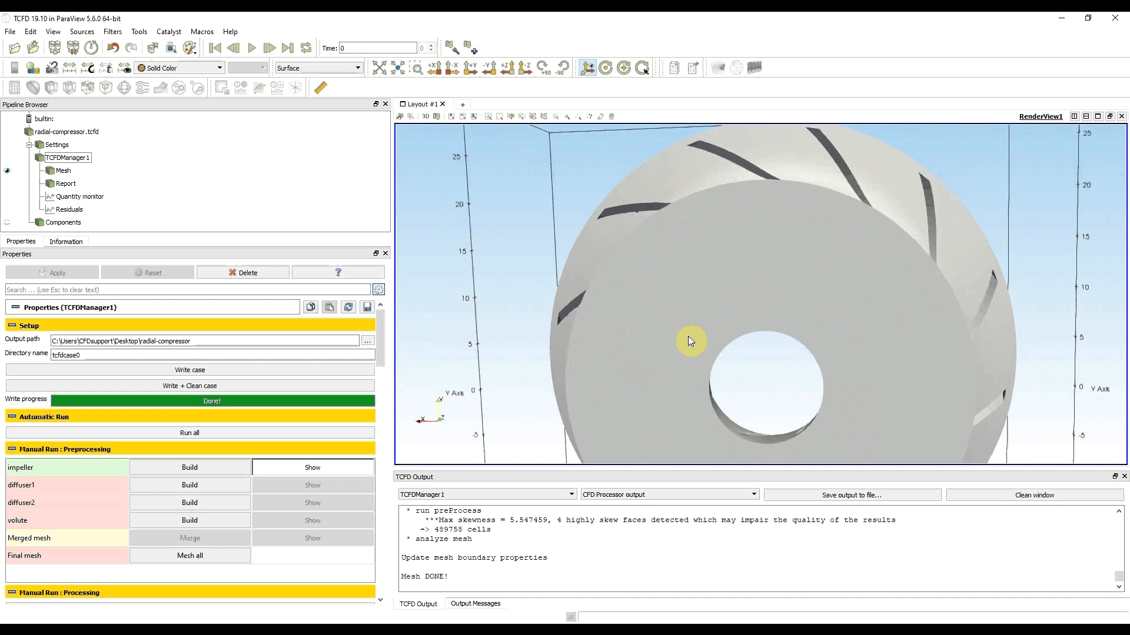
{"action": "mouse_move", "coordinate": [696, 347]}
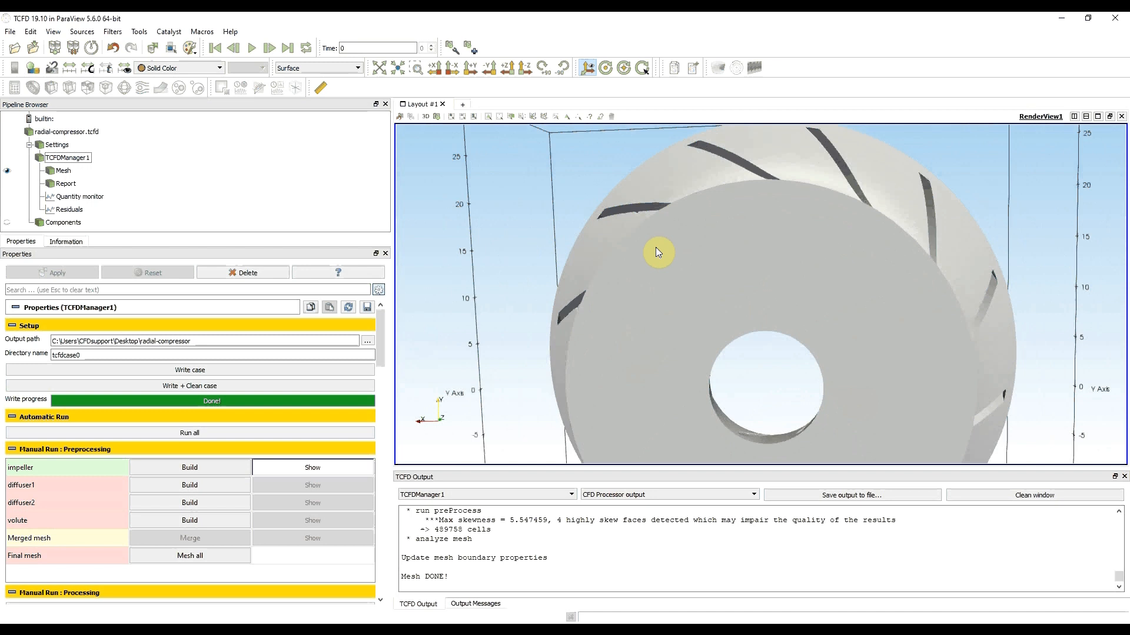
Set the rotor-blades patch min and max refinement to 3 in the patches table
{"action": "left_click", "coordinate": [64, 132]}
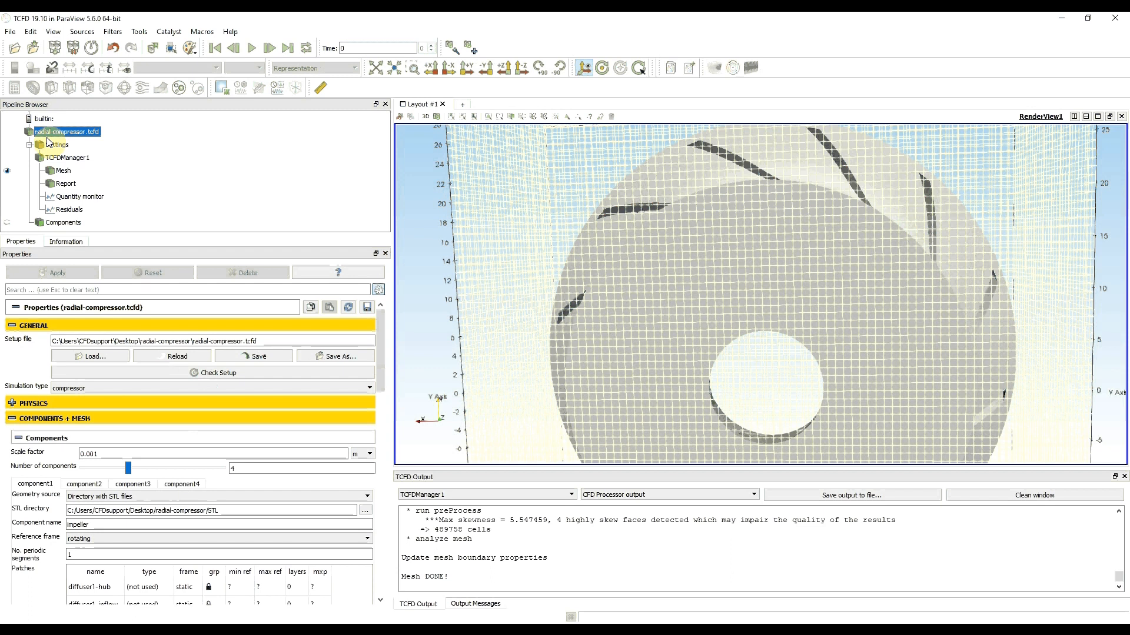
{"action": "mouse_move", "coordinate": [64, 138]}
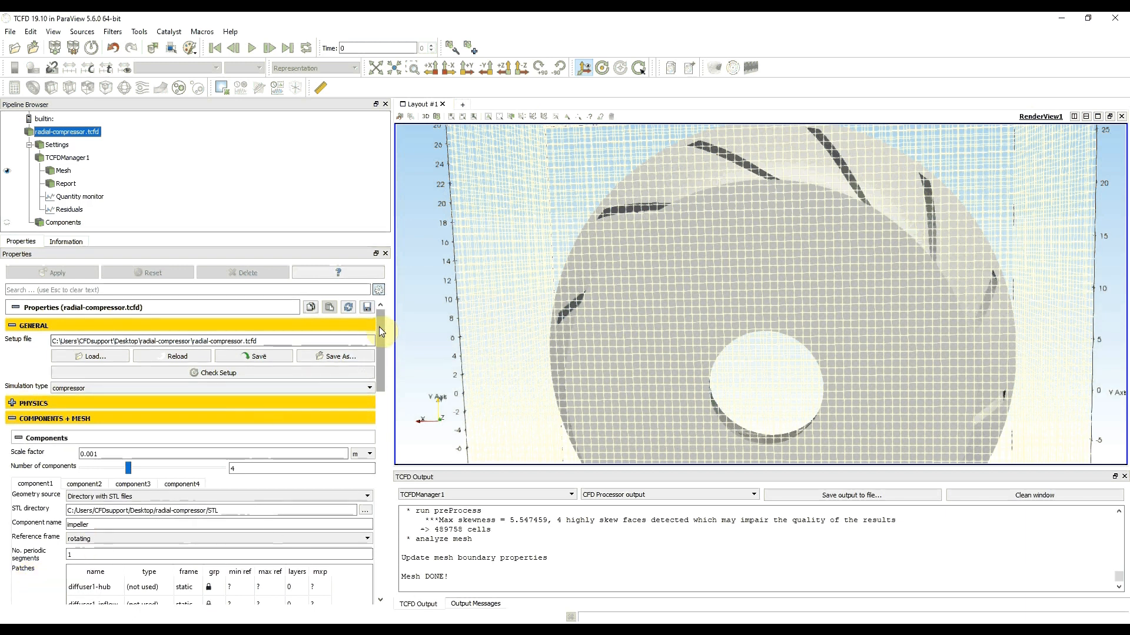
{"action": "scroll", "scroll_direction": "down", "scroll_amount": 3}
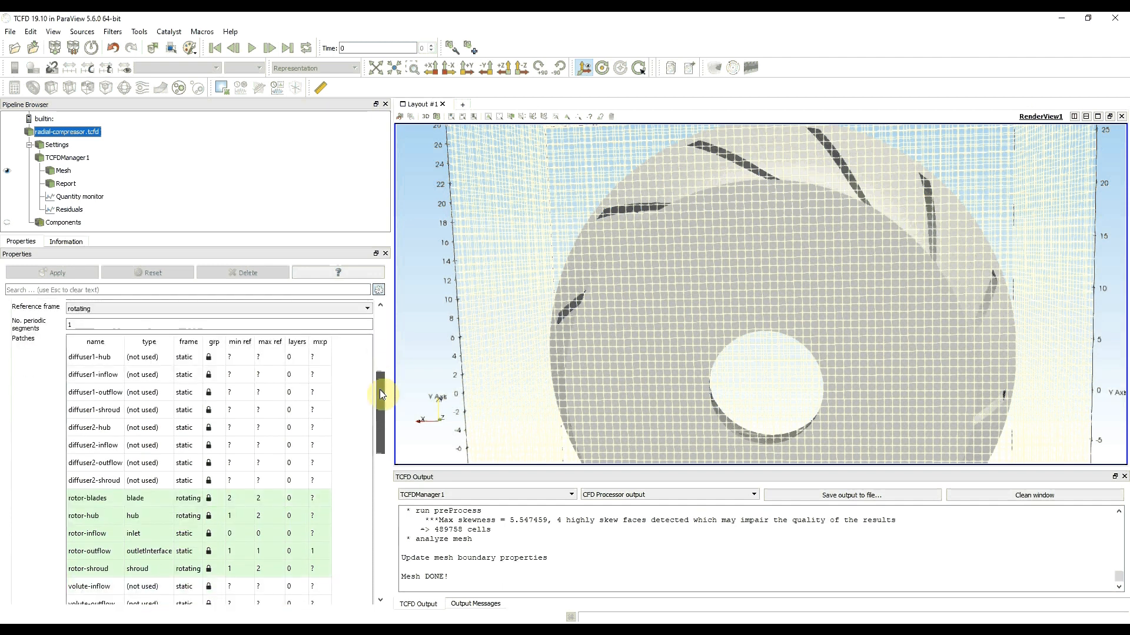
{"action": "left_click_drag", "start_coordinate": [381, 394], "coordinate": [382, 425]}
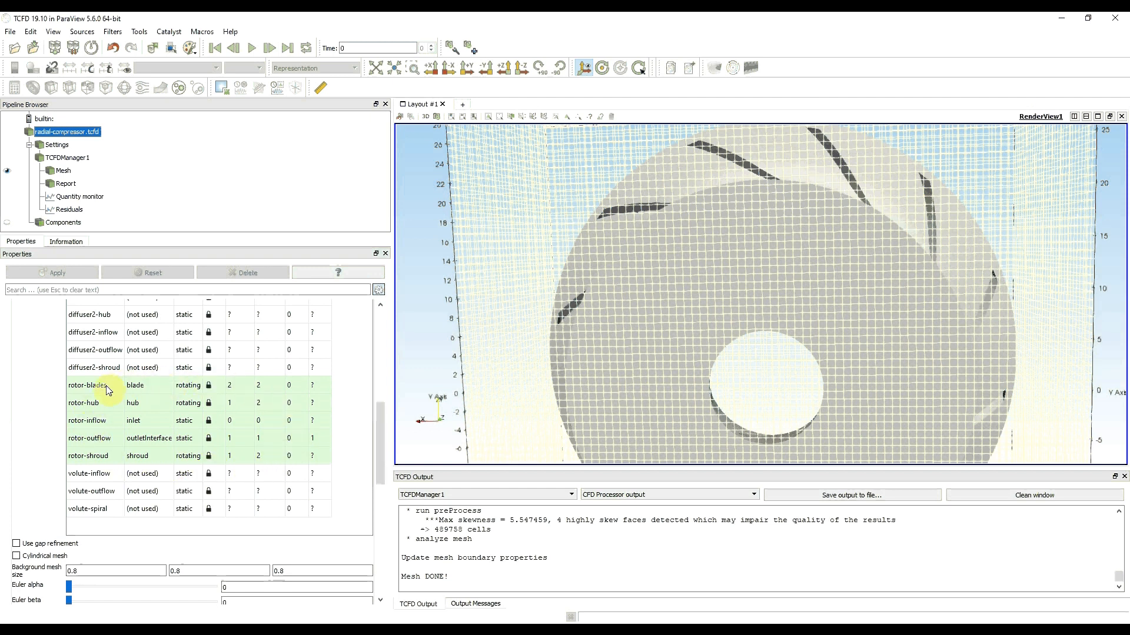
{"action": "mouse_move", "coordinate": [75, 397]}
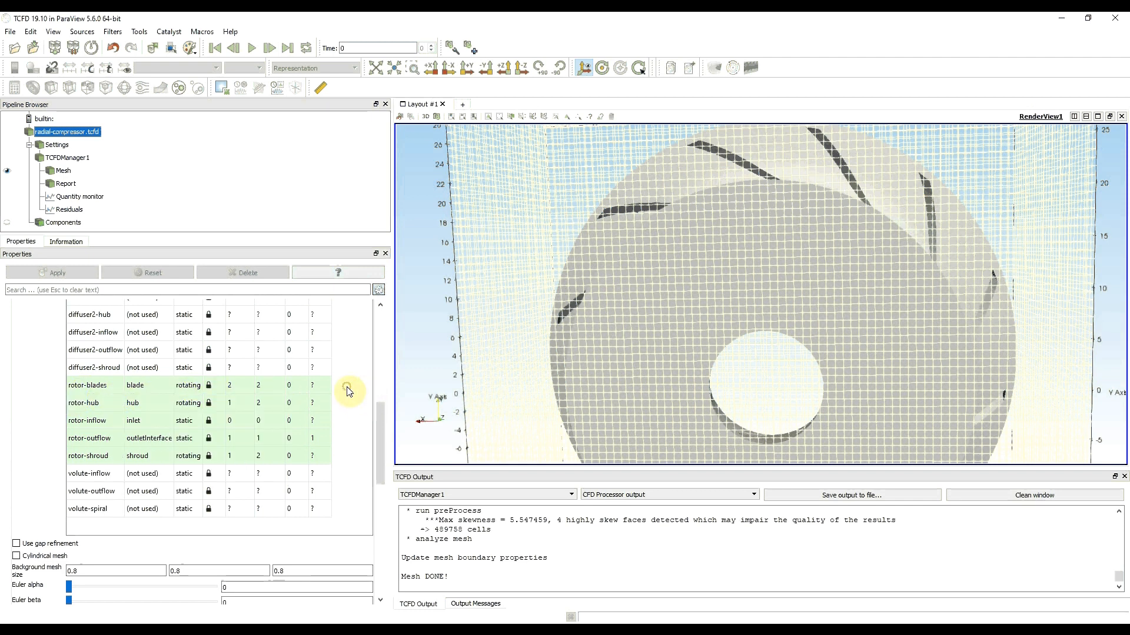
{"action": "left_click", "coordinate": [236, 385]}
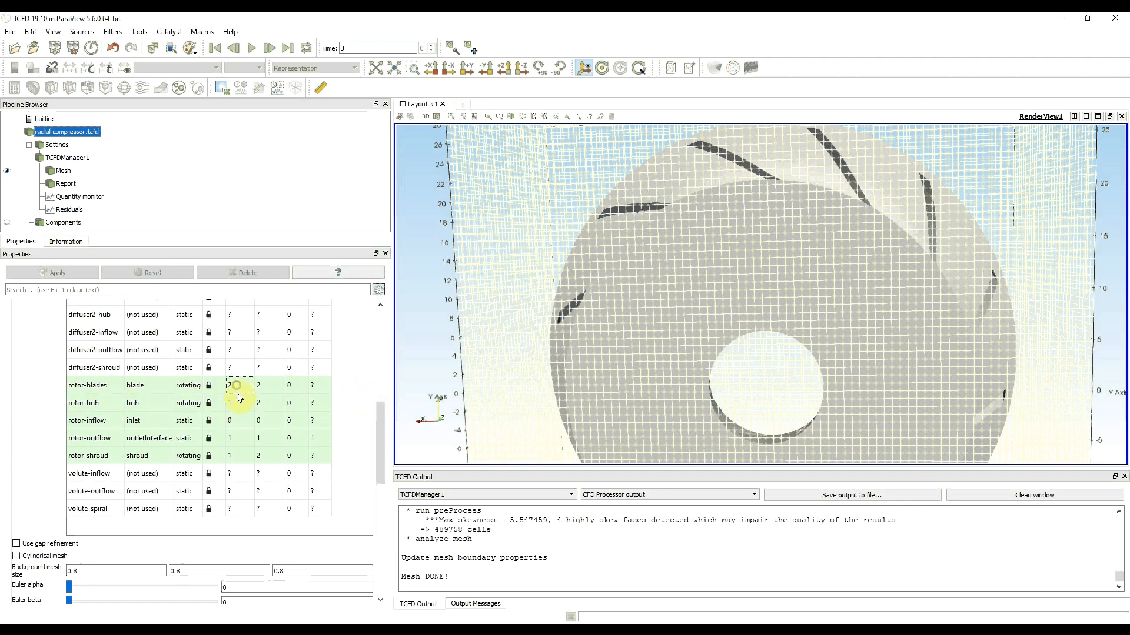
{"action": "mouse_move", "coordinate": [256, 464]}
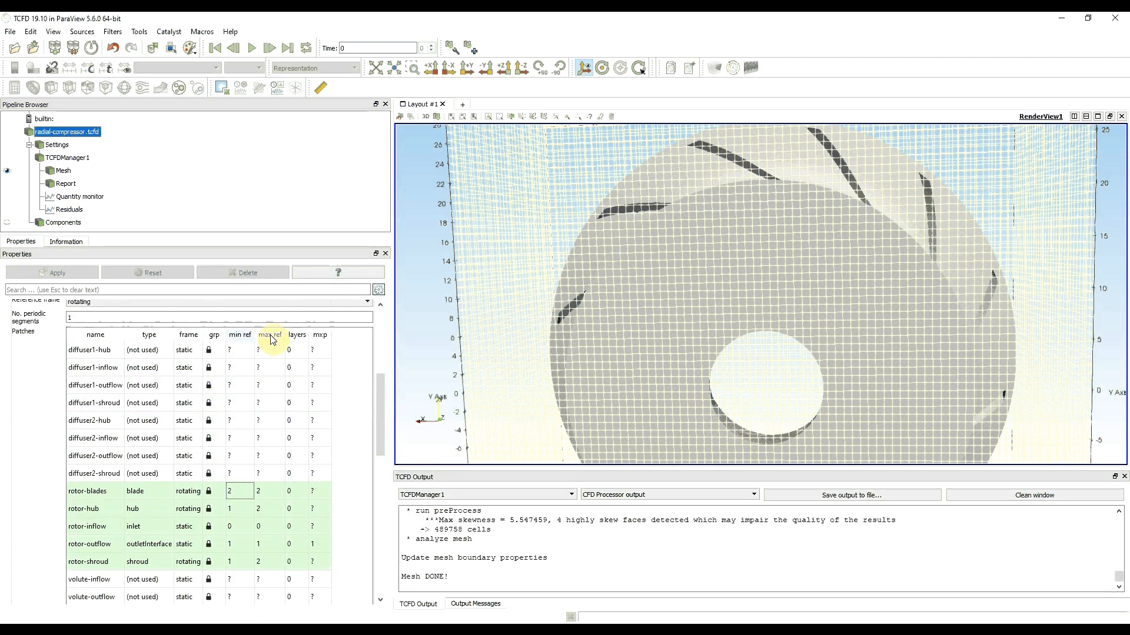
{"action": "scroll", "scroll_direction": "down", "scroll_amount": 3}
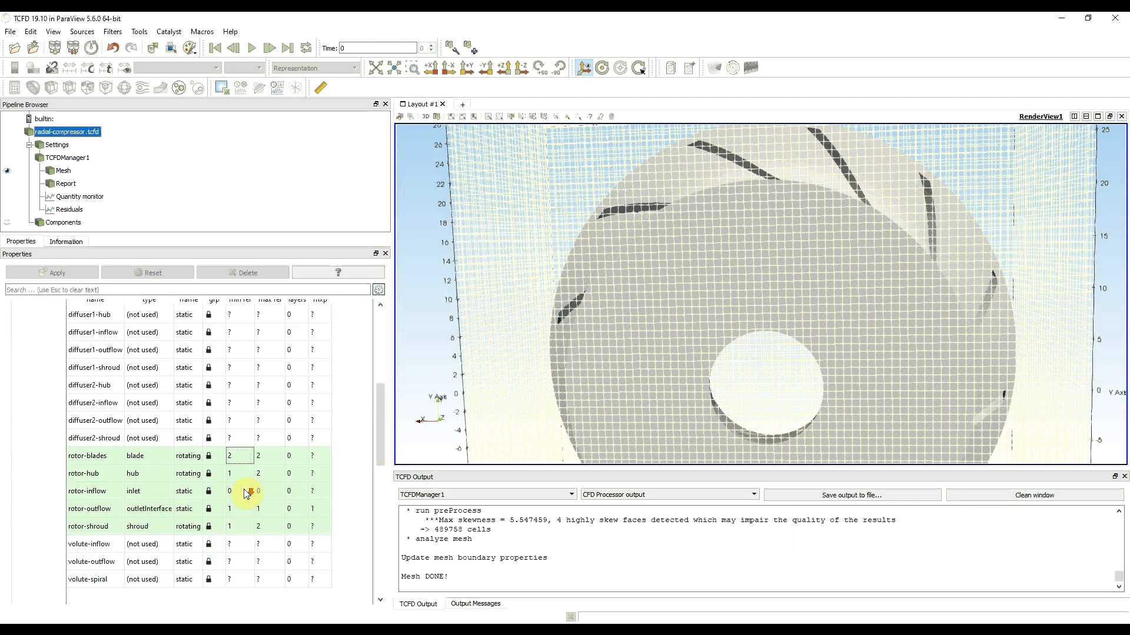
{"action": "scroll", "scroll_direction": "down", "scroll_amount": 3}
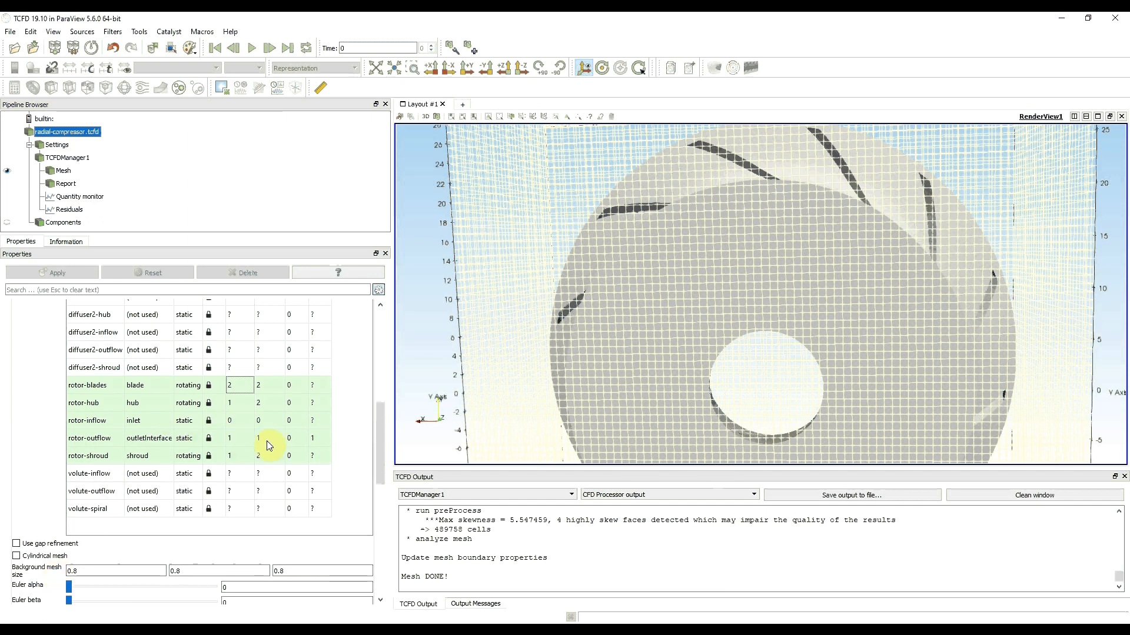
{"action": "mouse_move", "coordinate": [269, 446]}
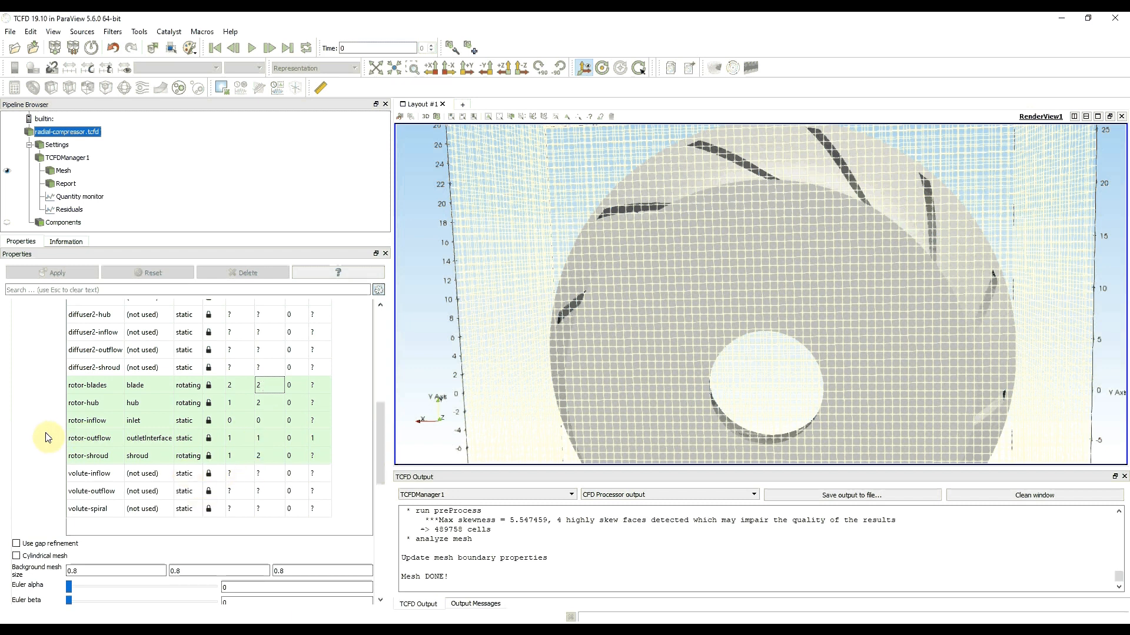
{"action": "mouse_move", "coordinate": [49, 438]}
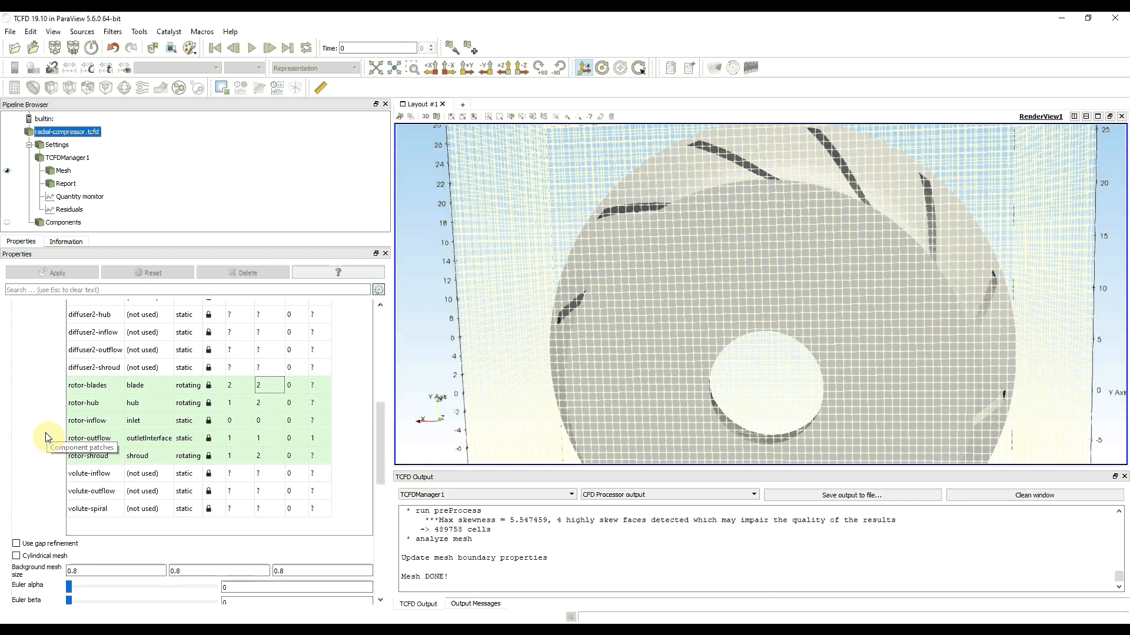
{"action": "mouse_move", "coordinate": [265, 386]}
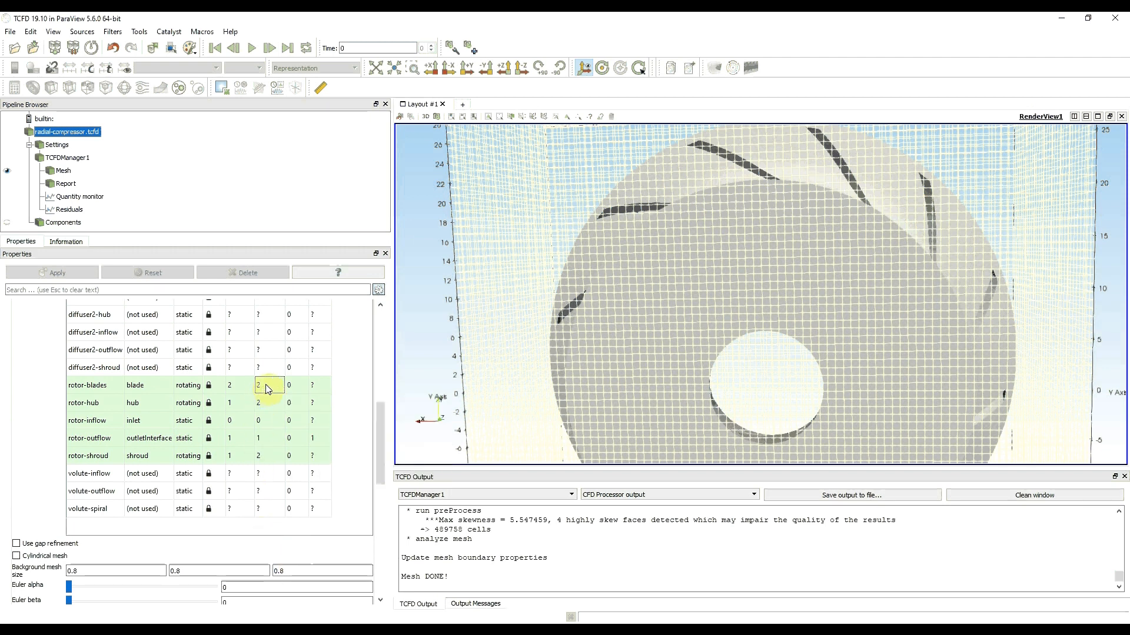
{"action": "mouse_move", "coordinate": [268, 388]}
{"action": "type", "text": "3"}
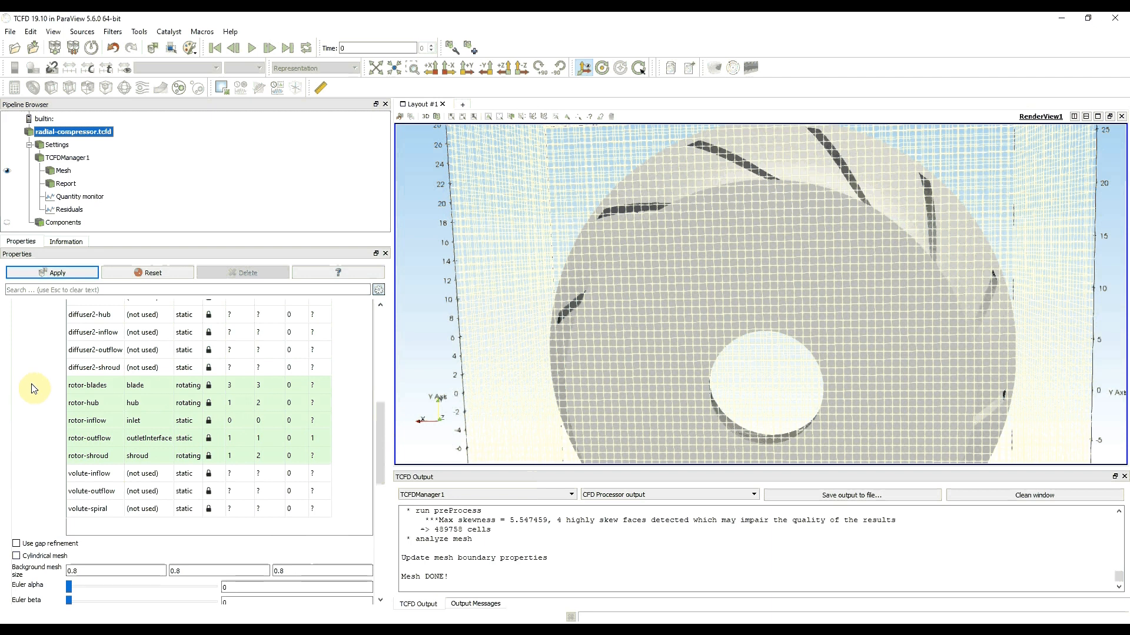
Apply the new refinement levels and bring up TCFDManager1 to rebuild the impeller
{"action": "left_click", "coordinate": [52, 273]}
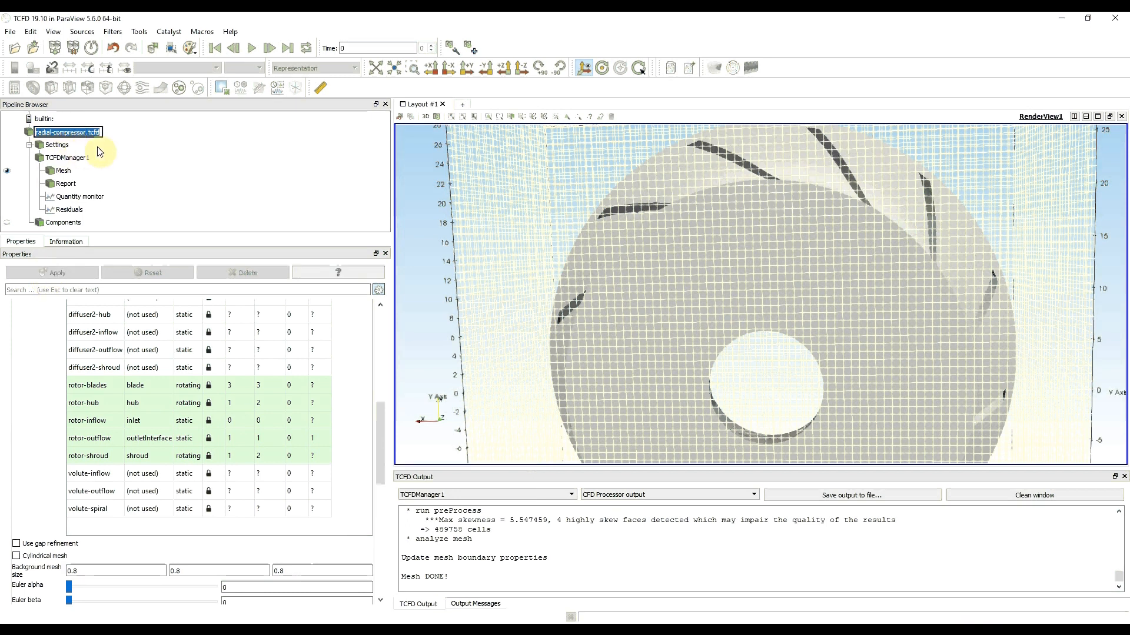
{"action": "left_click", "coordinate": [62, 157]}
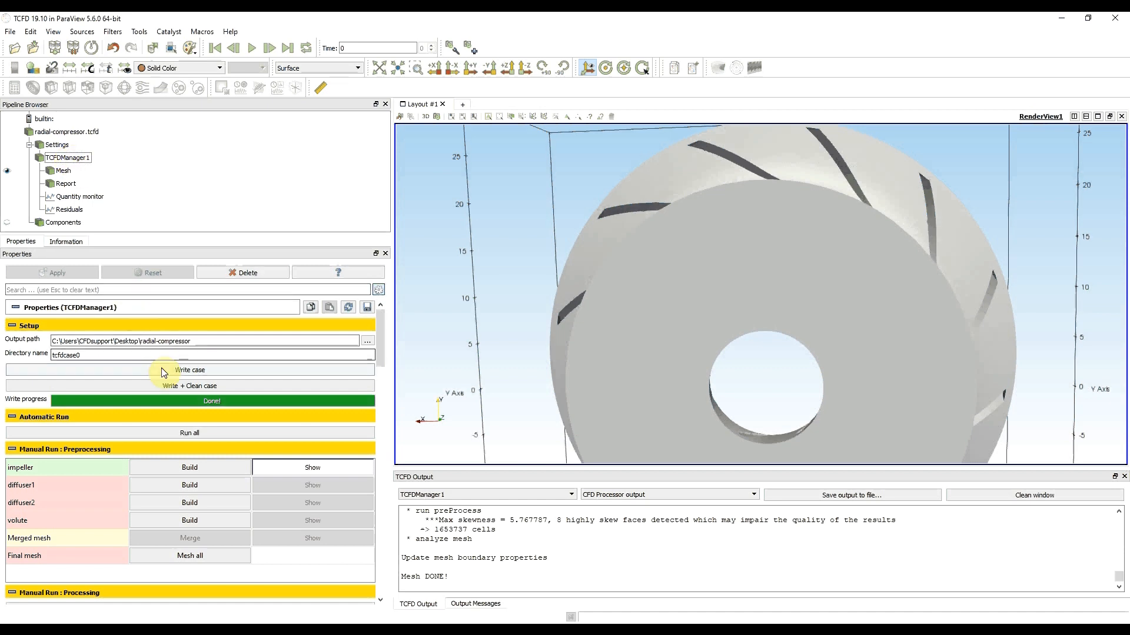
{"action": "mouse_move", "coordinate": [164, 373]}
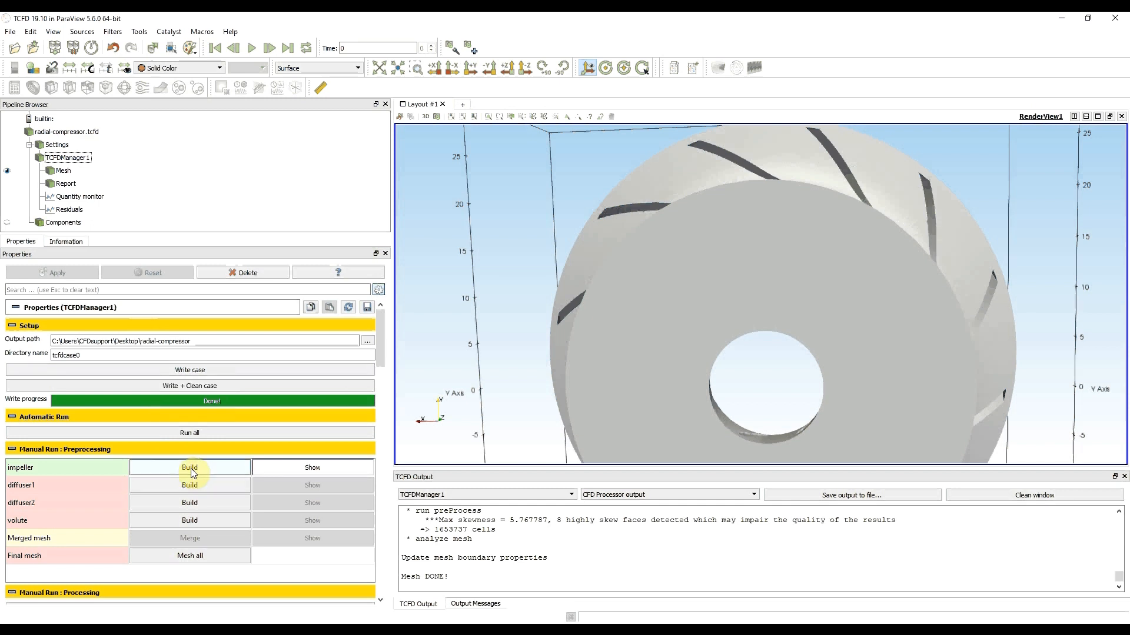
{"action": "mouse_move", "coordinate": [353, 484]}
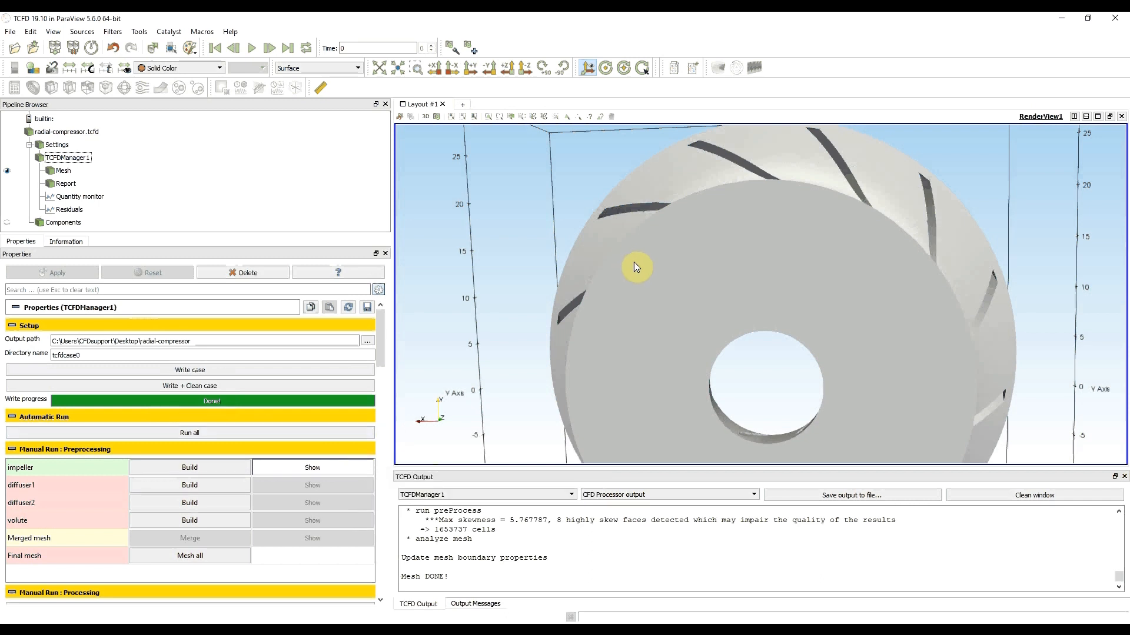
{"action": "left_click_drag", "start_coordinate": [636, 267], "coordinate": [710, 264]}
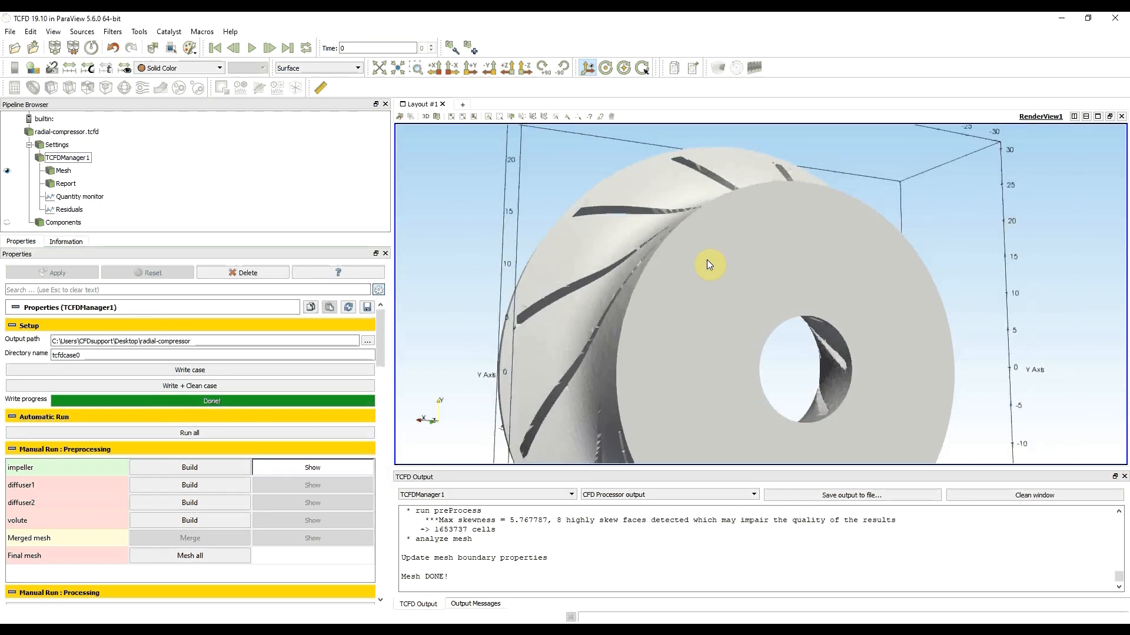
{"action": "left_click_drag", "start_coordinate": [710, 265], "coordinate": [625, 316]}
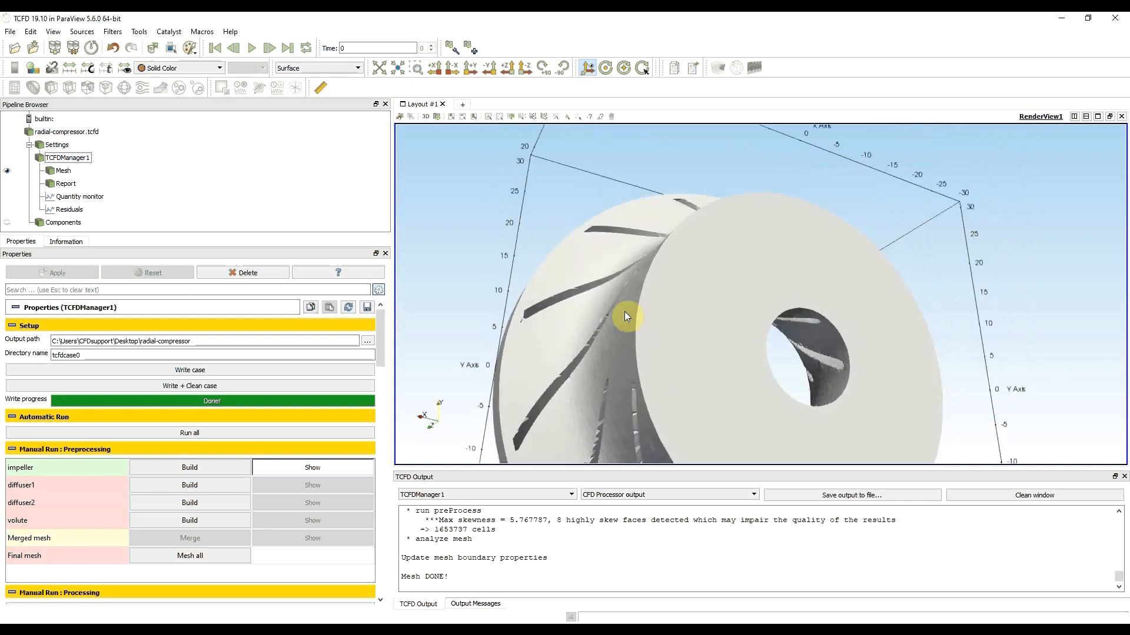
{"action": "left_click_drag", "start_coordinate": [625, 317], "coordinate": [616, 245]}
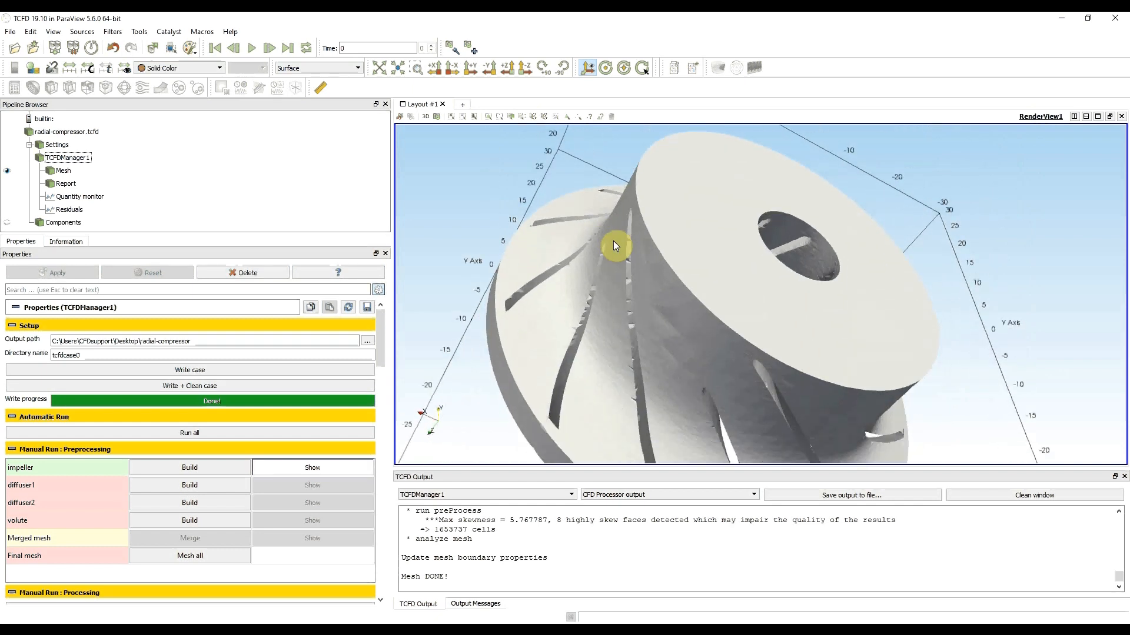
{"action": "left_click_drag", "start_coordinate": [615, 245], "coordinate": [685, 351]}
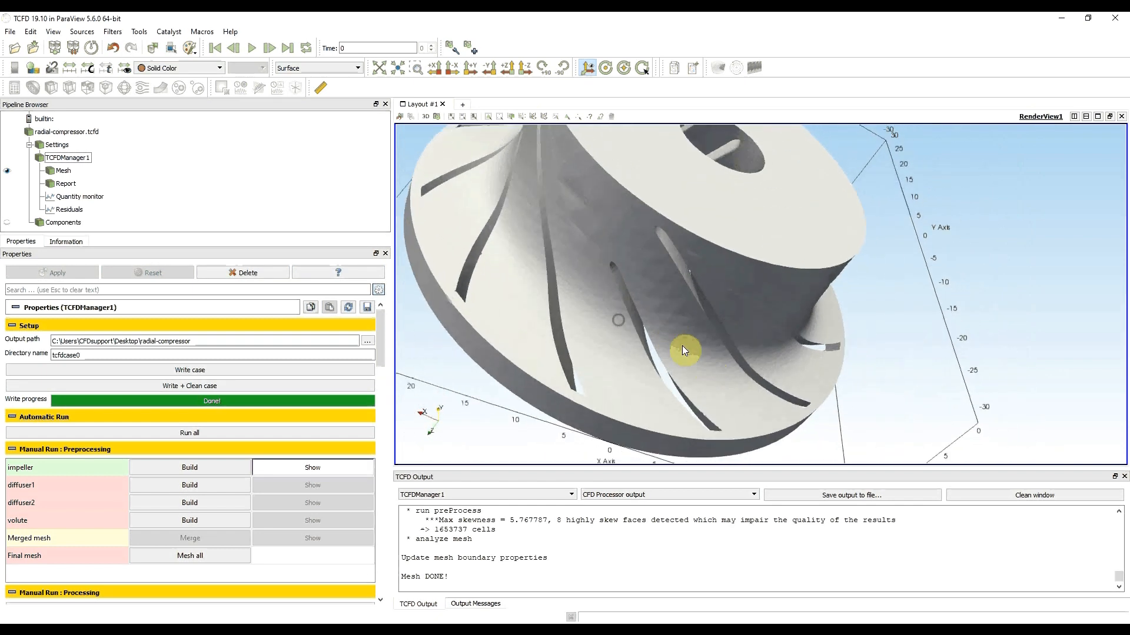
{"action": "left_click_drag", "start_coordinate": [685, 350], "coordinate": [570, 358]}
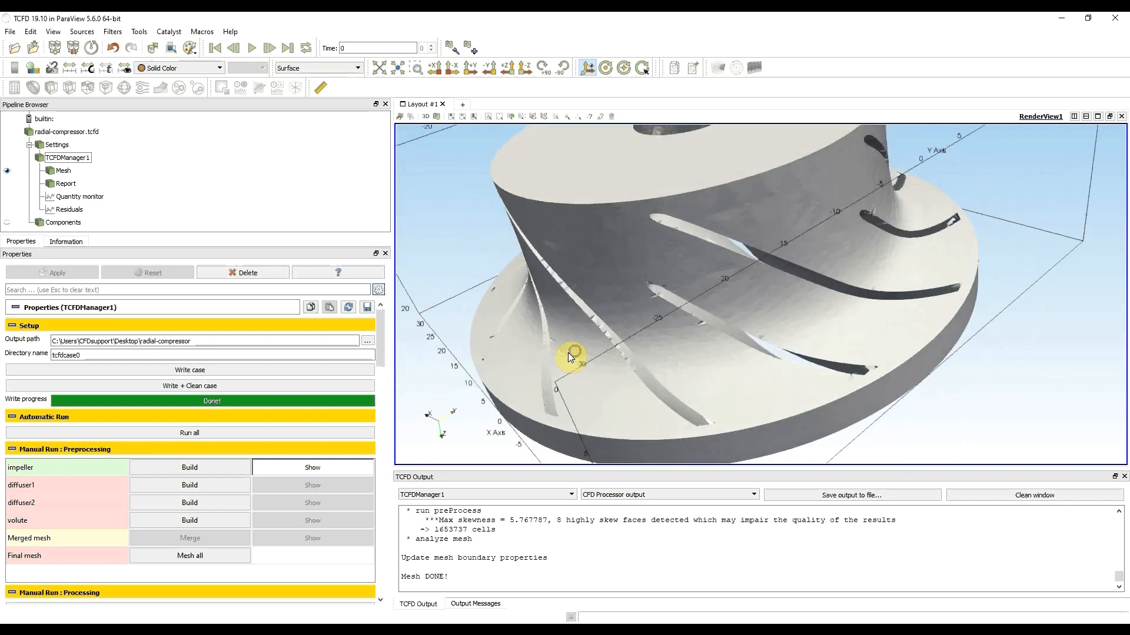
{"action": "left_click_drag", "start_coordinate": [569, 358], "coordinate": [622, 281]}
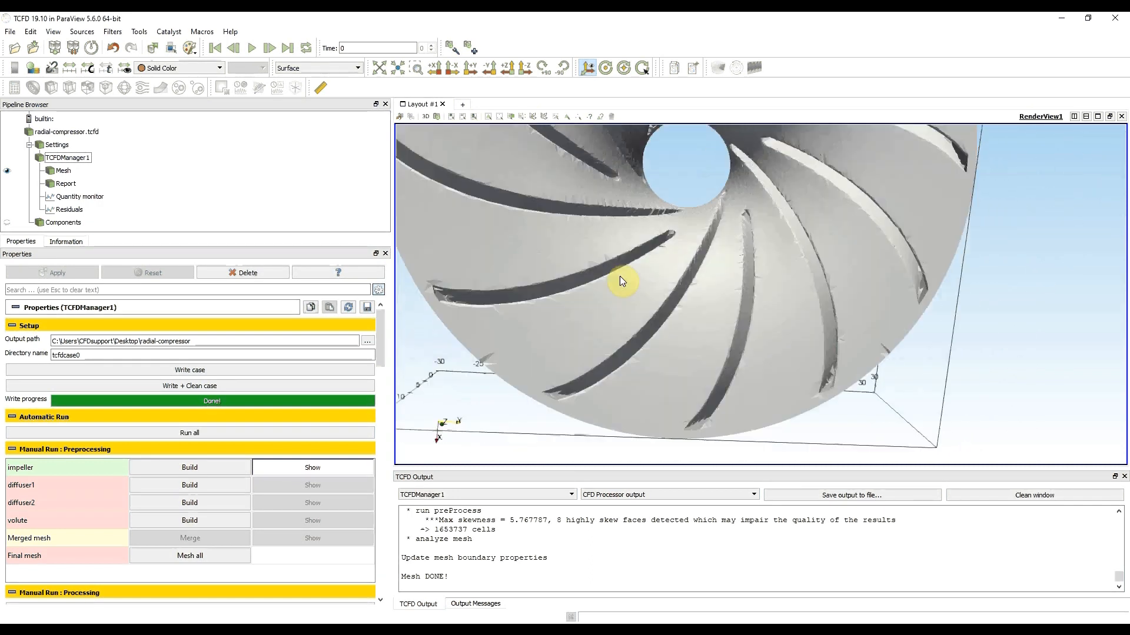
{"action": "left_click_drag", "start_coordinate": [624, 282], "coordinate": [865, 296]}
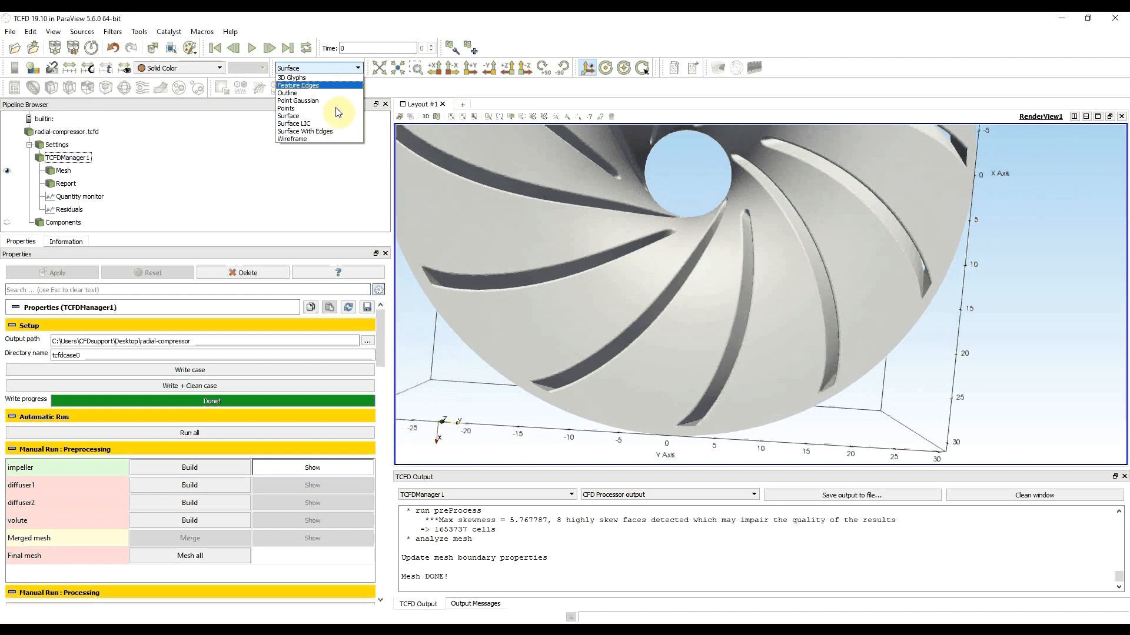
Show the impeller as Surface With Edges and orbit to inspect the dense cells along the blades
{"action": "left_click", "coordinate": [305, 132]}
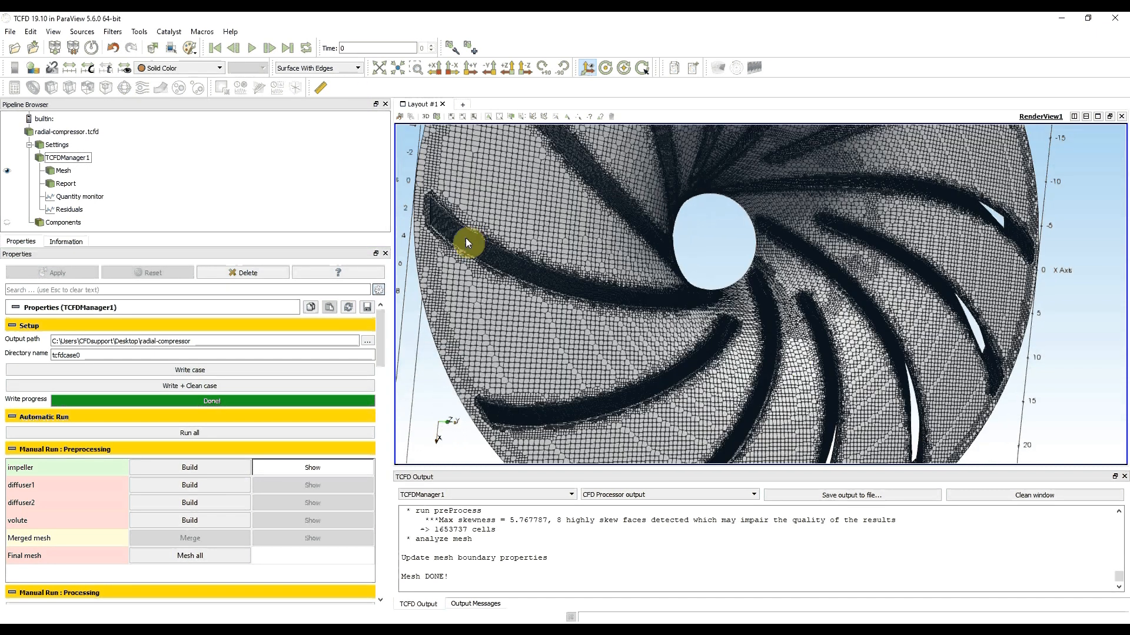
{"action": "left_click_drag", "start_coordinate": [468, 242], "coordinate": [526, 223]}
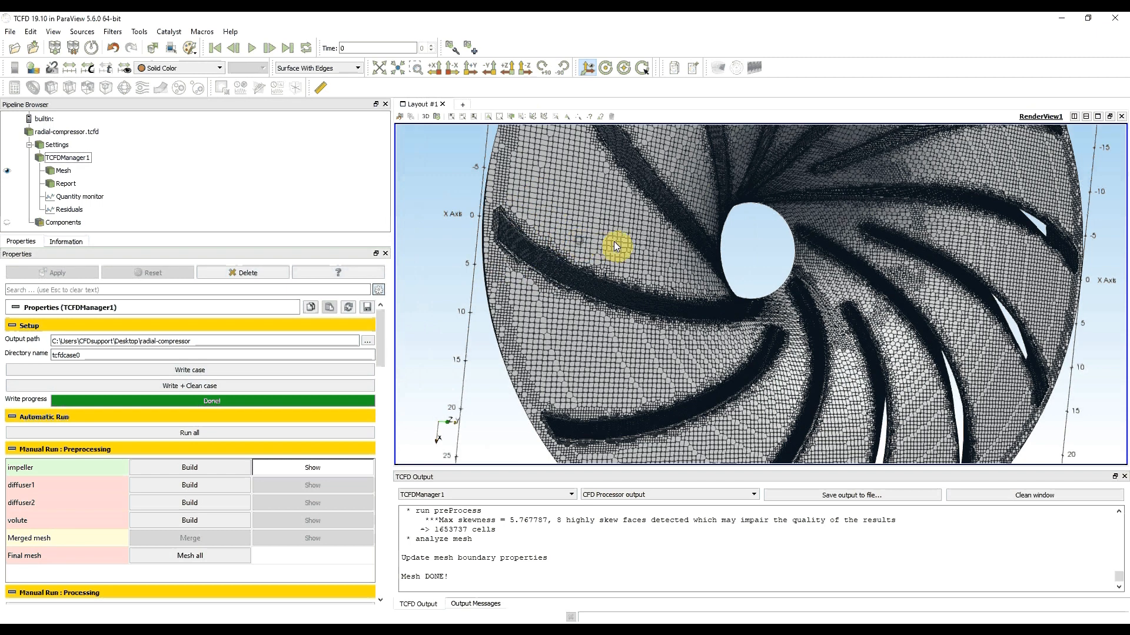
{"action": "scroll", "scroll_direction": "up", "scroll_amount": 3}
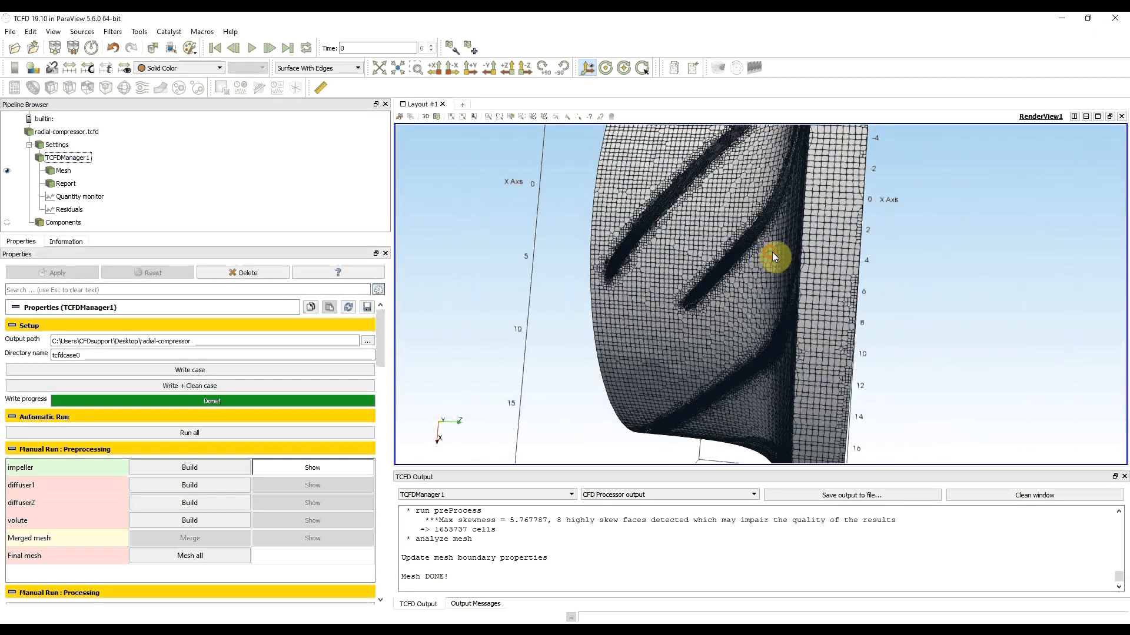
{"action": "left_click_drag", "start_coordinate": [774, 258], "coordinate": [774, 240]}
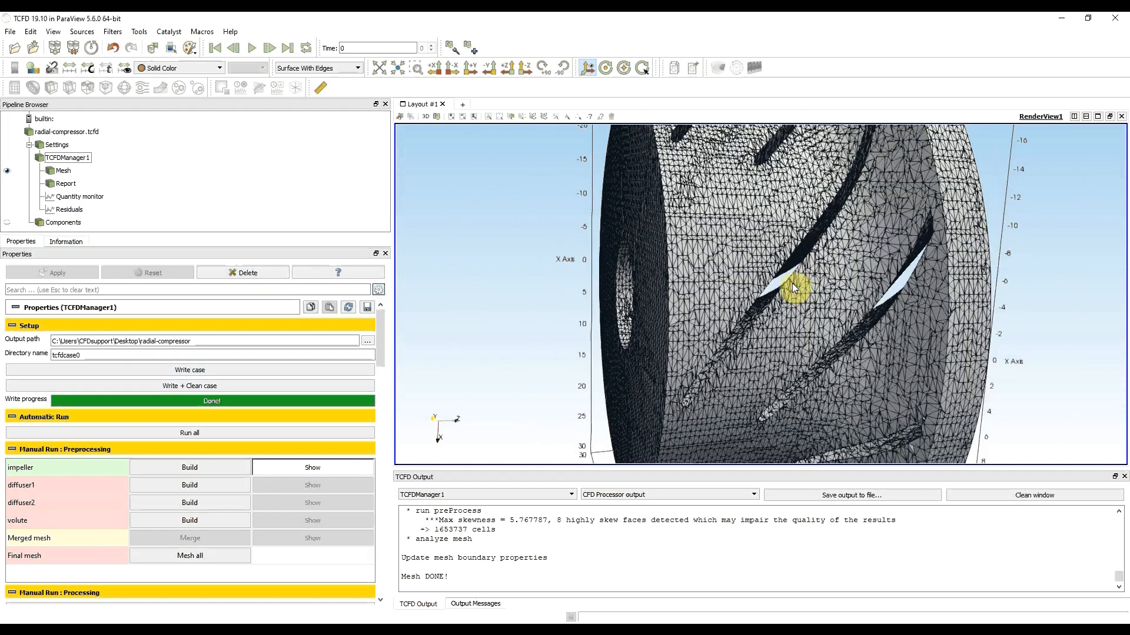
{"action": "left_click_drag", "start_coordinate": [791, 288], "coordinate": [814, 252]}
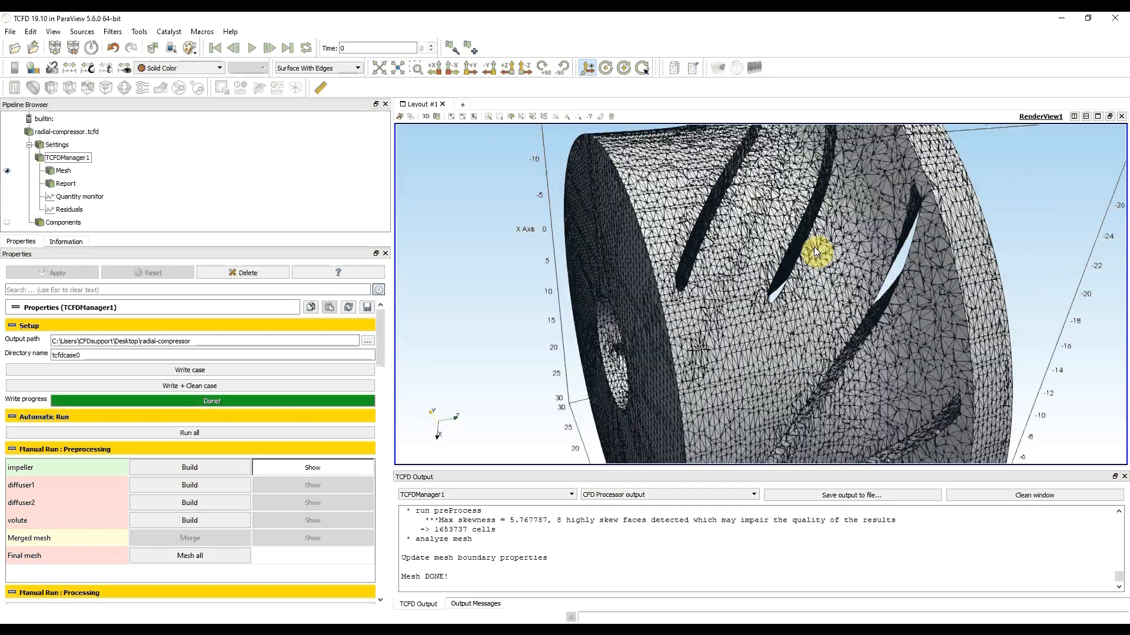